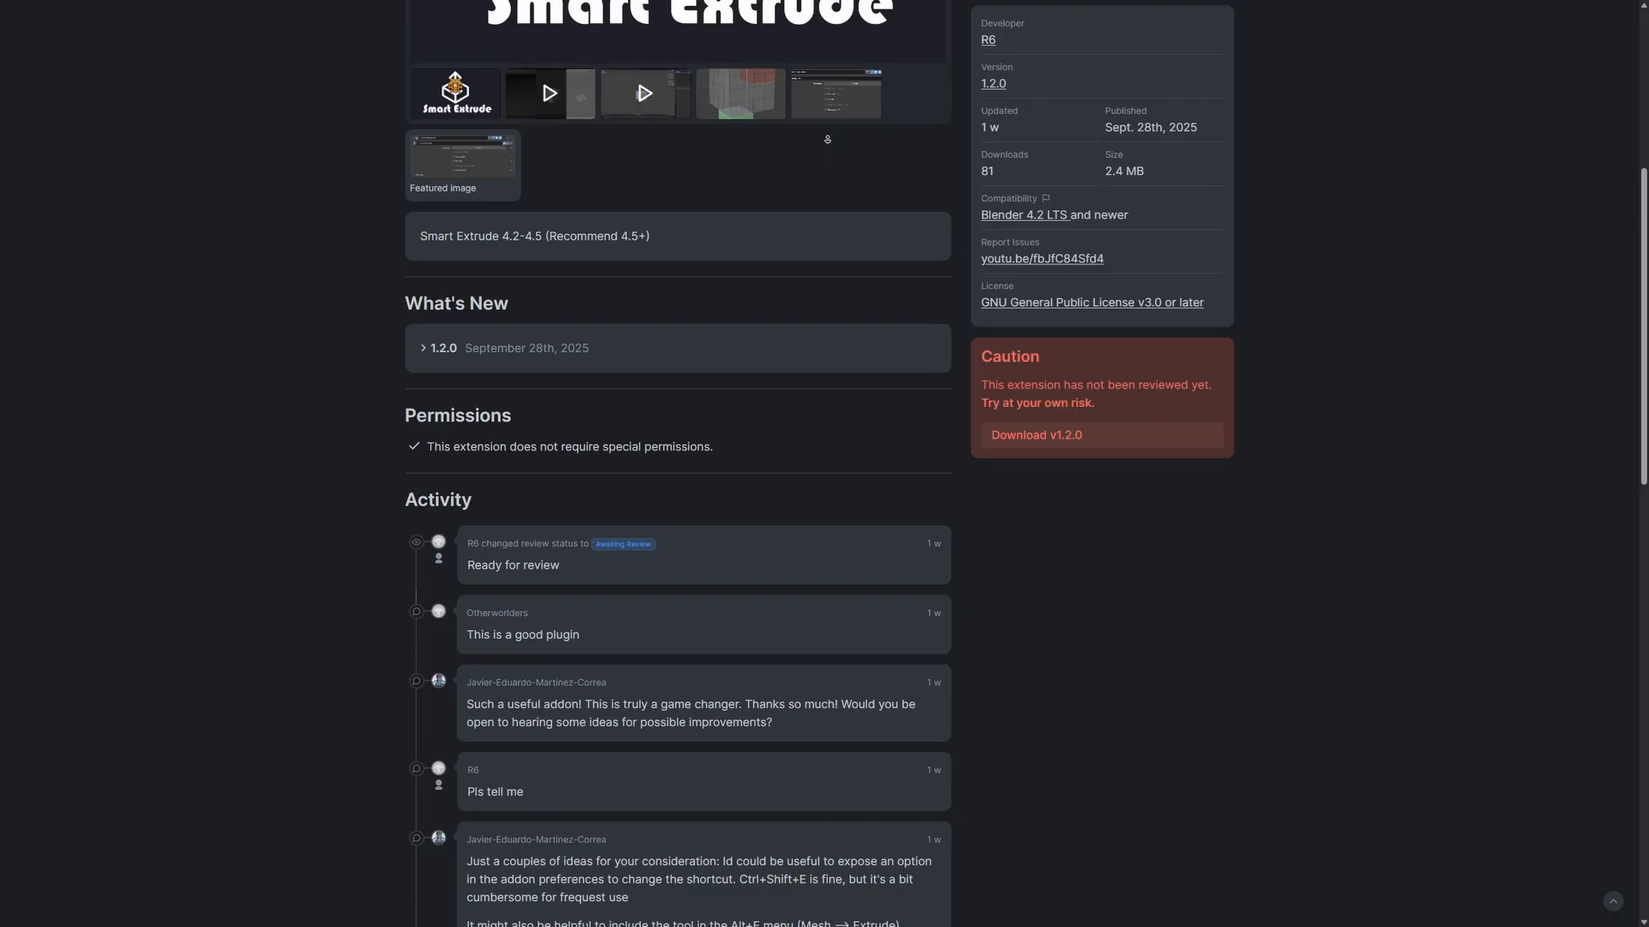
Zoom around the cube and toggle the see-through X-ray view.
scroll("down", 3)
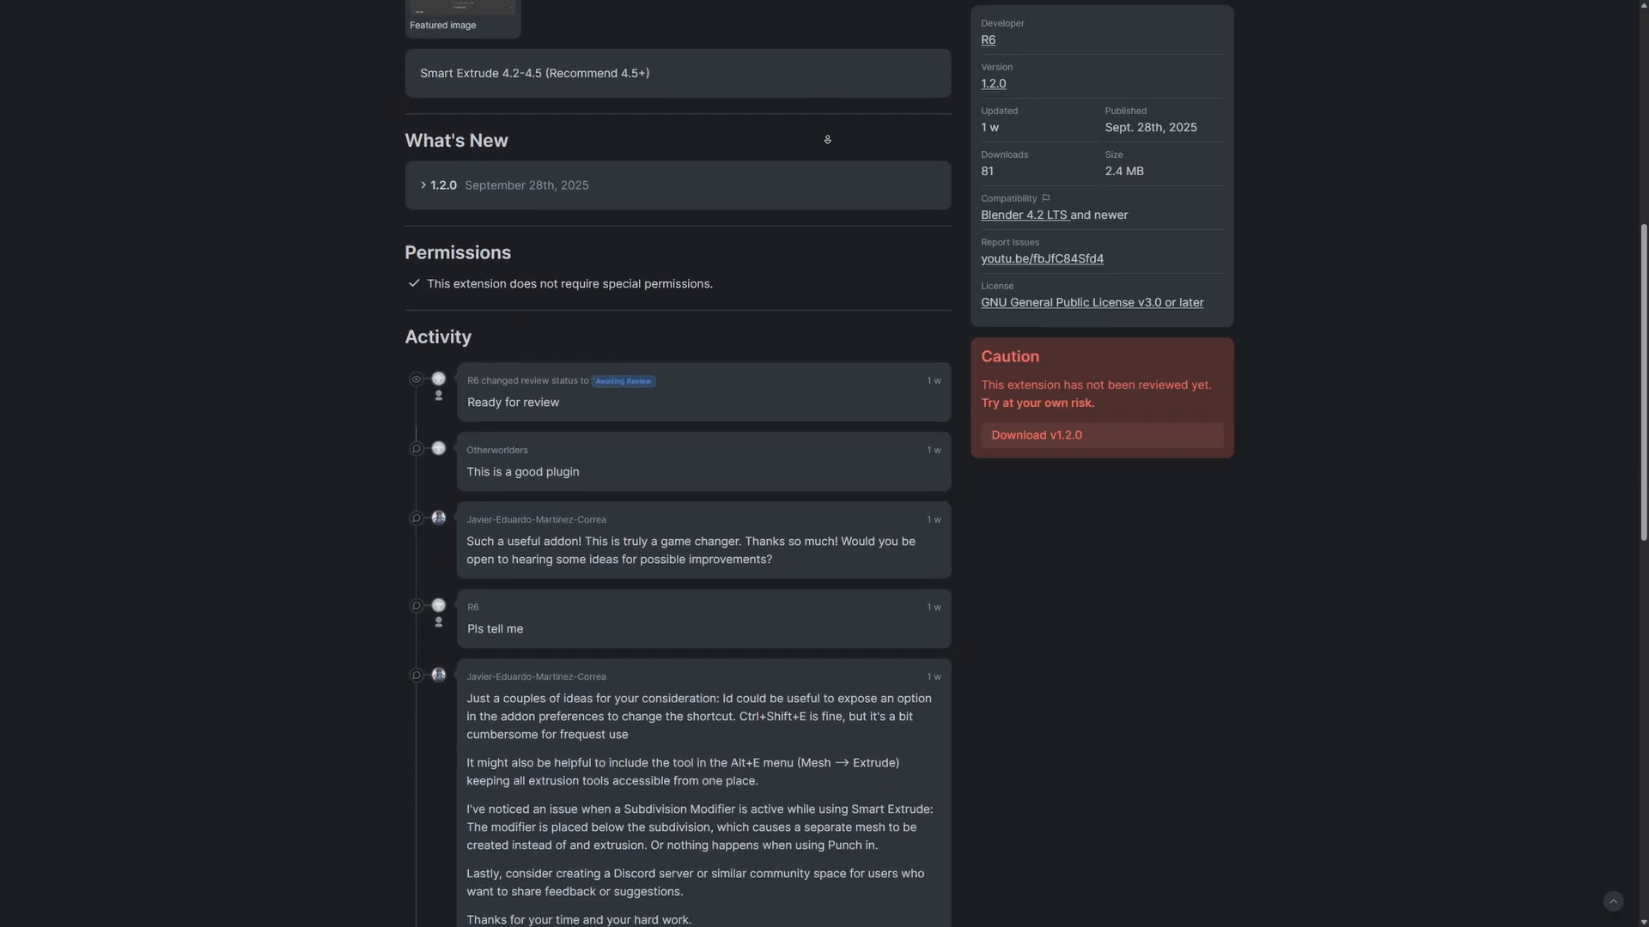
scroll("down", 3)
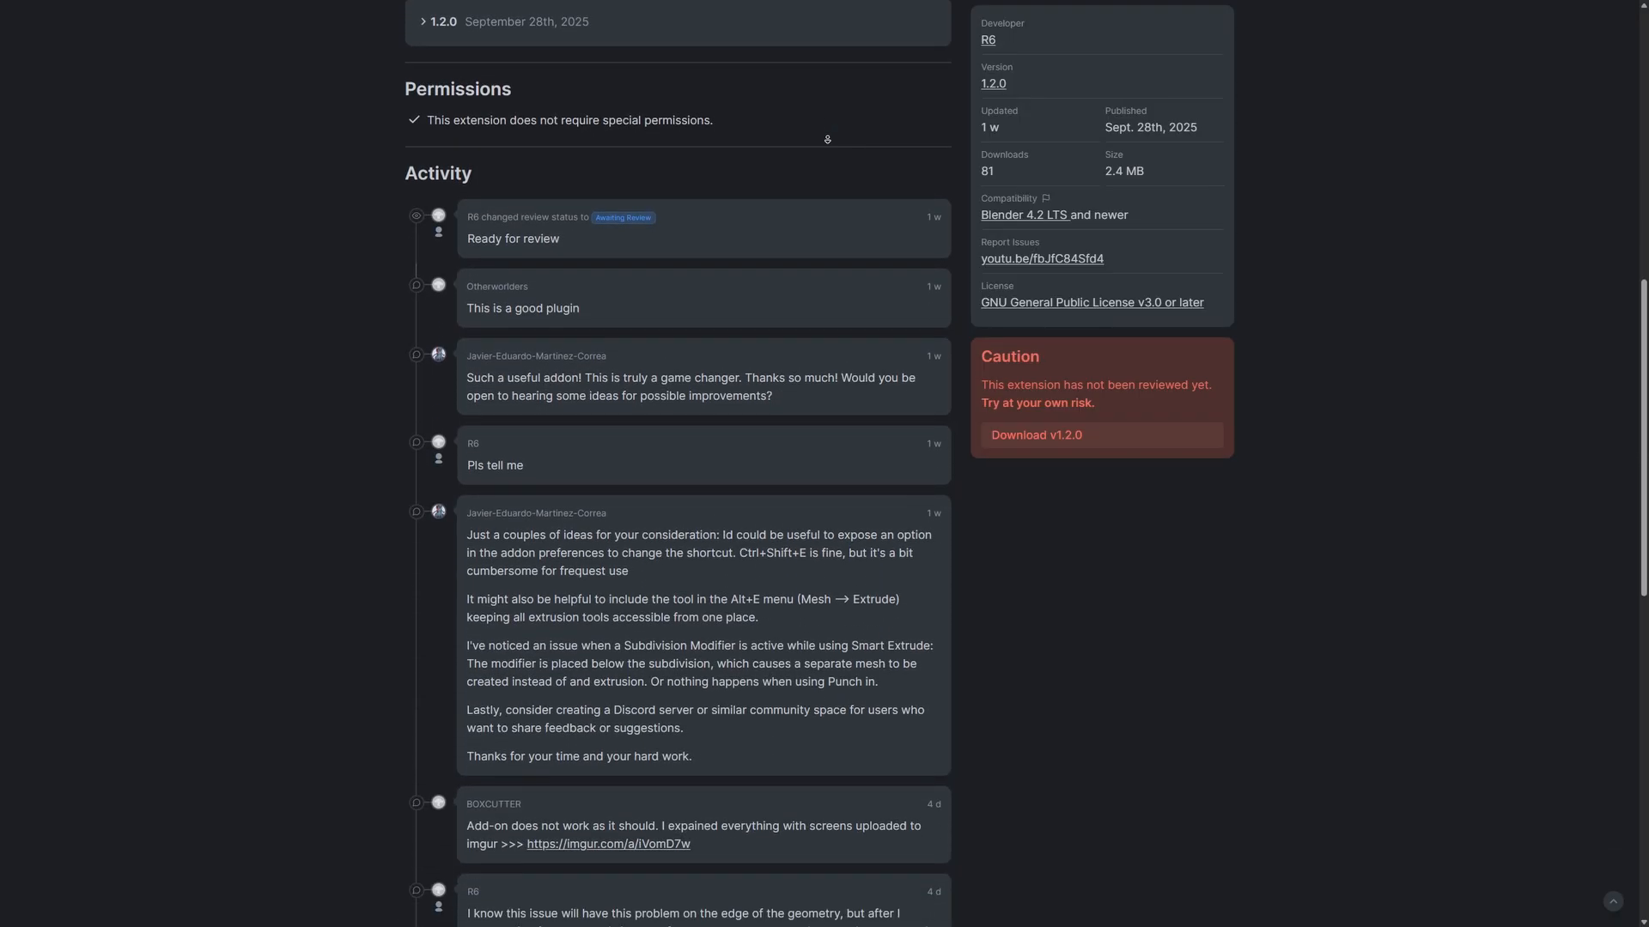
scroll("down", 3)
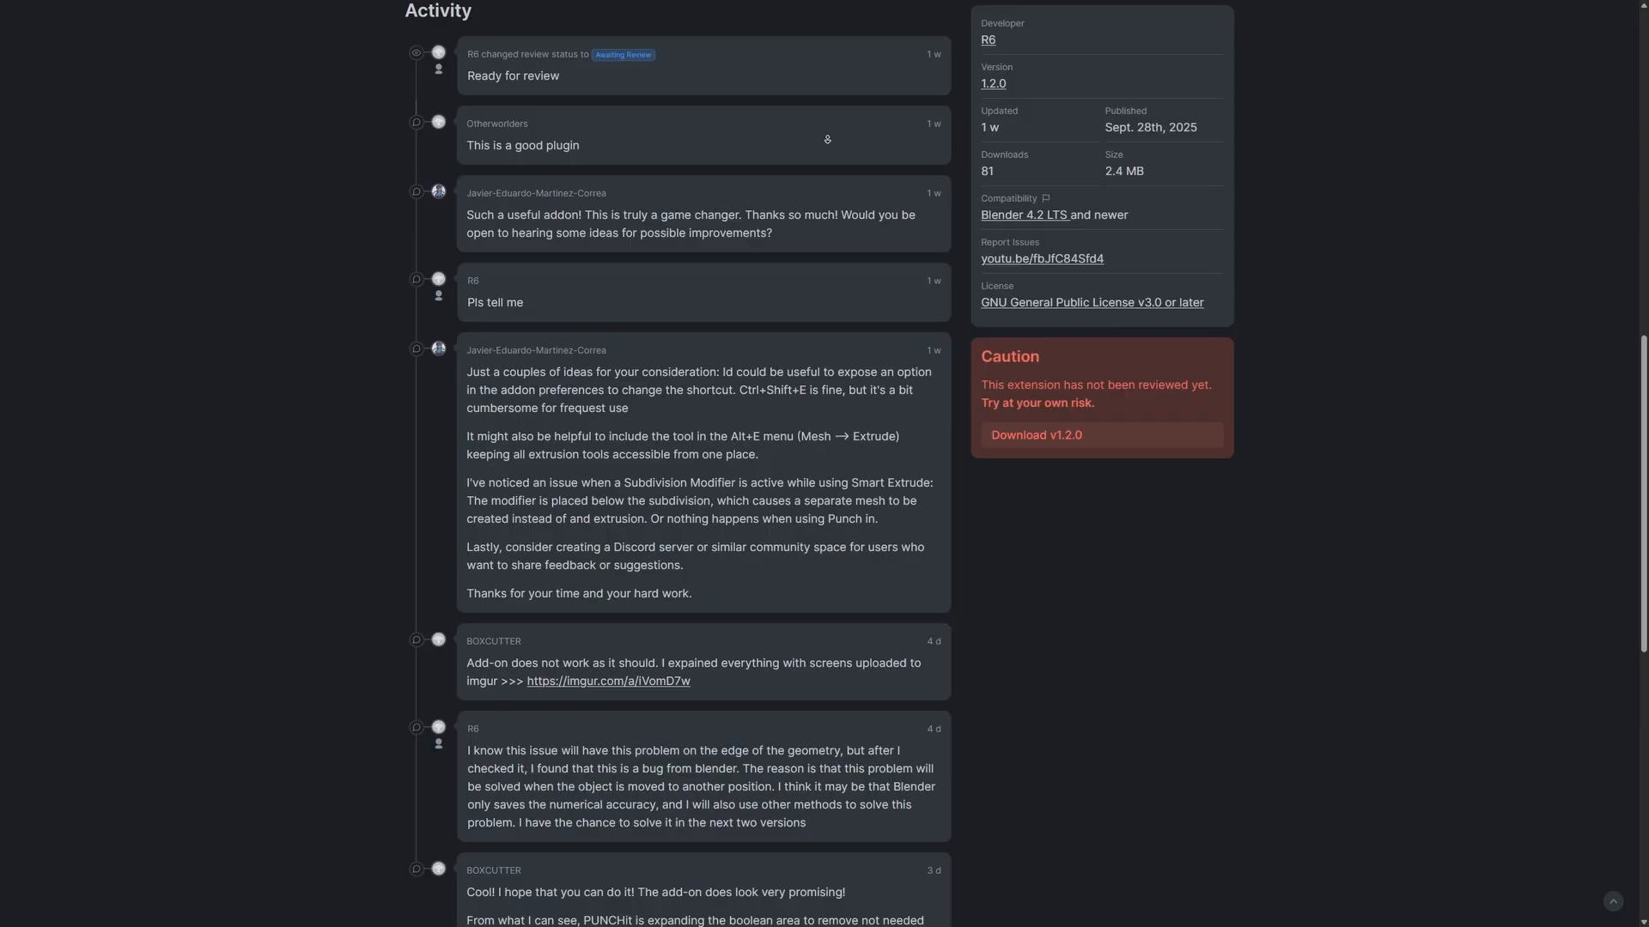
scroll("down", 3)
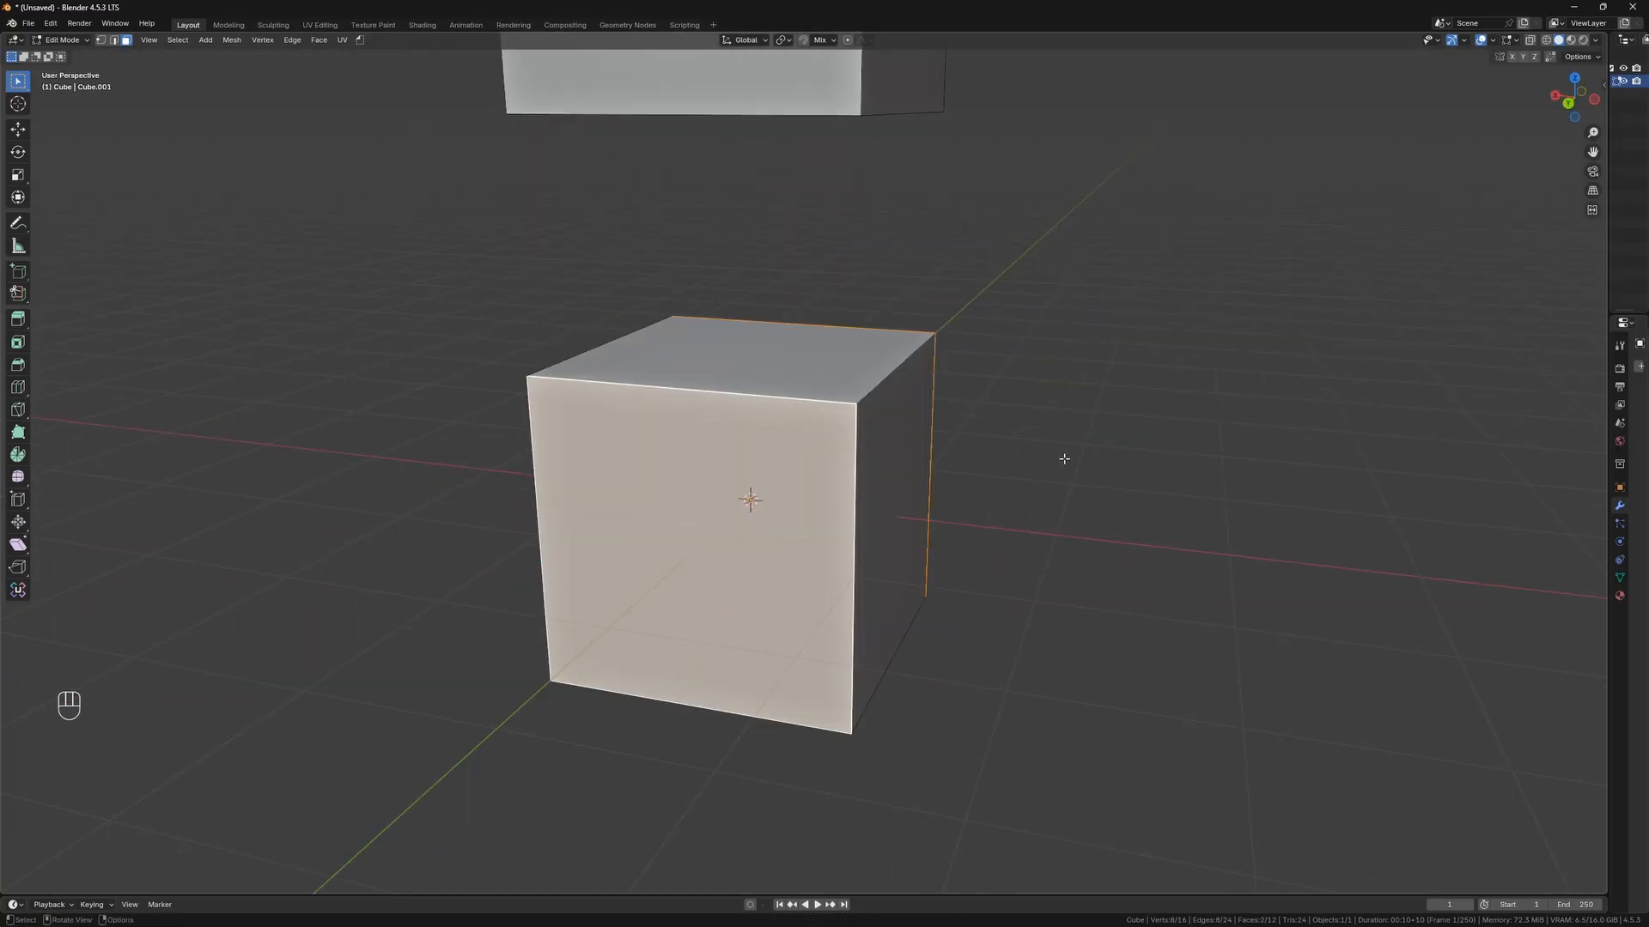
key("alt+z")
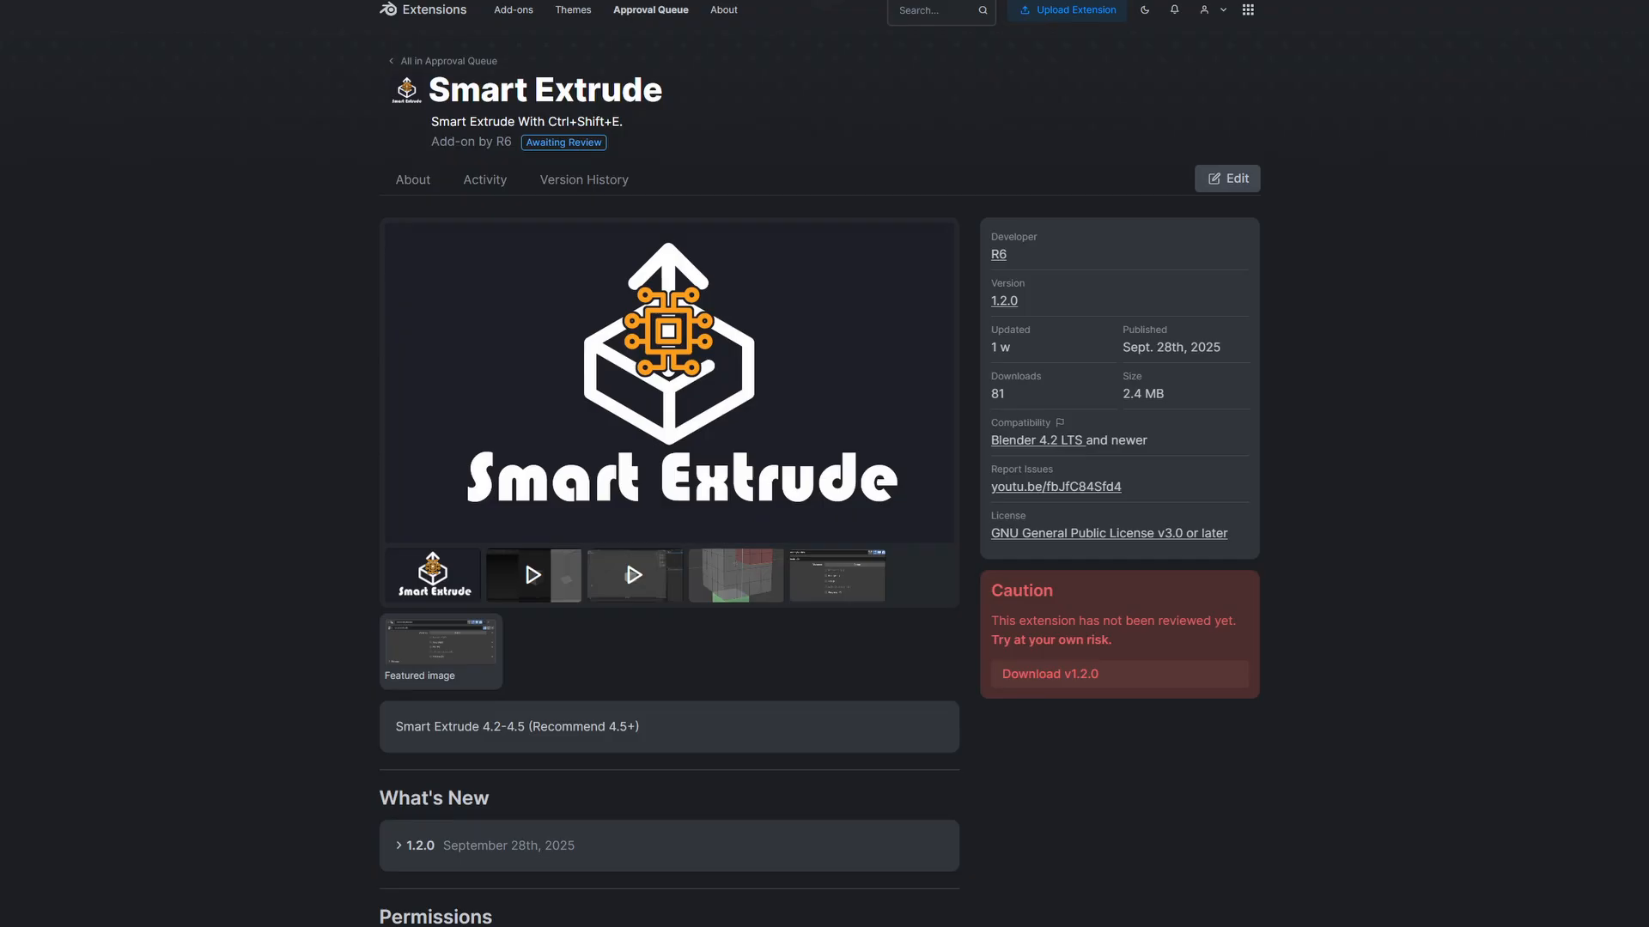
scroll("down", 3)
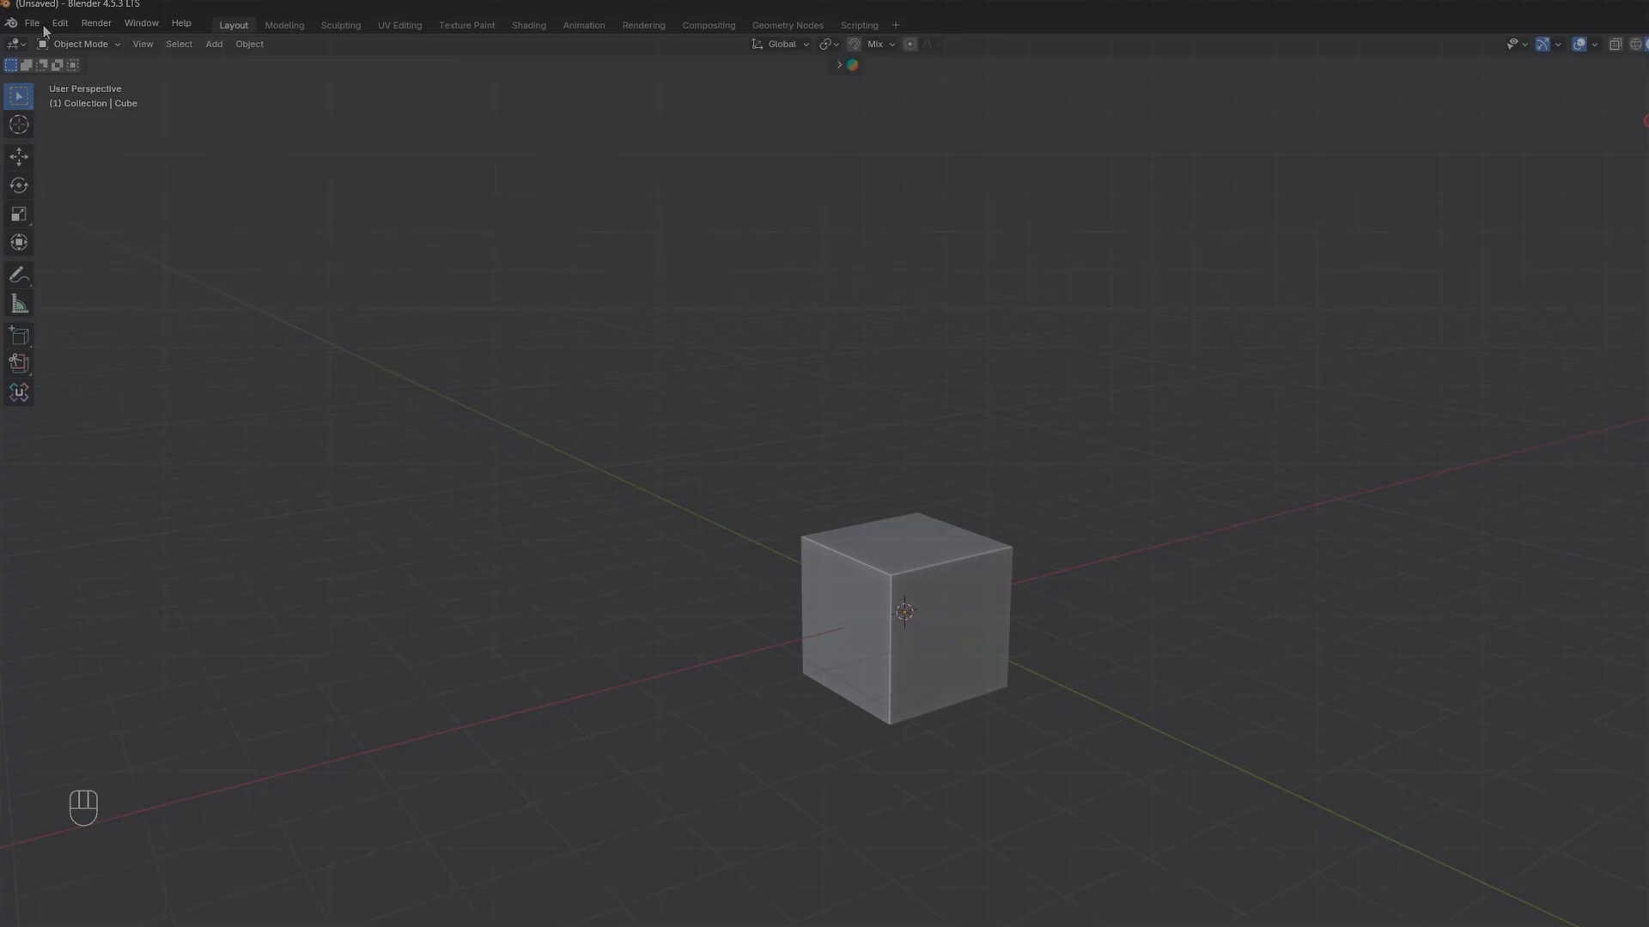
In Preferences, search installed extensions for 'smart' to confirm Smart Extrude 2.0.0 is listed.
left_click(60, 23)
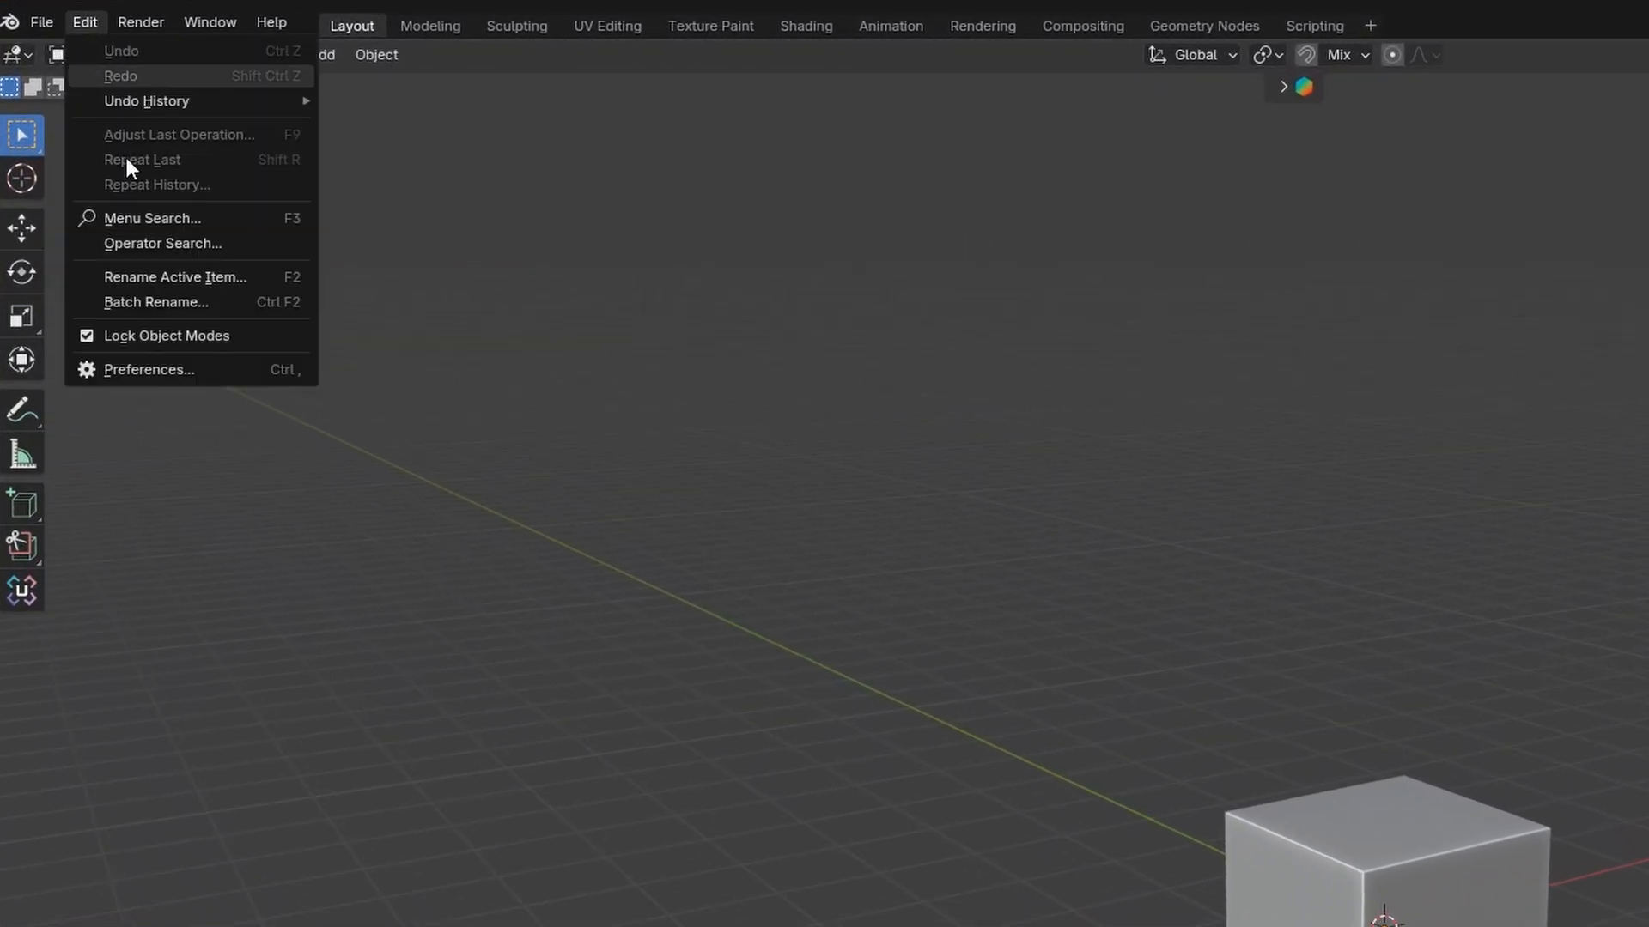
left_click(147, 370)
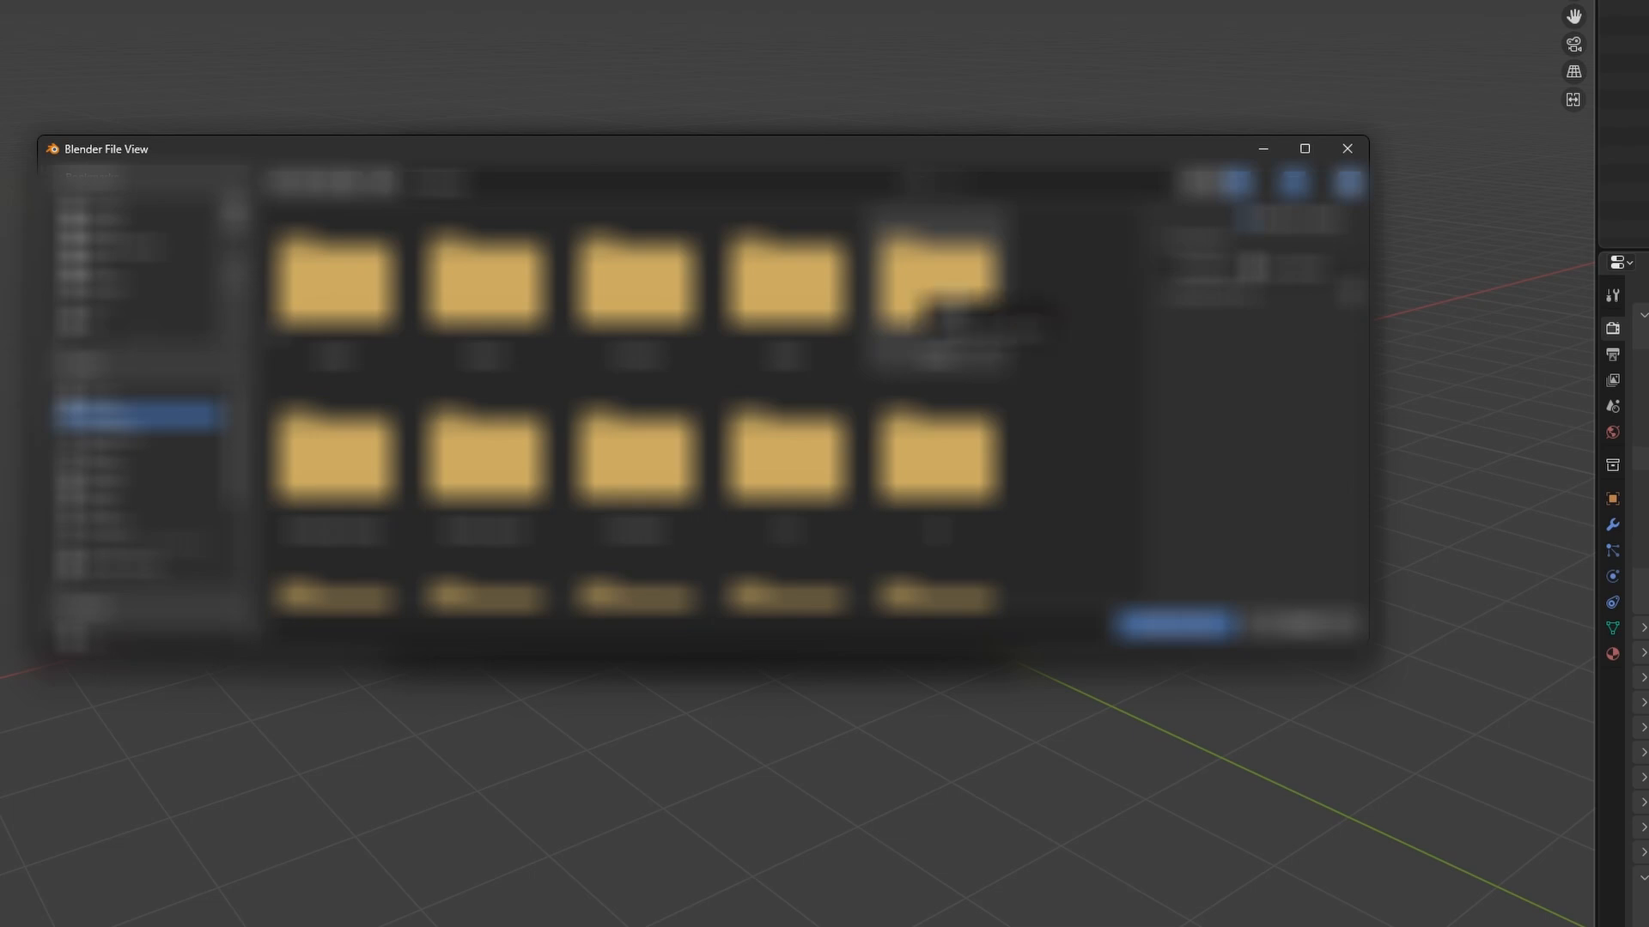
scroll("up", 3)
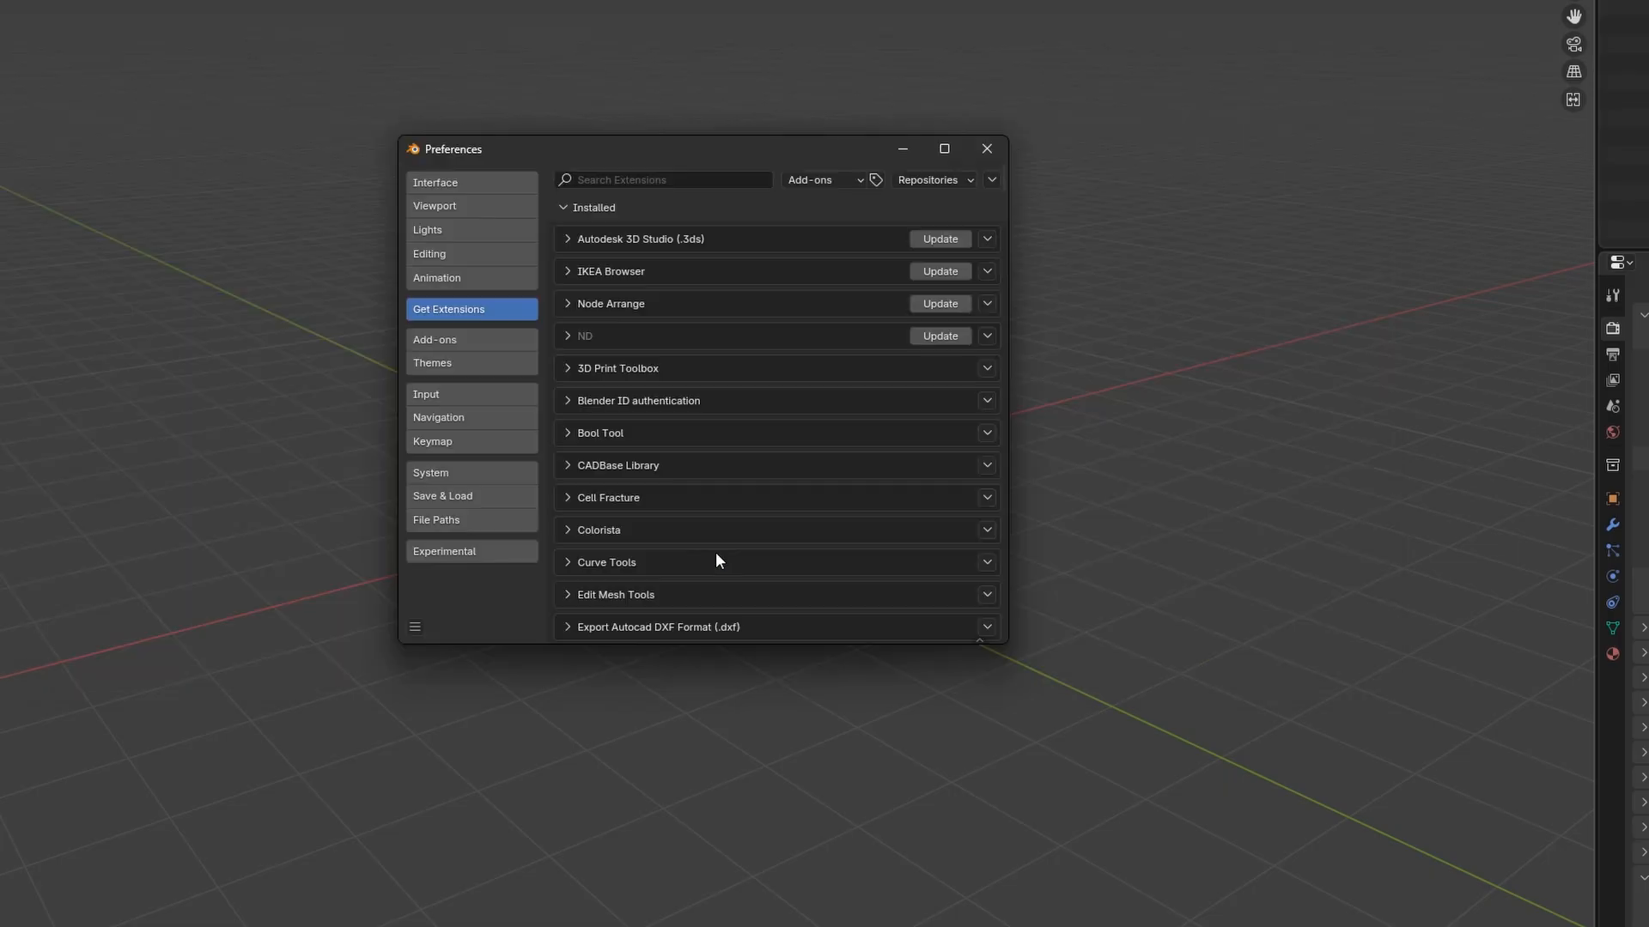
left_click(664, 178)
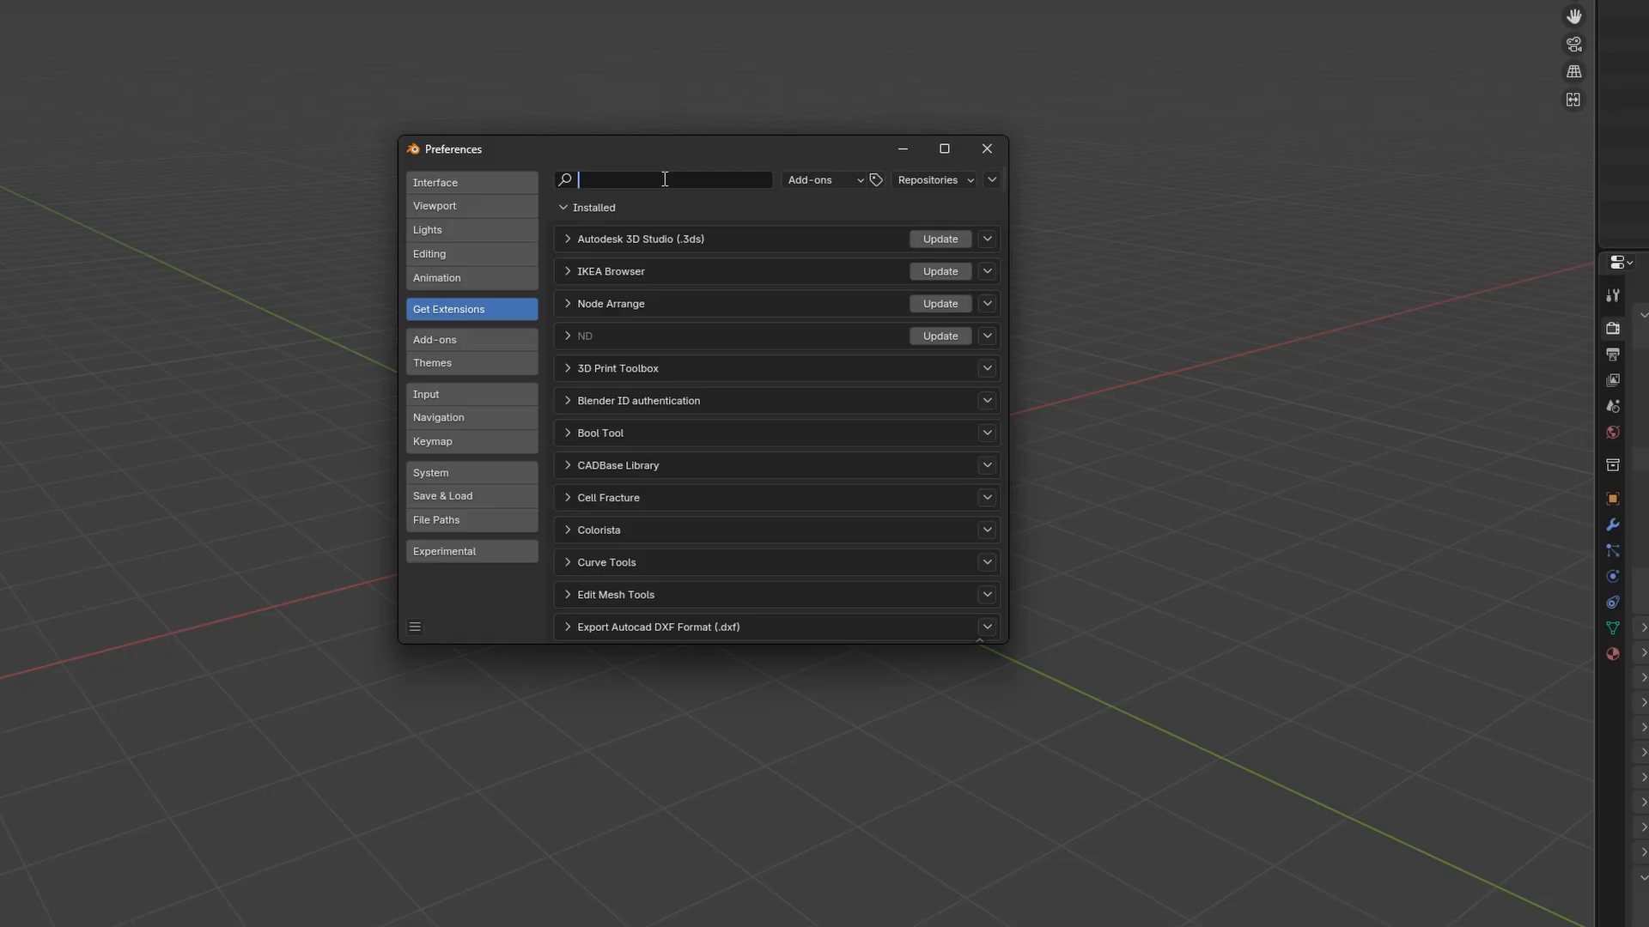
type("smart")
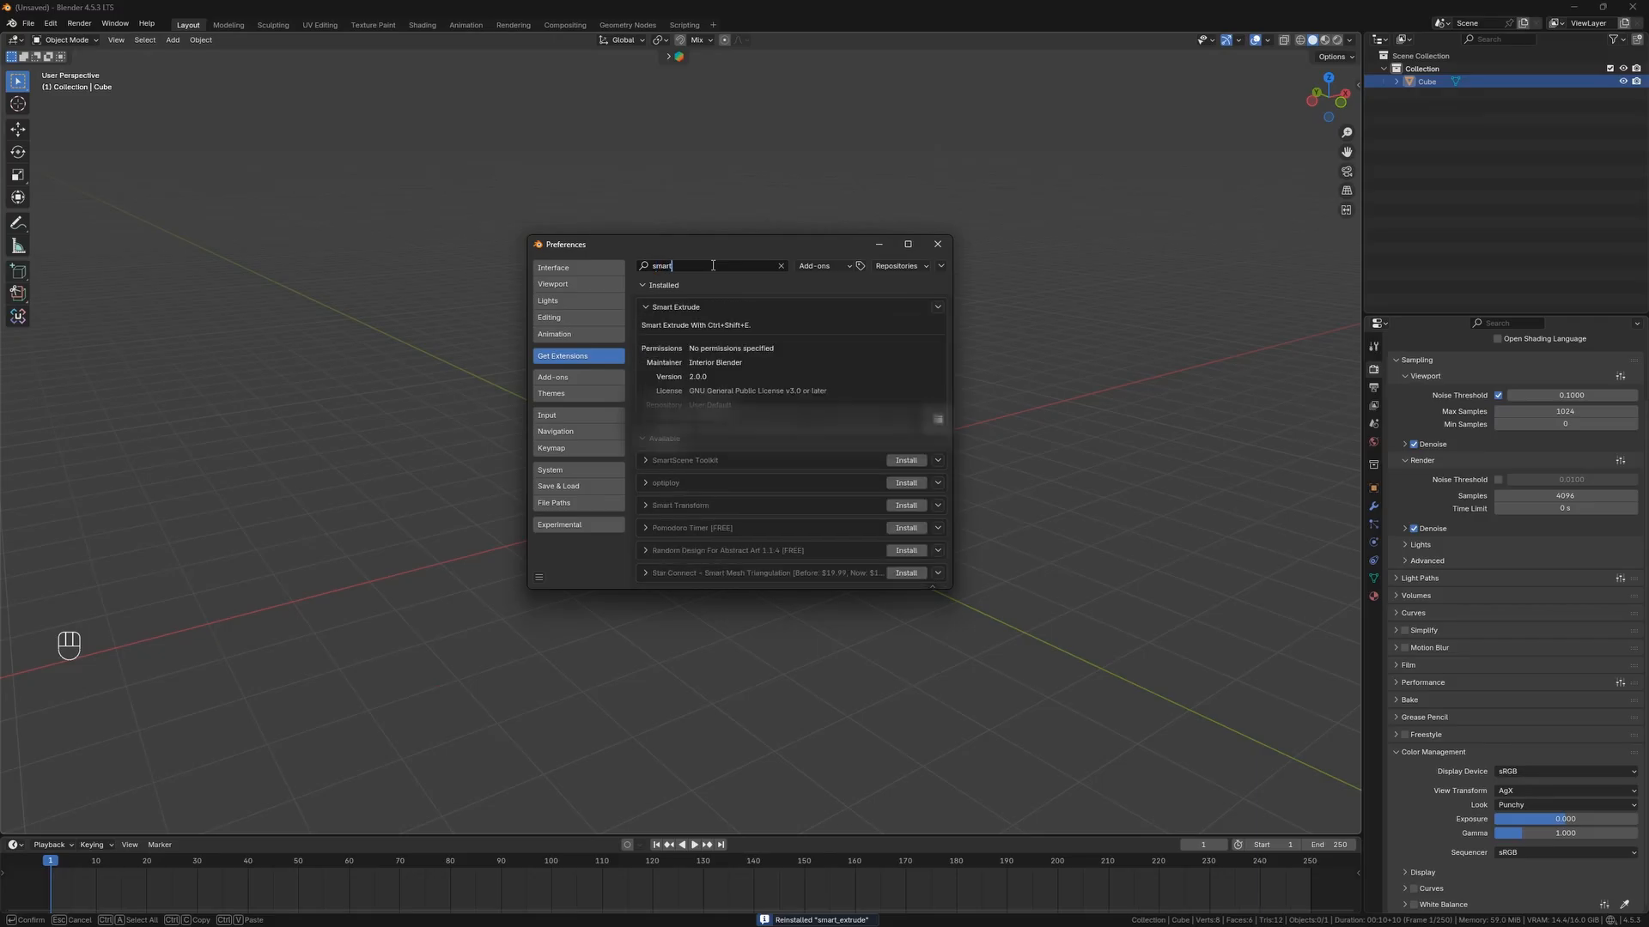
key("Tab")
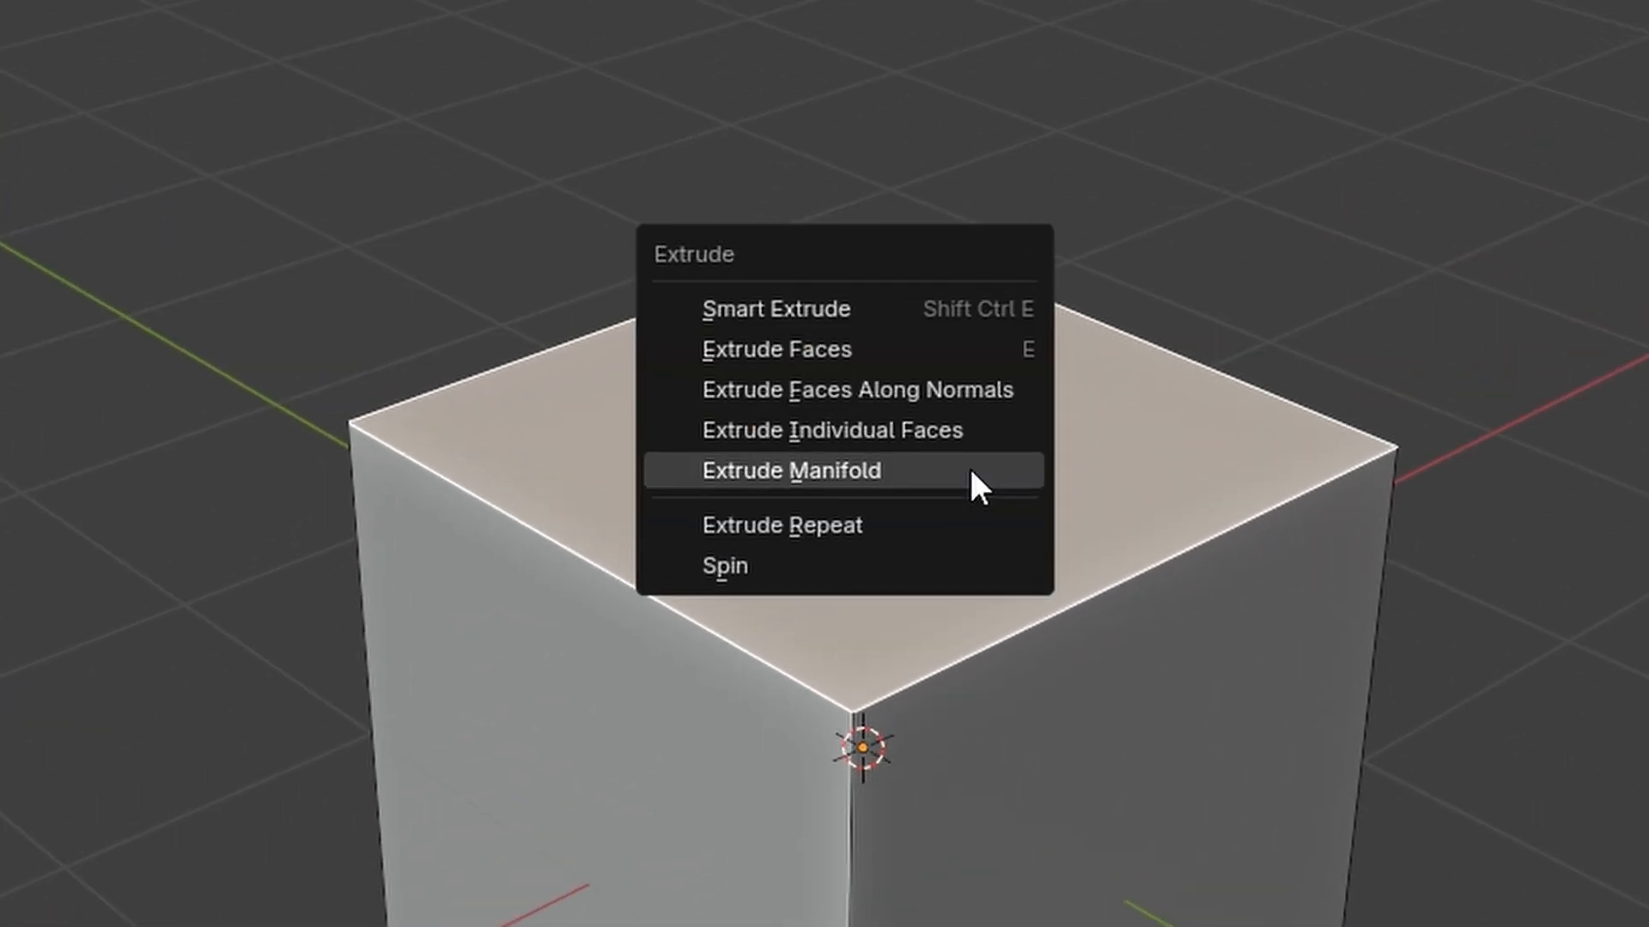
mouse_move(789, 321)
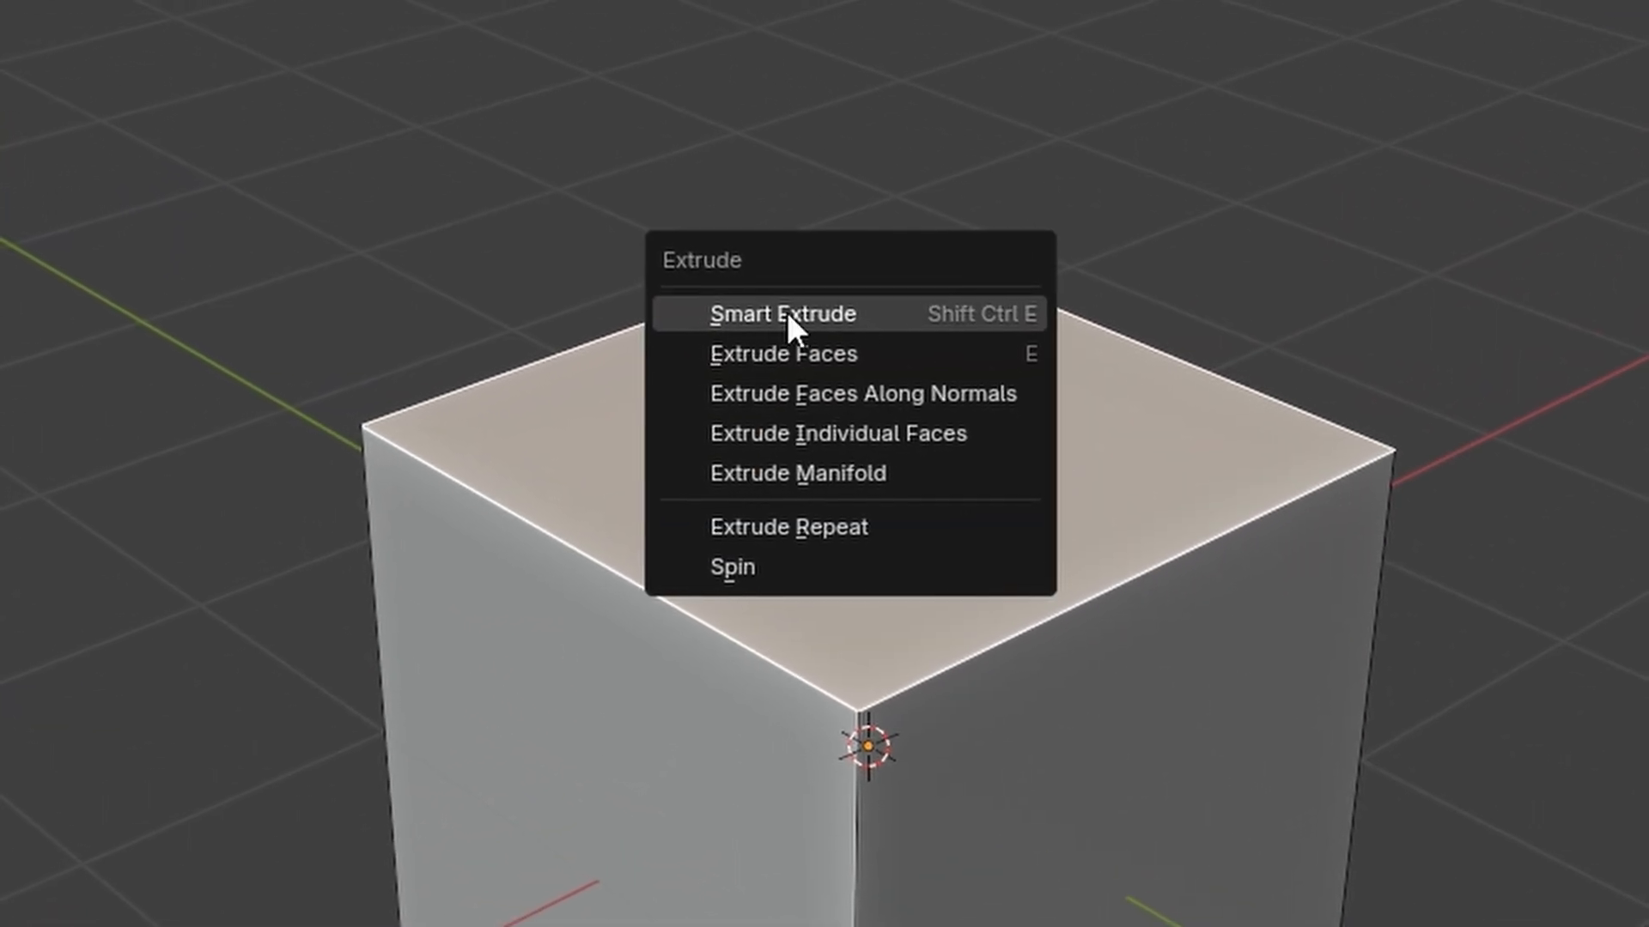
mouse_move(891, 326)
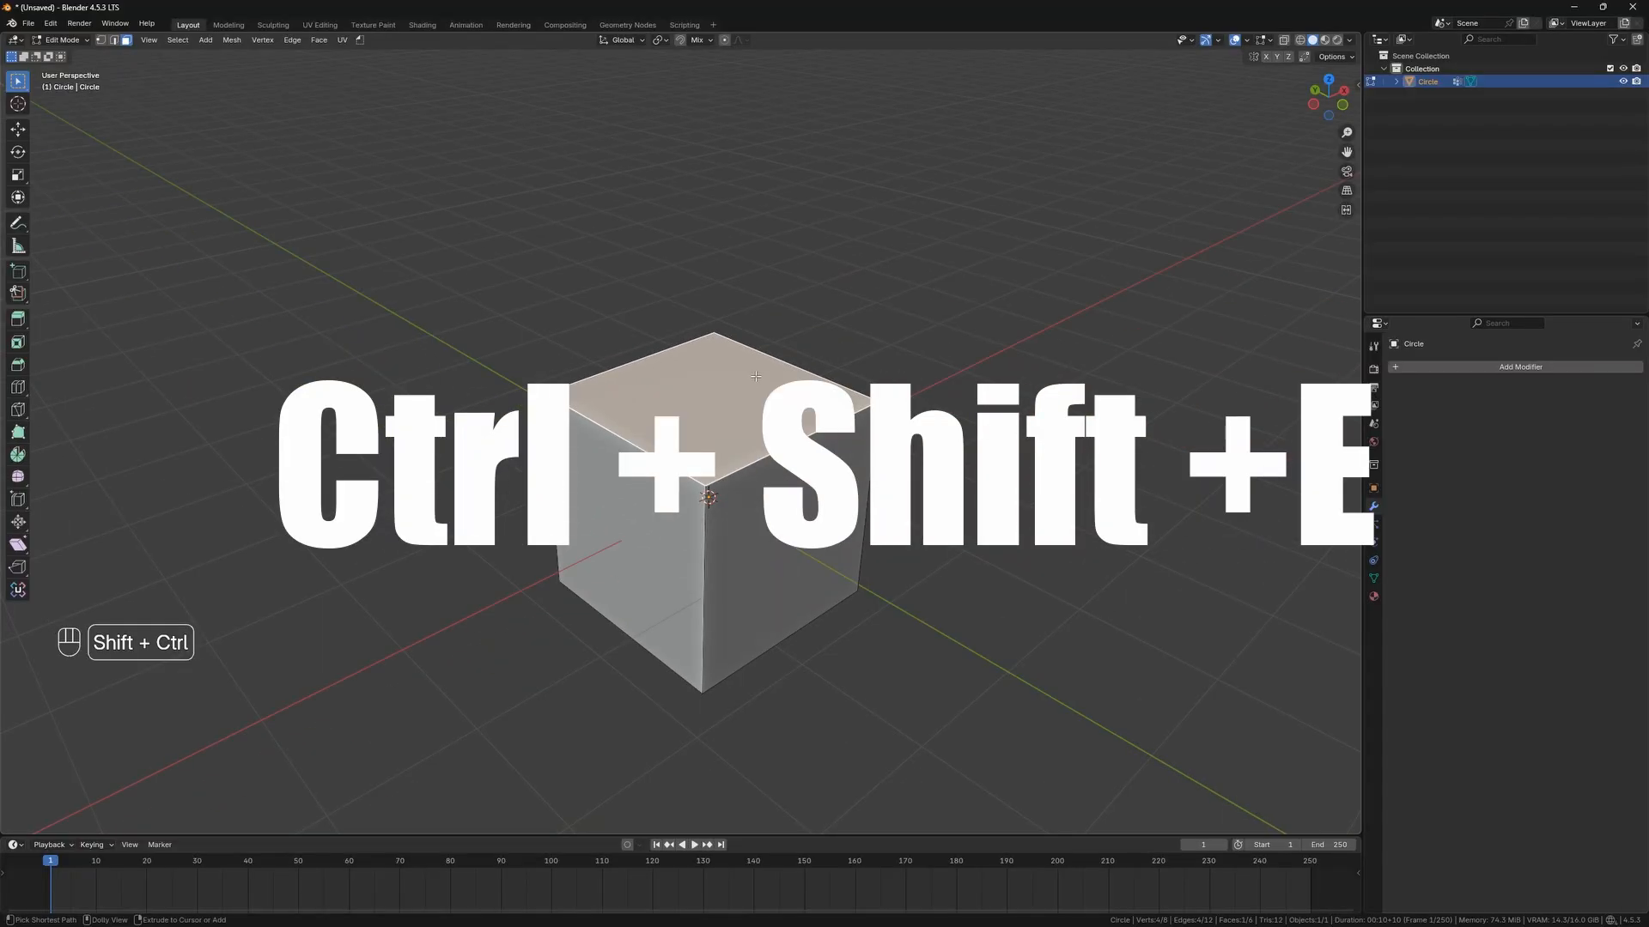
Smart Extrude the cube's top face downward with Ctrl+Shift+E, shortening it into a box.
key("ctrl+shift+e")
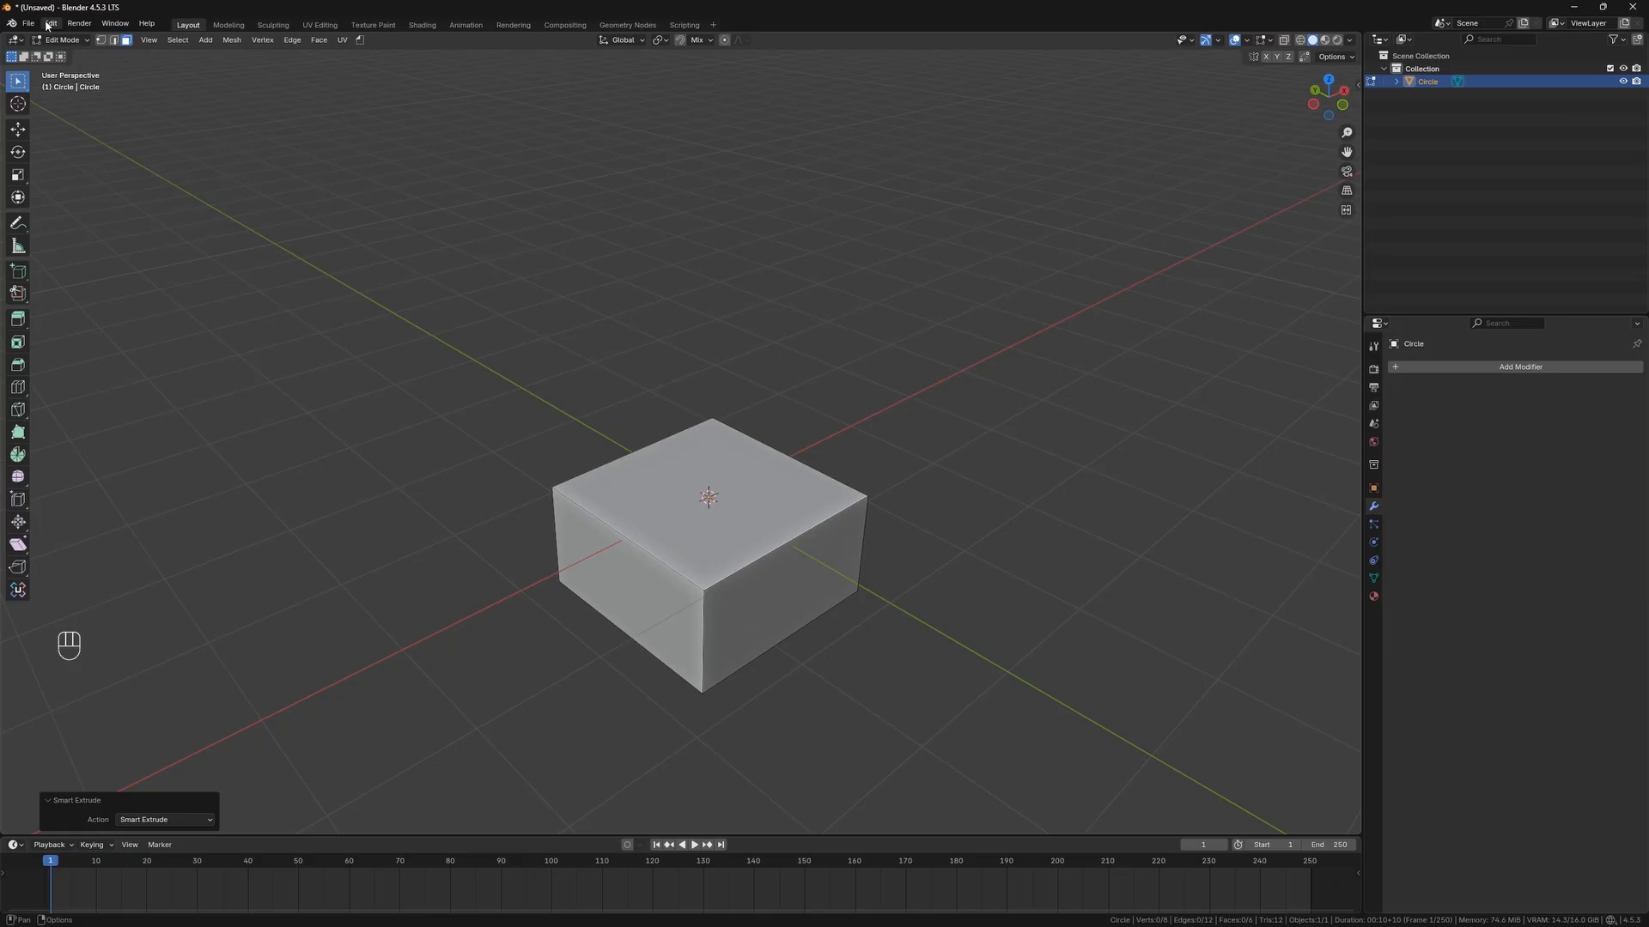
In Preferences, show the Apply Smart Extrude and six Smart Extrude key bindings.
left_click(50, 24)
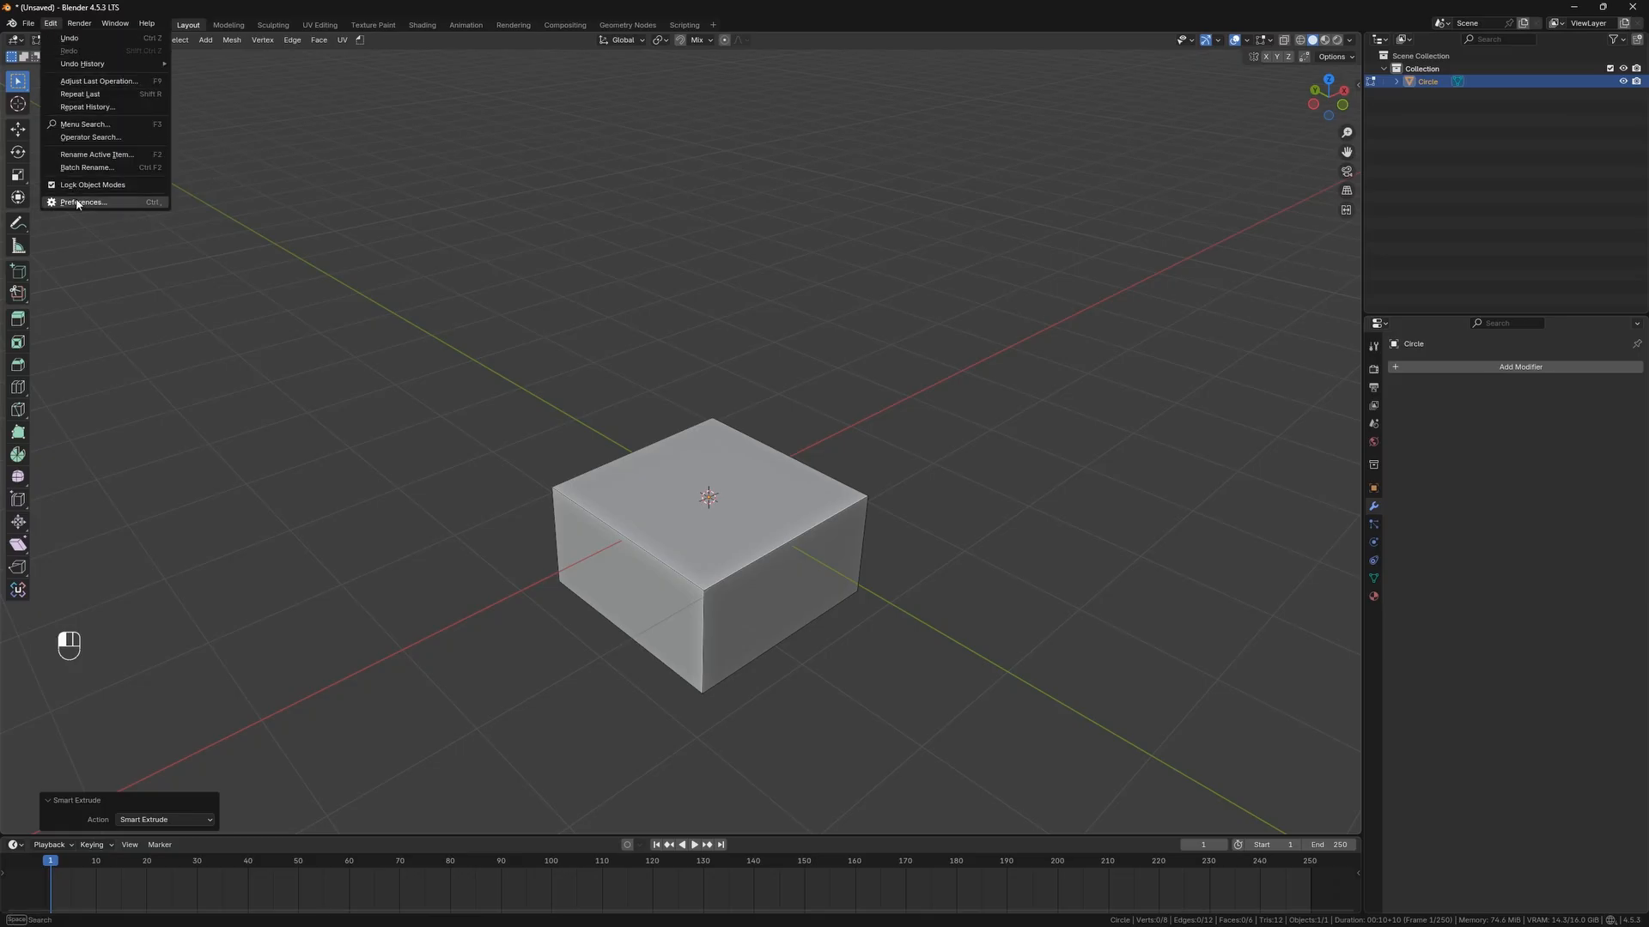
left_click(82, 202)
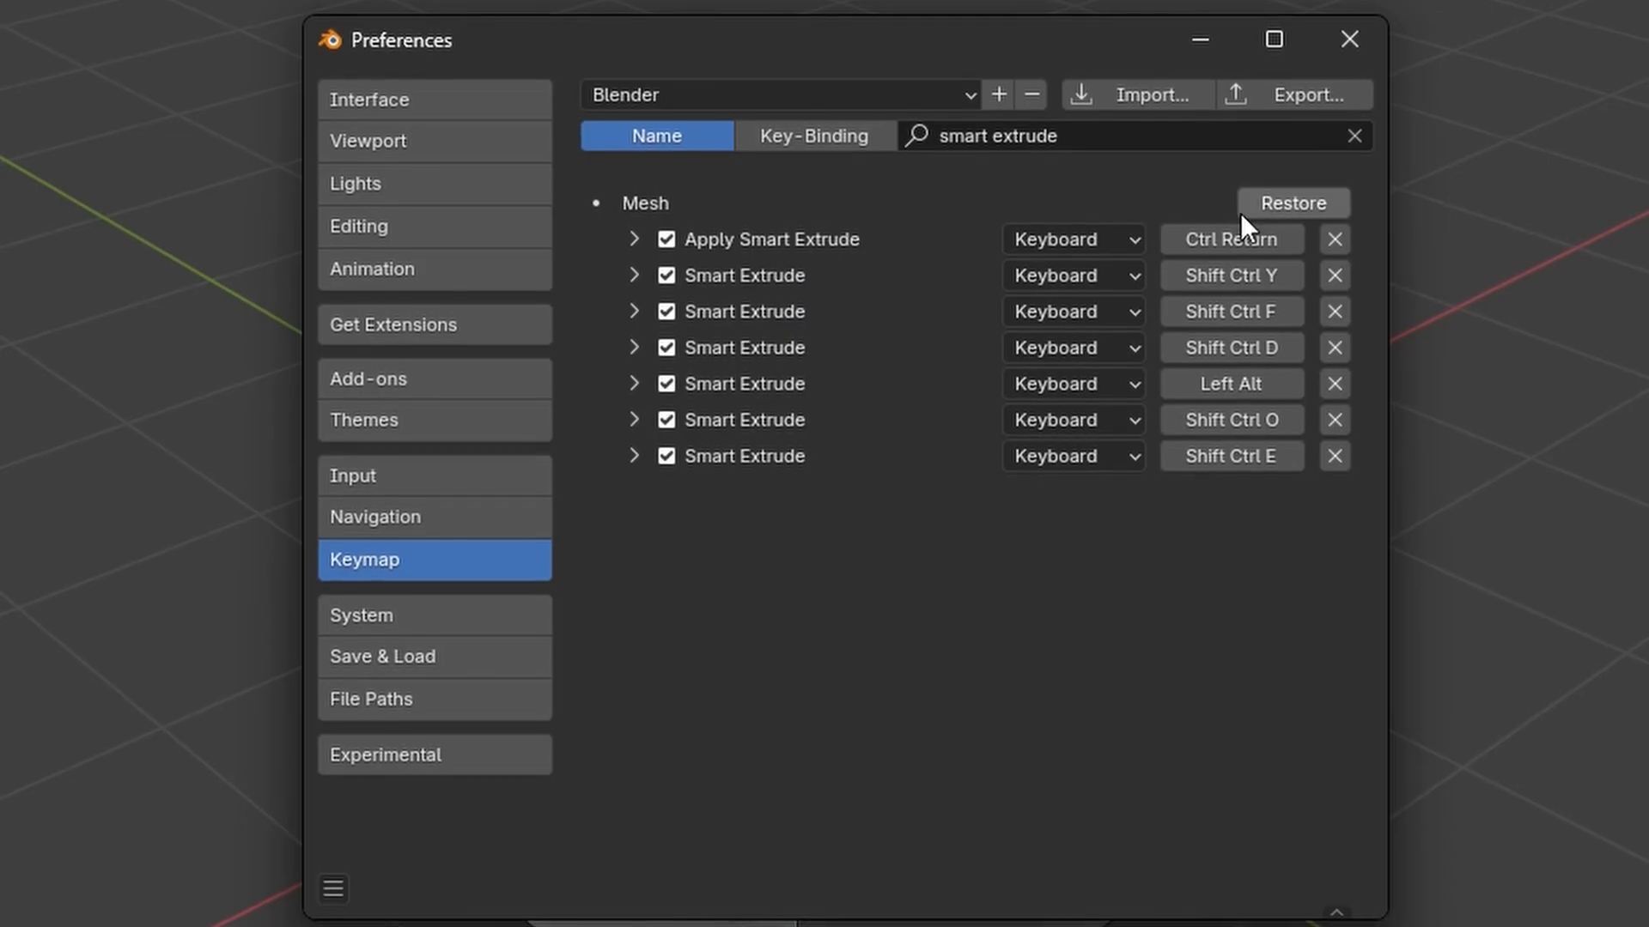
mouse_move(941, 670)
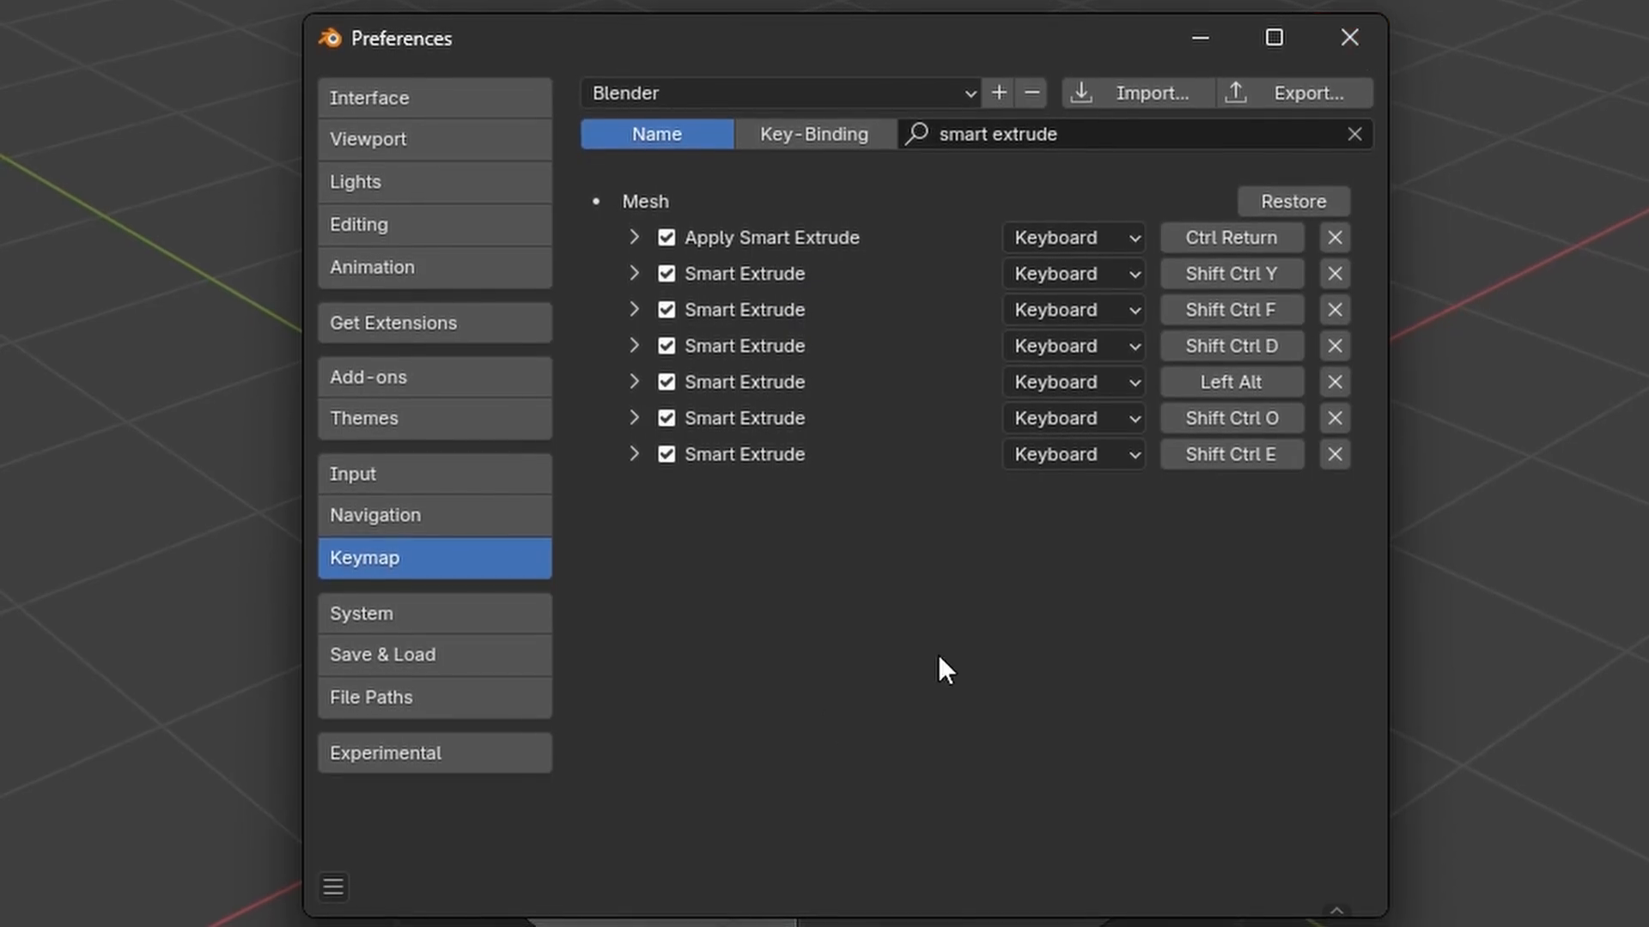
left_click(332, 886)
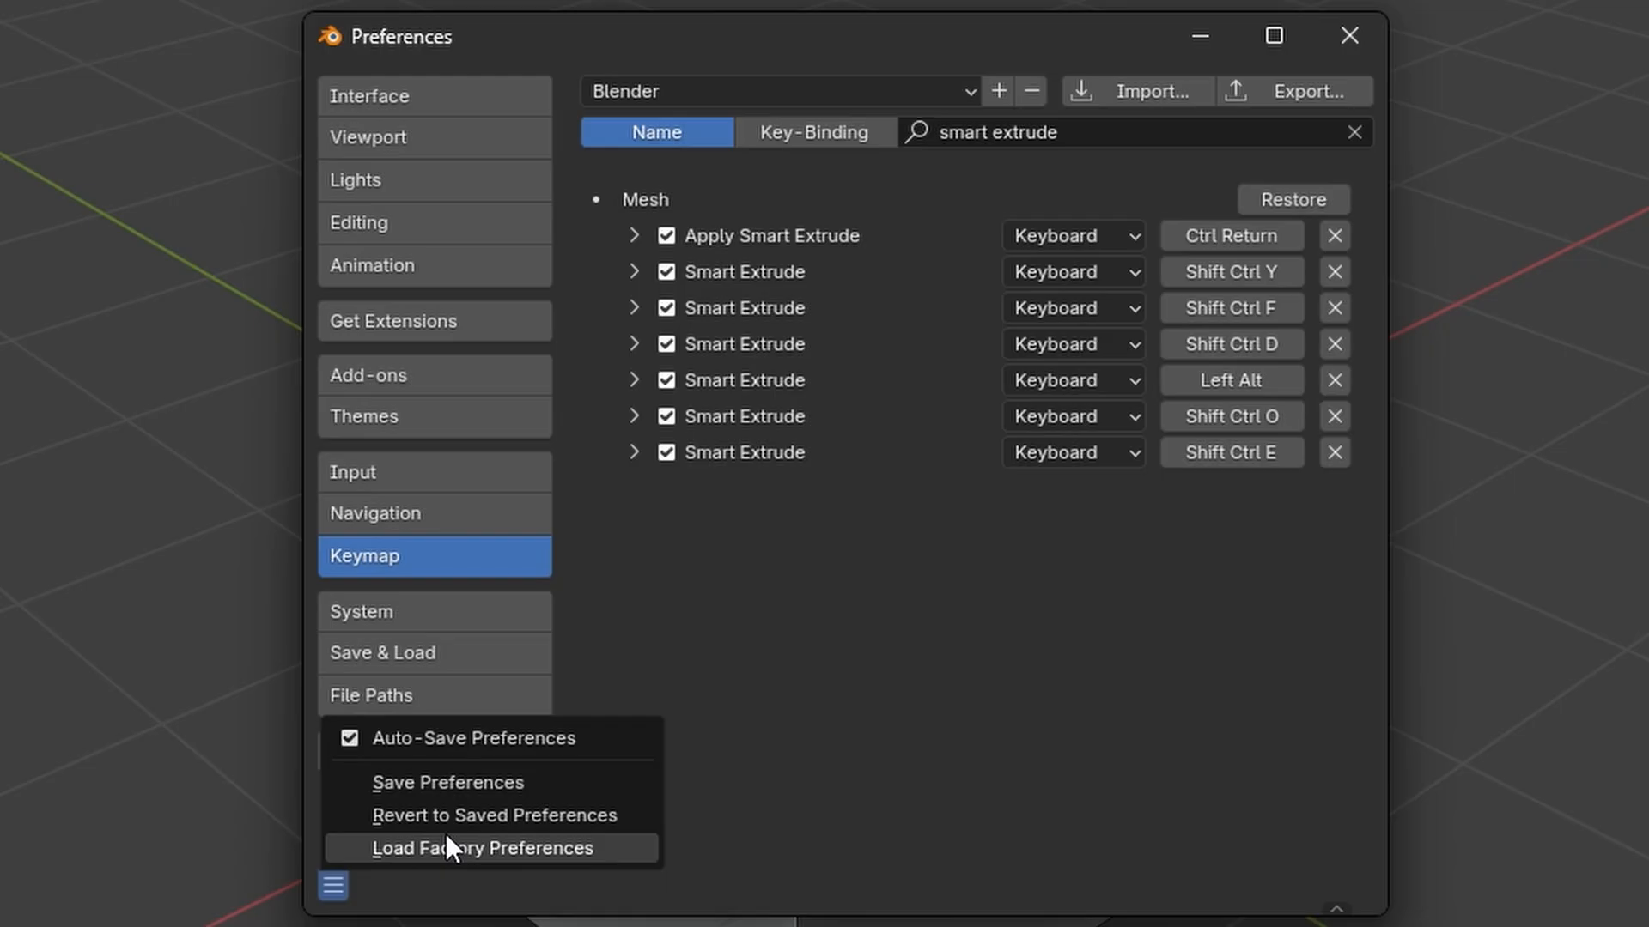
left_click(483, 847)
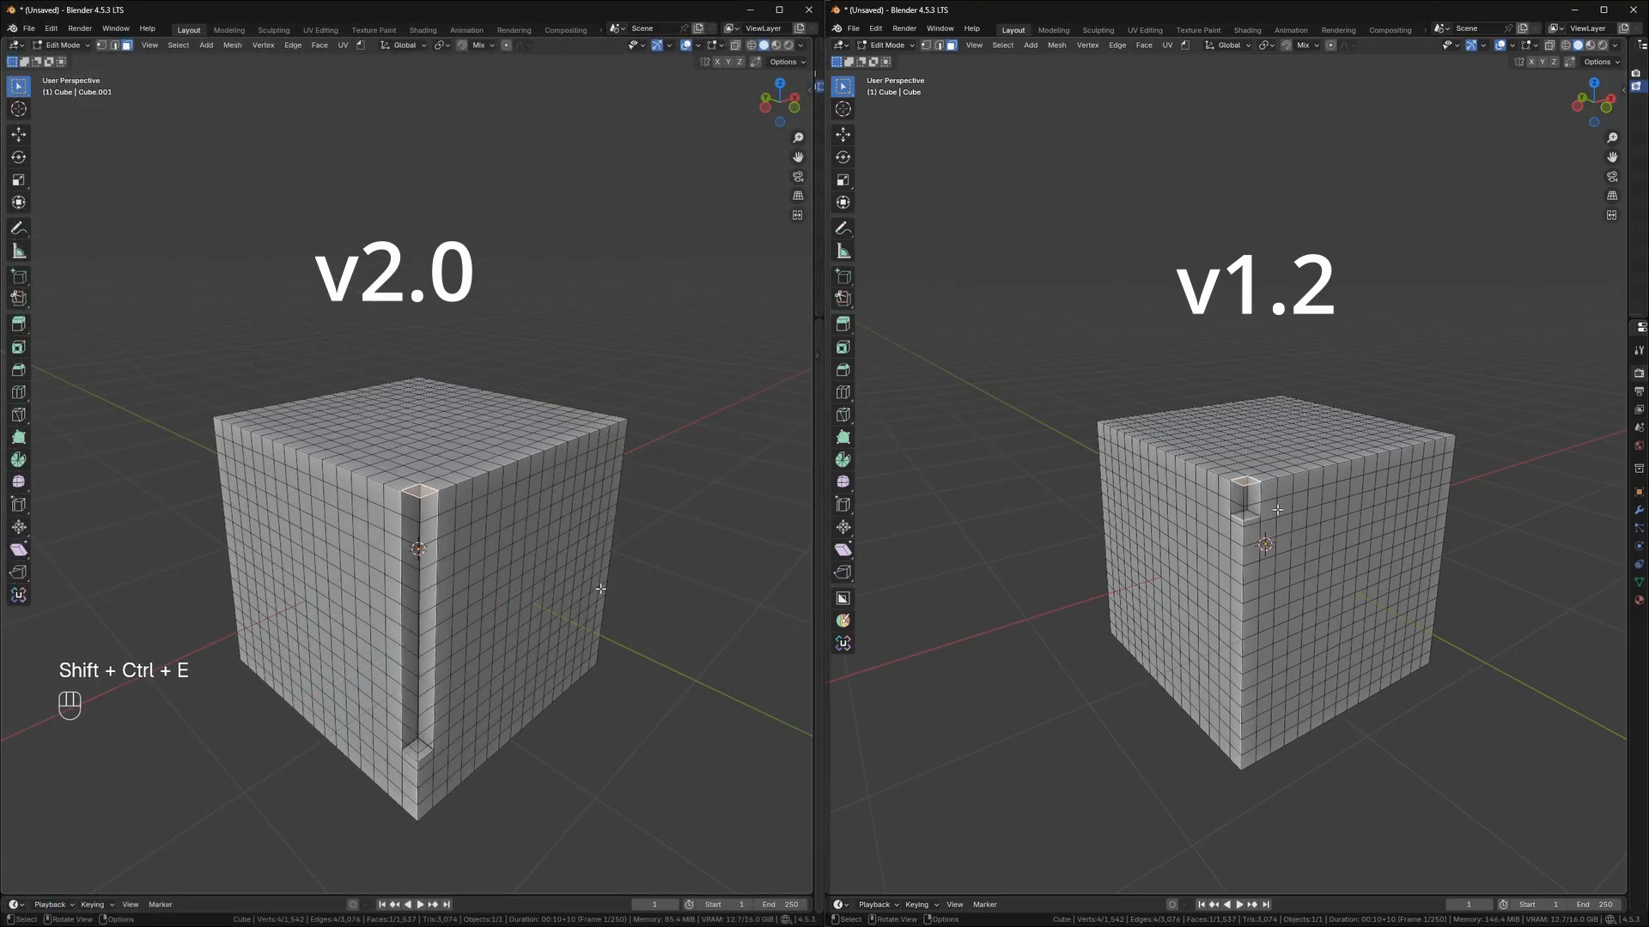
Smart Extrude a vertical column of grid faces inward, cutting a slot nearly to the base.
key("shift+ctrl+e")
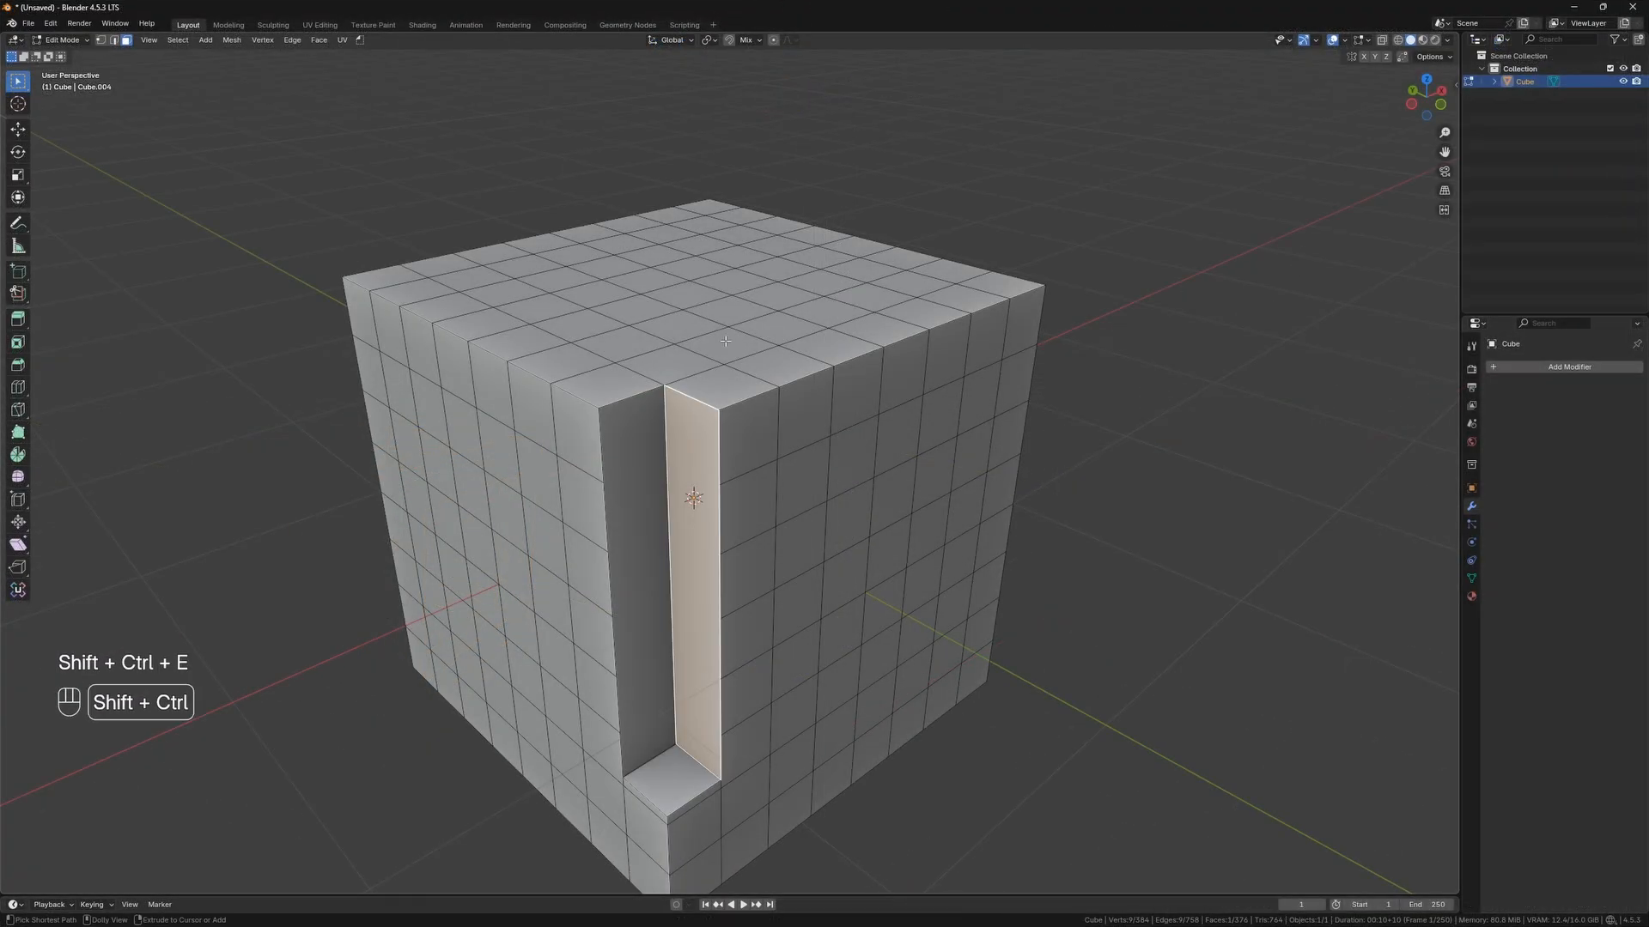
key("shift+ctrl+e")
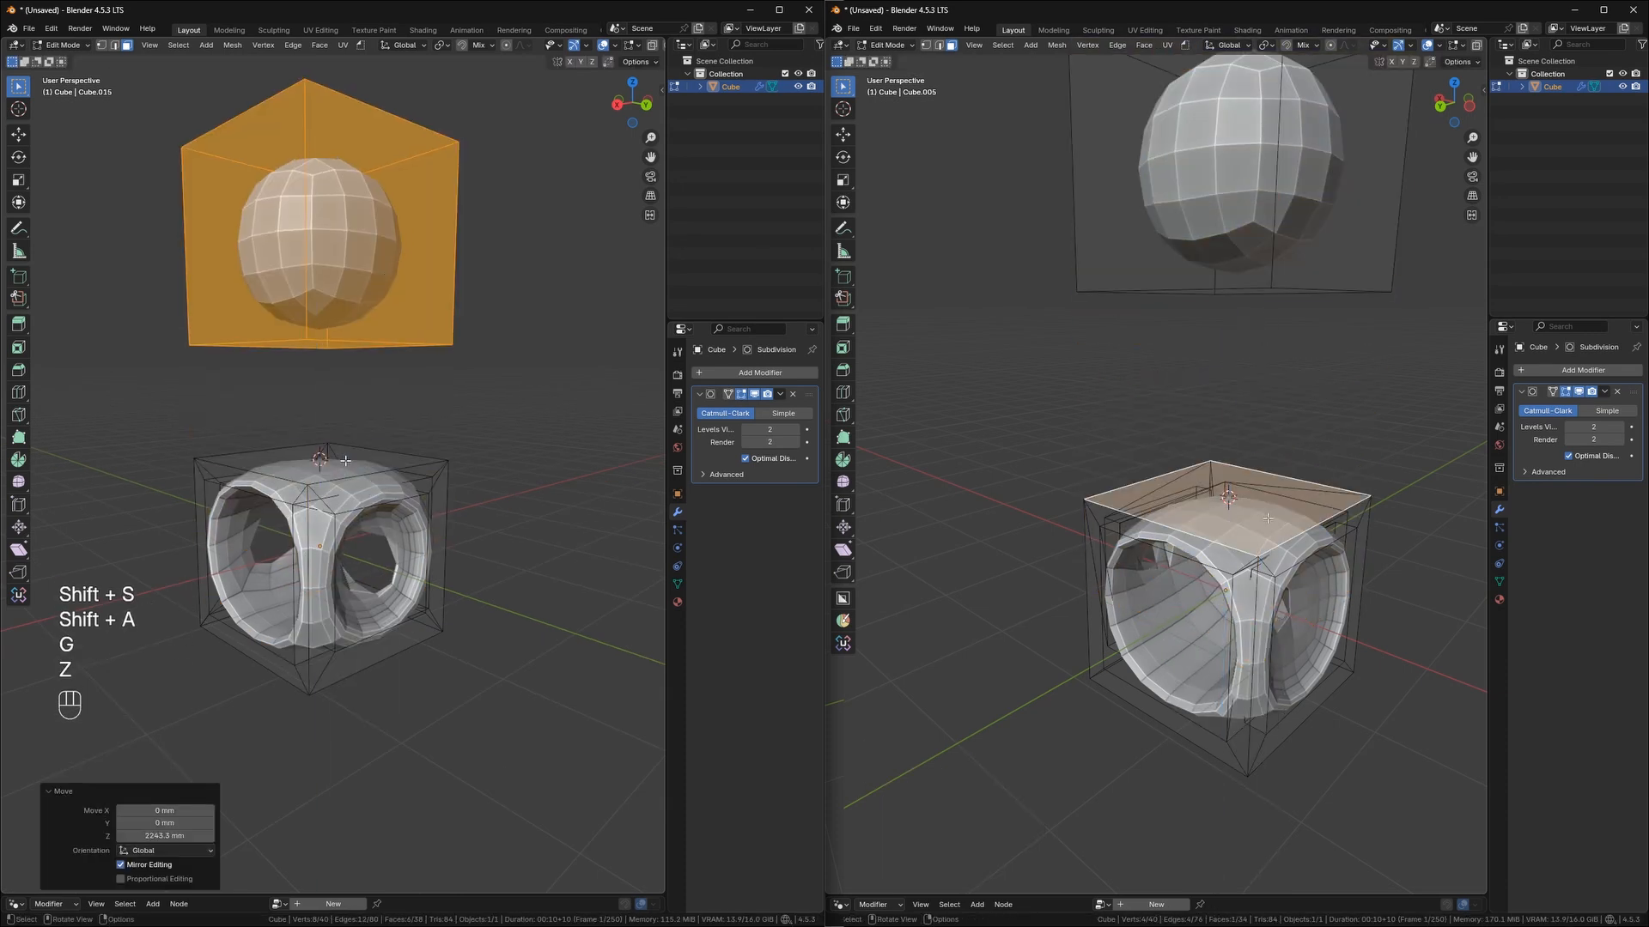
Inspect the subdivided cube in X-ray, then Smart Extrude selected faces into separate blocks.
key("Tab")
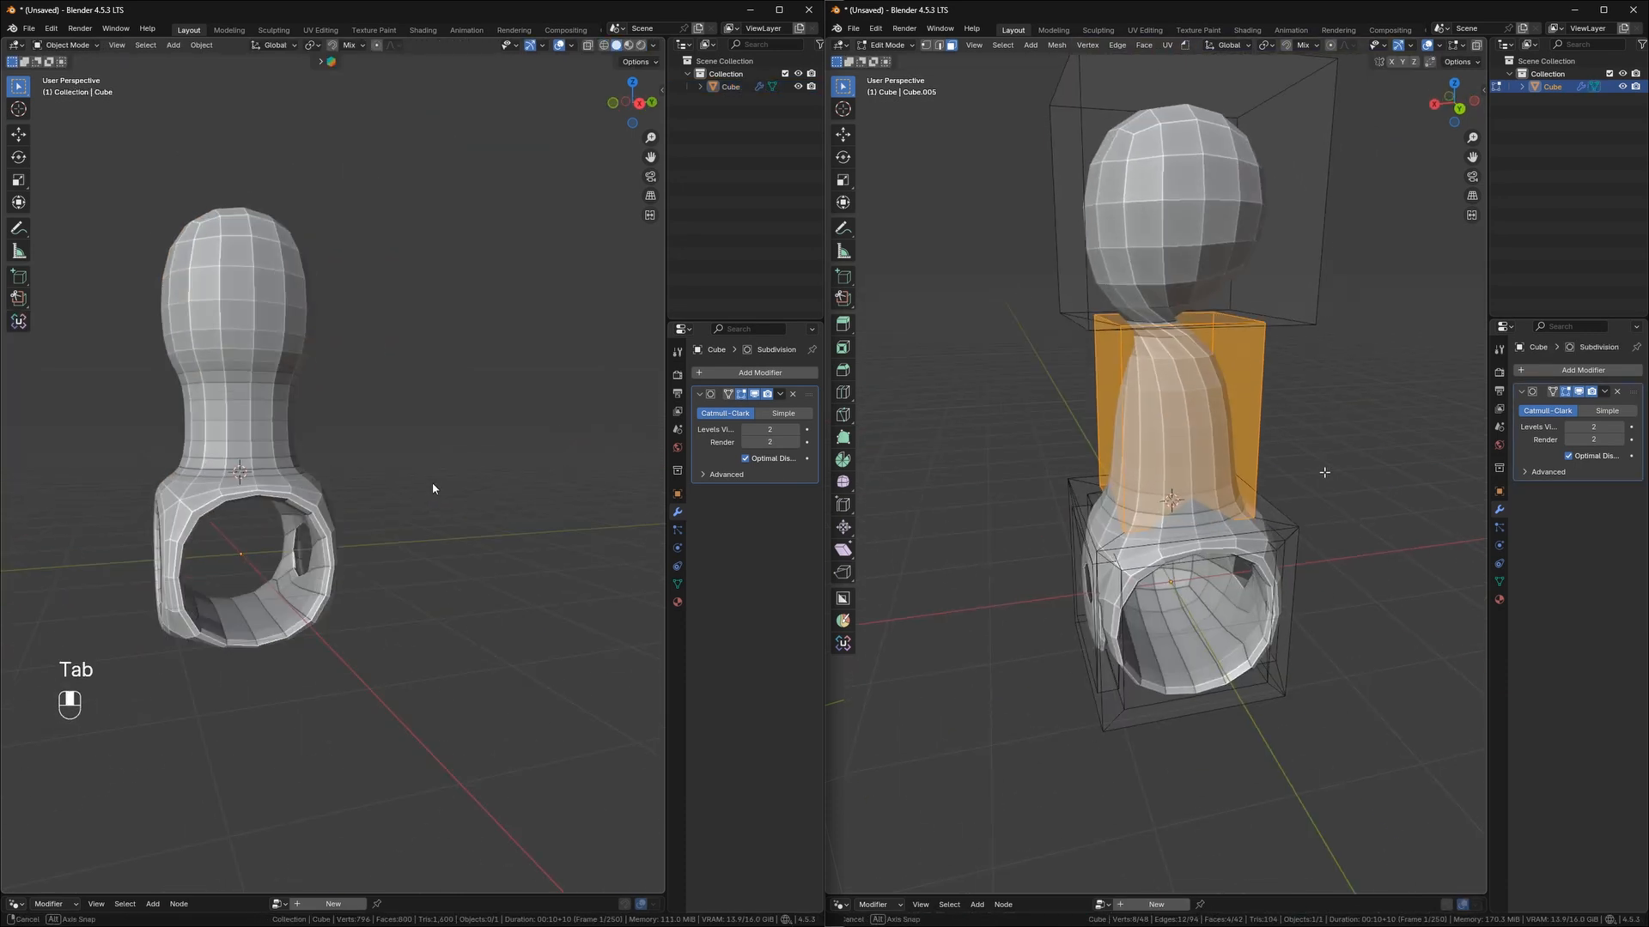
key("alt+z")
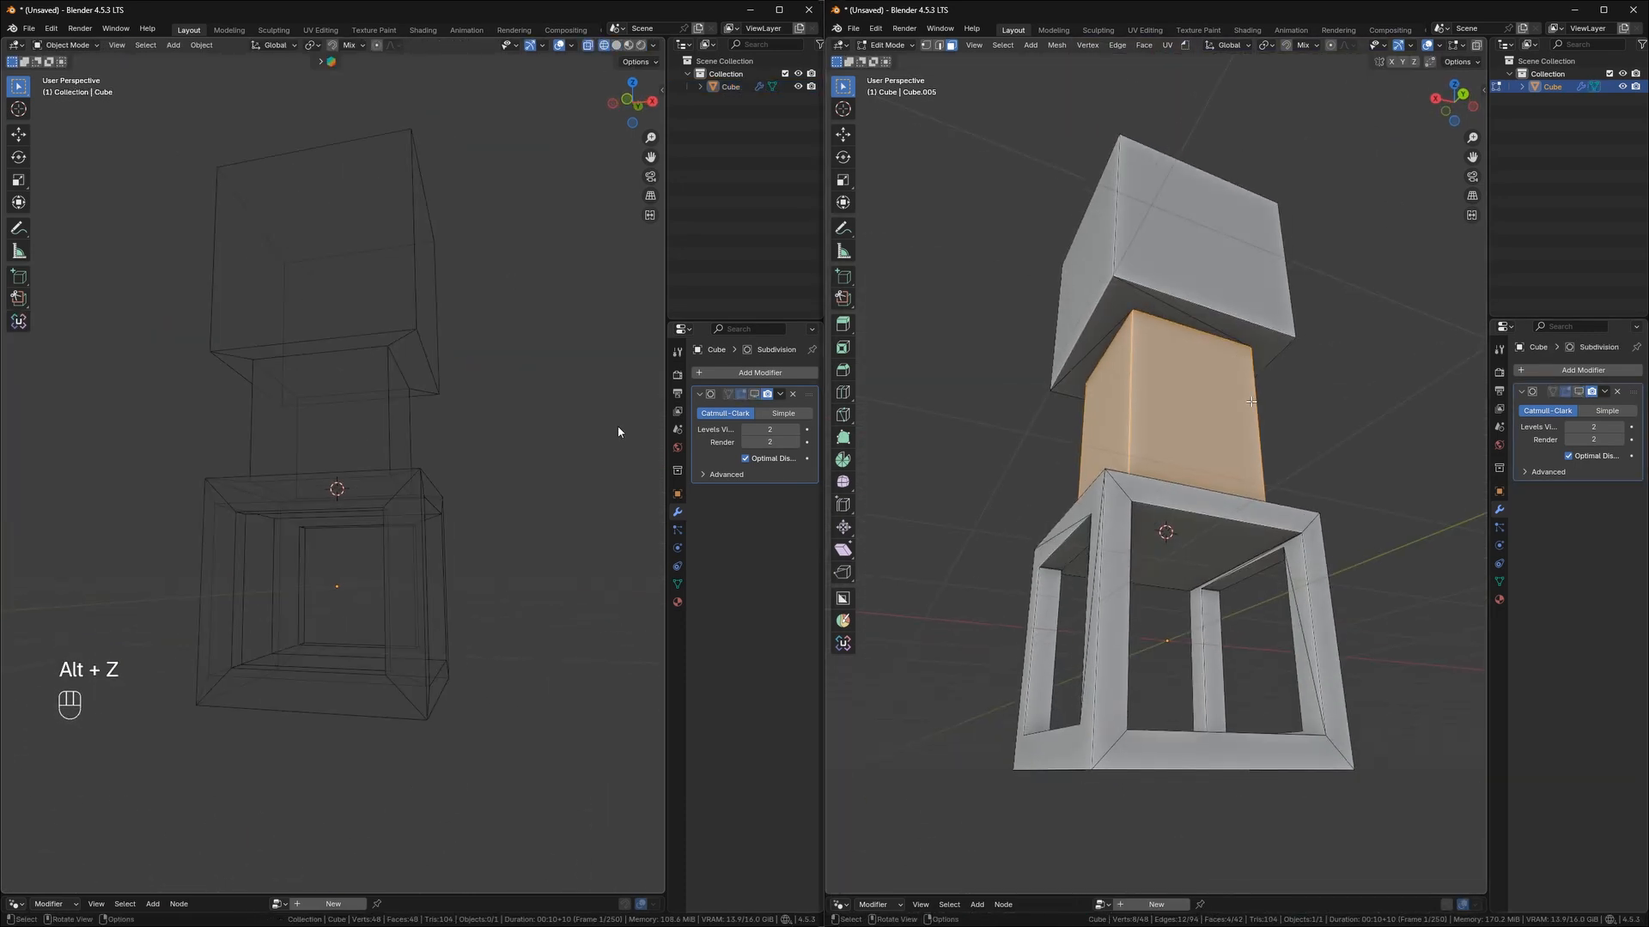
key("z")
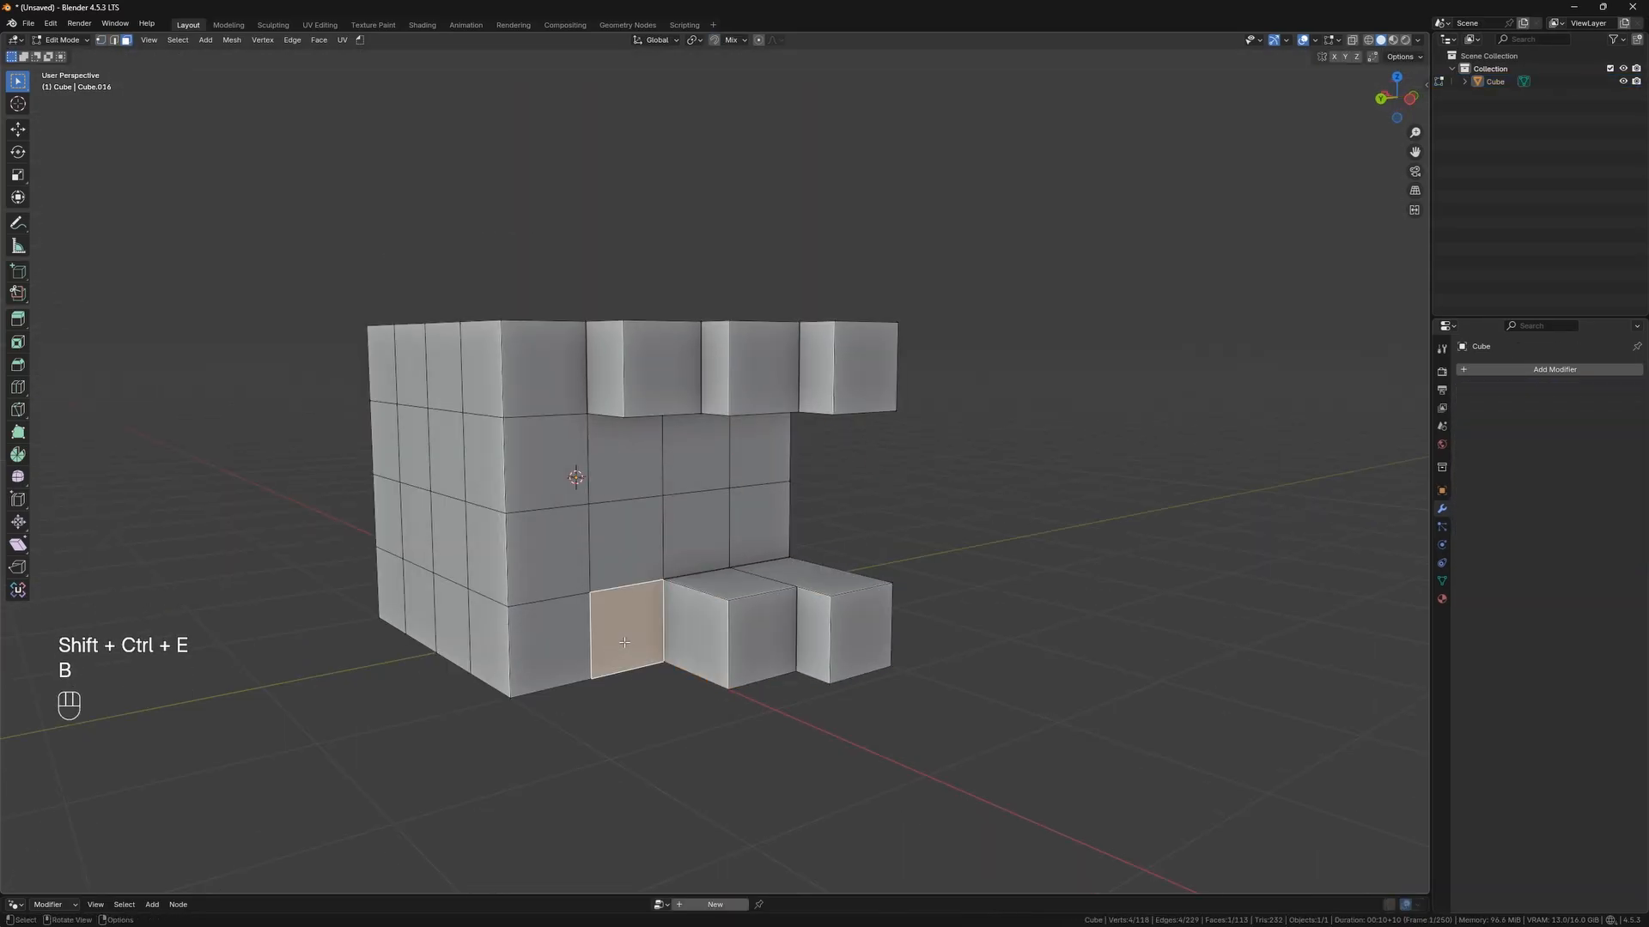
key("shift+ctrl+e")
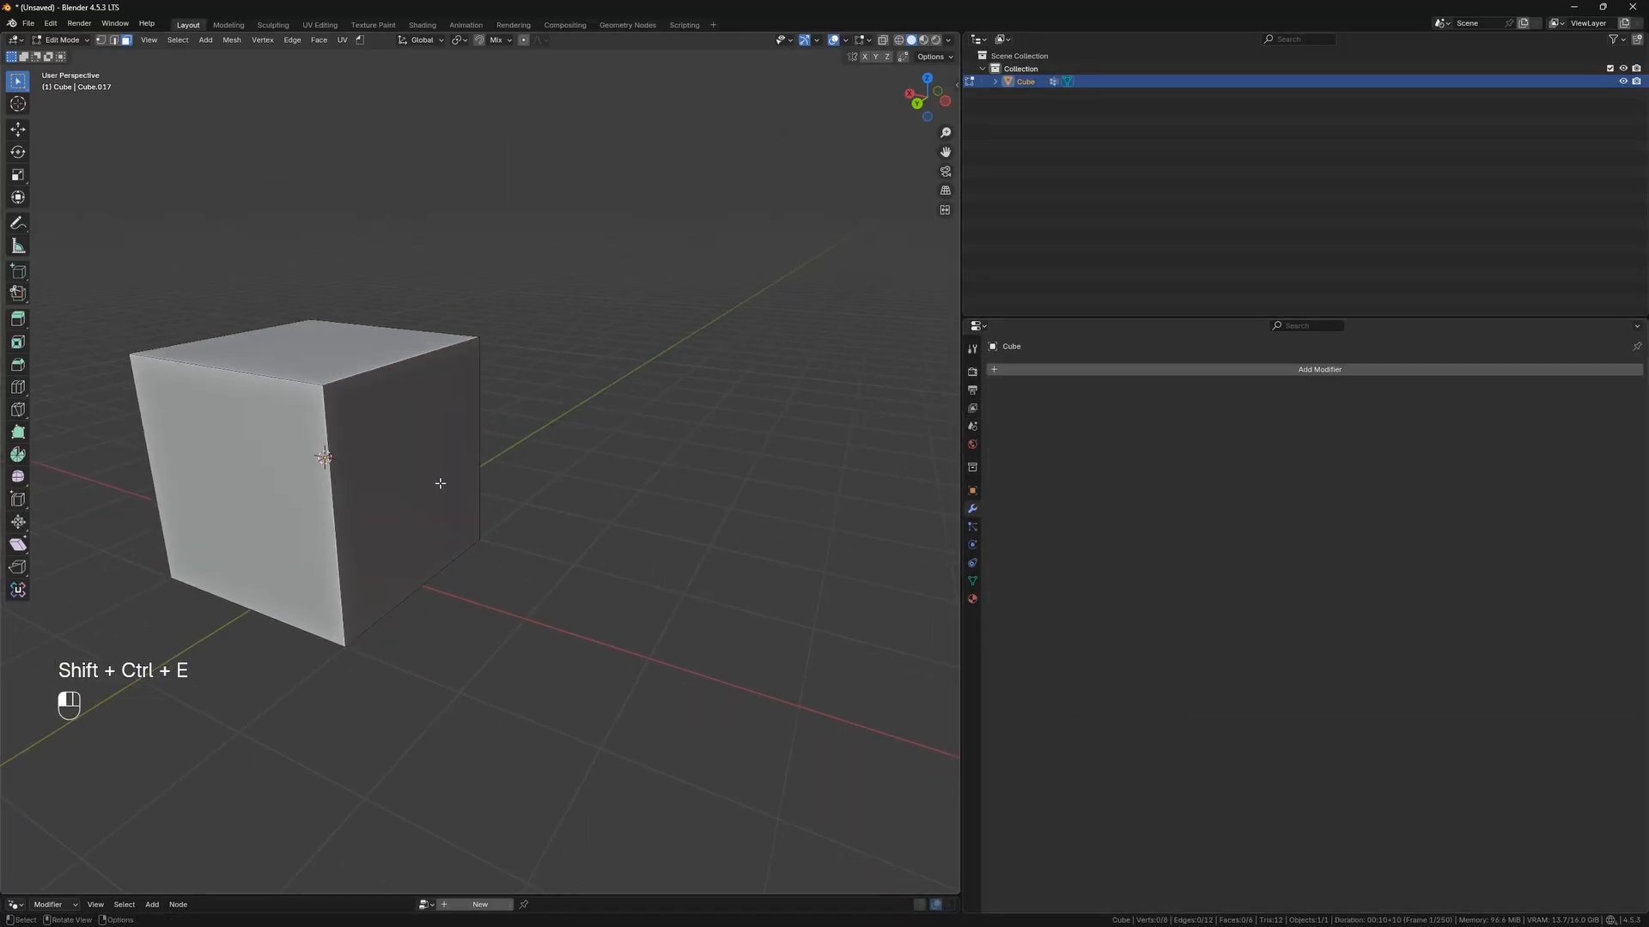
Extrude the cube's side face into a longer box and set scene length units to Meters.
key("shift+ctrl+e")
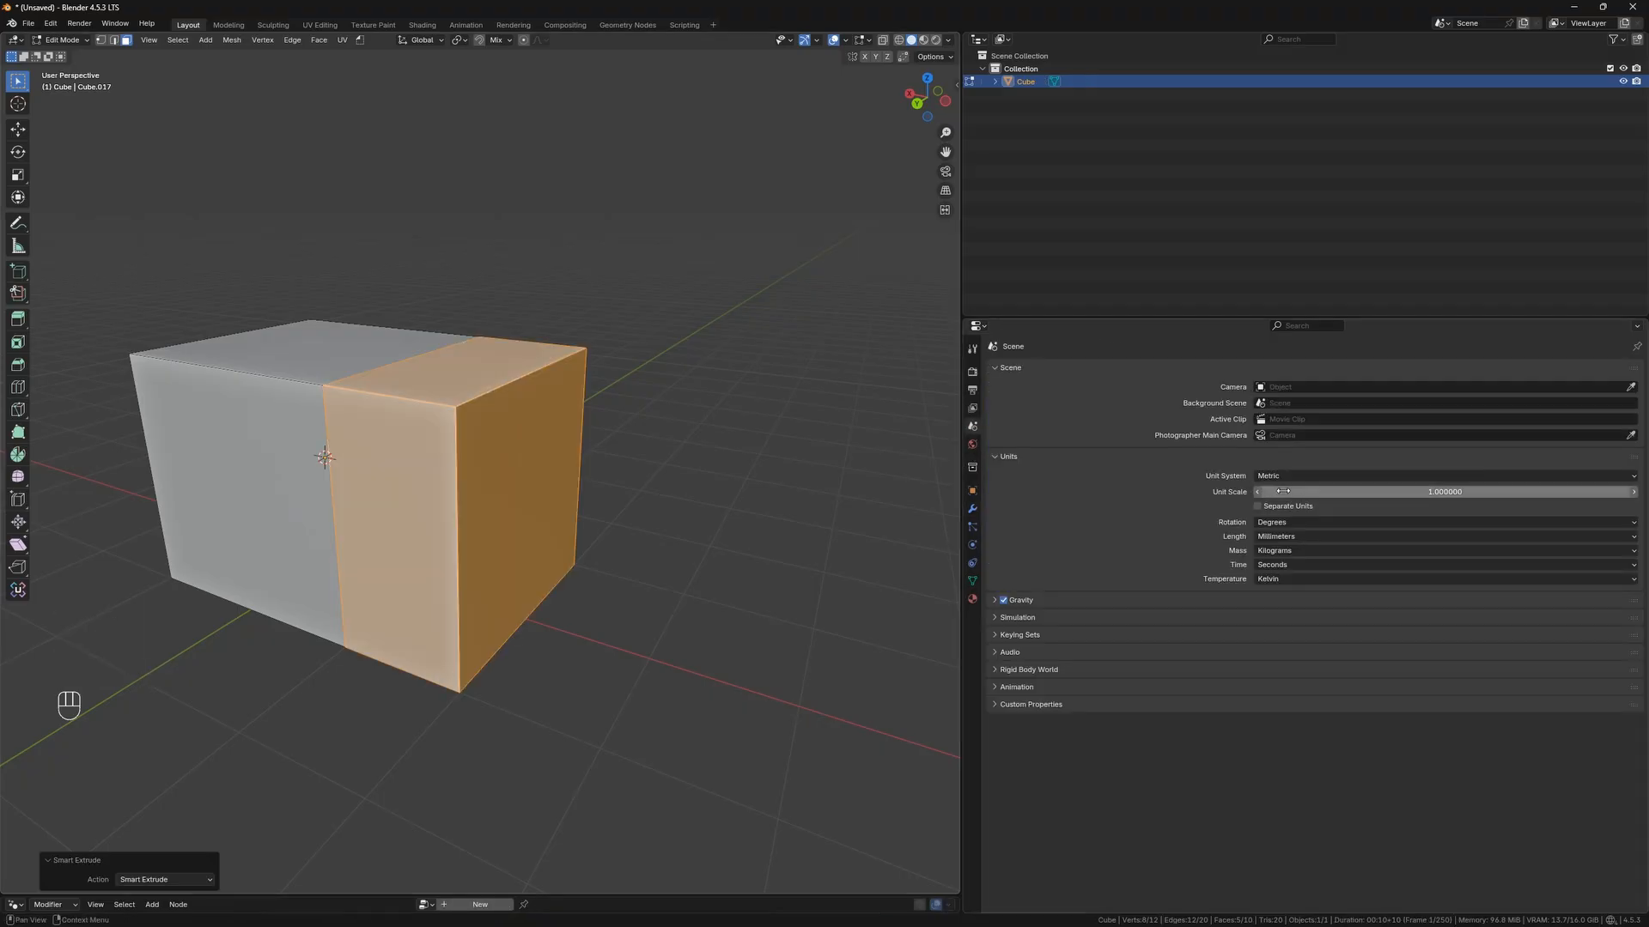
left_click(1446, 535)
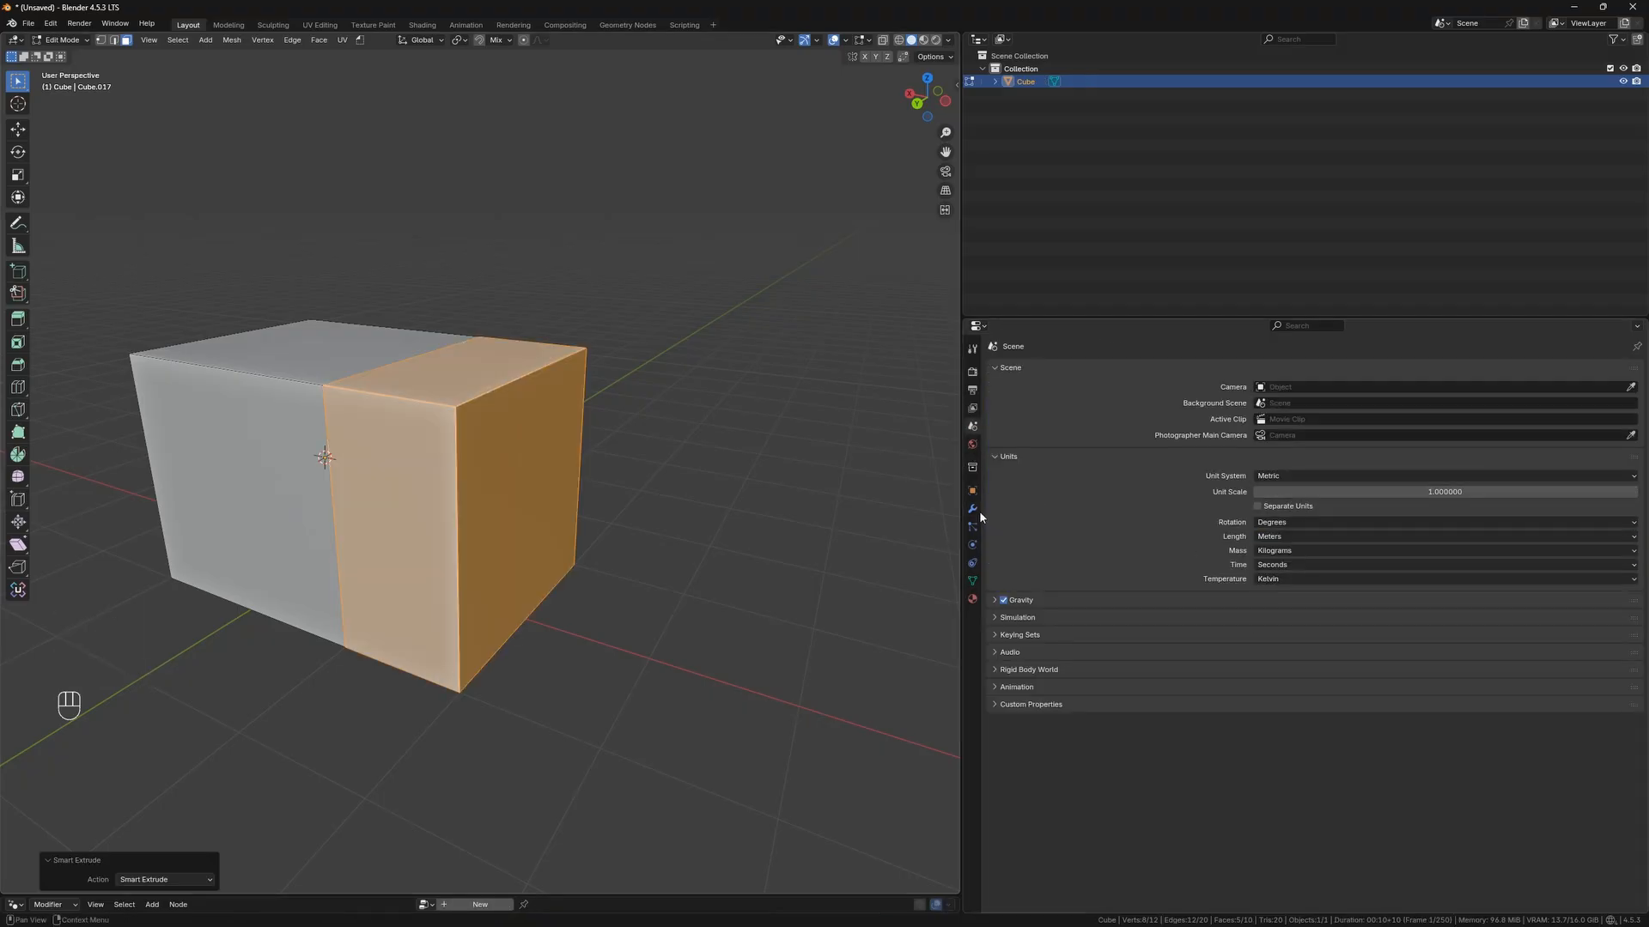
key("Shift+Ctrl+E")
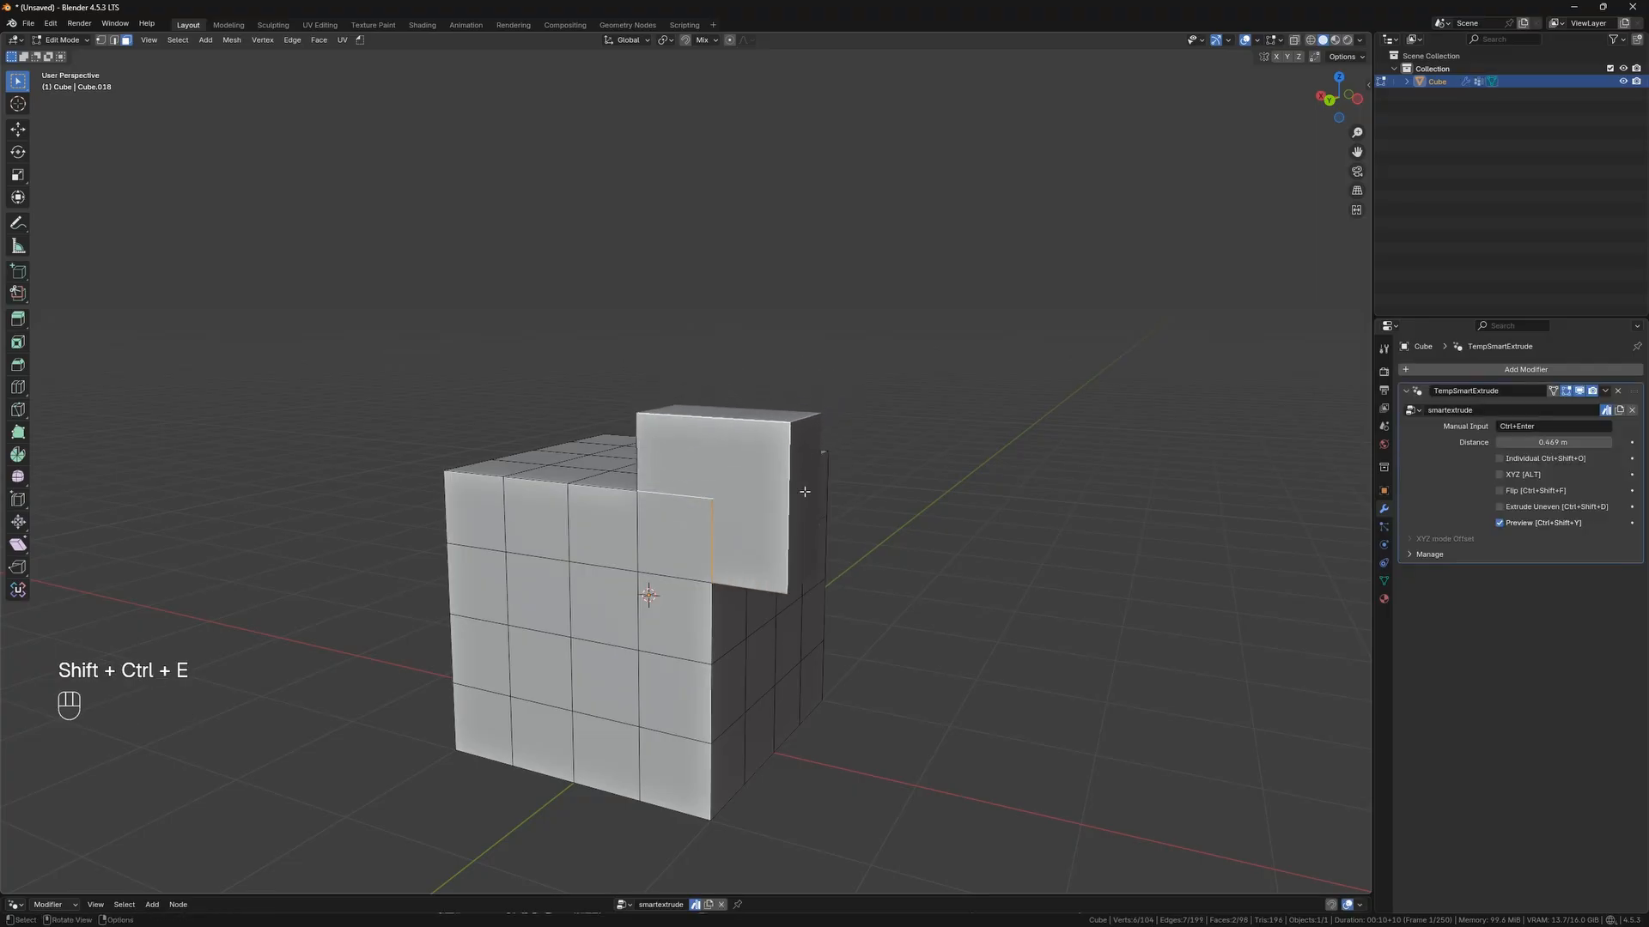
Extrude the corner faces with Extrude Uneven enabled, then begin a free XYZ extrude on a top face.
key("shift+ctrl+y")
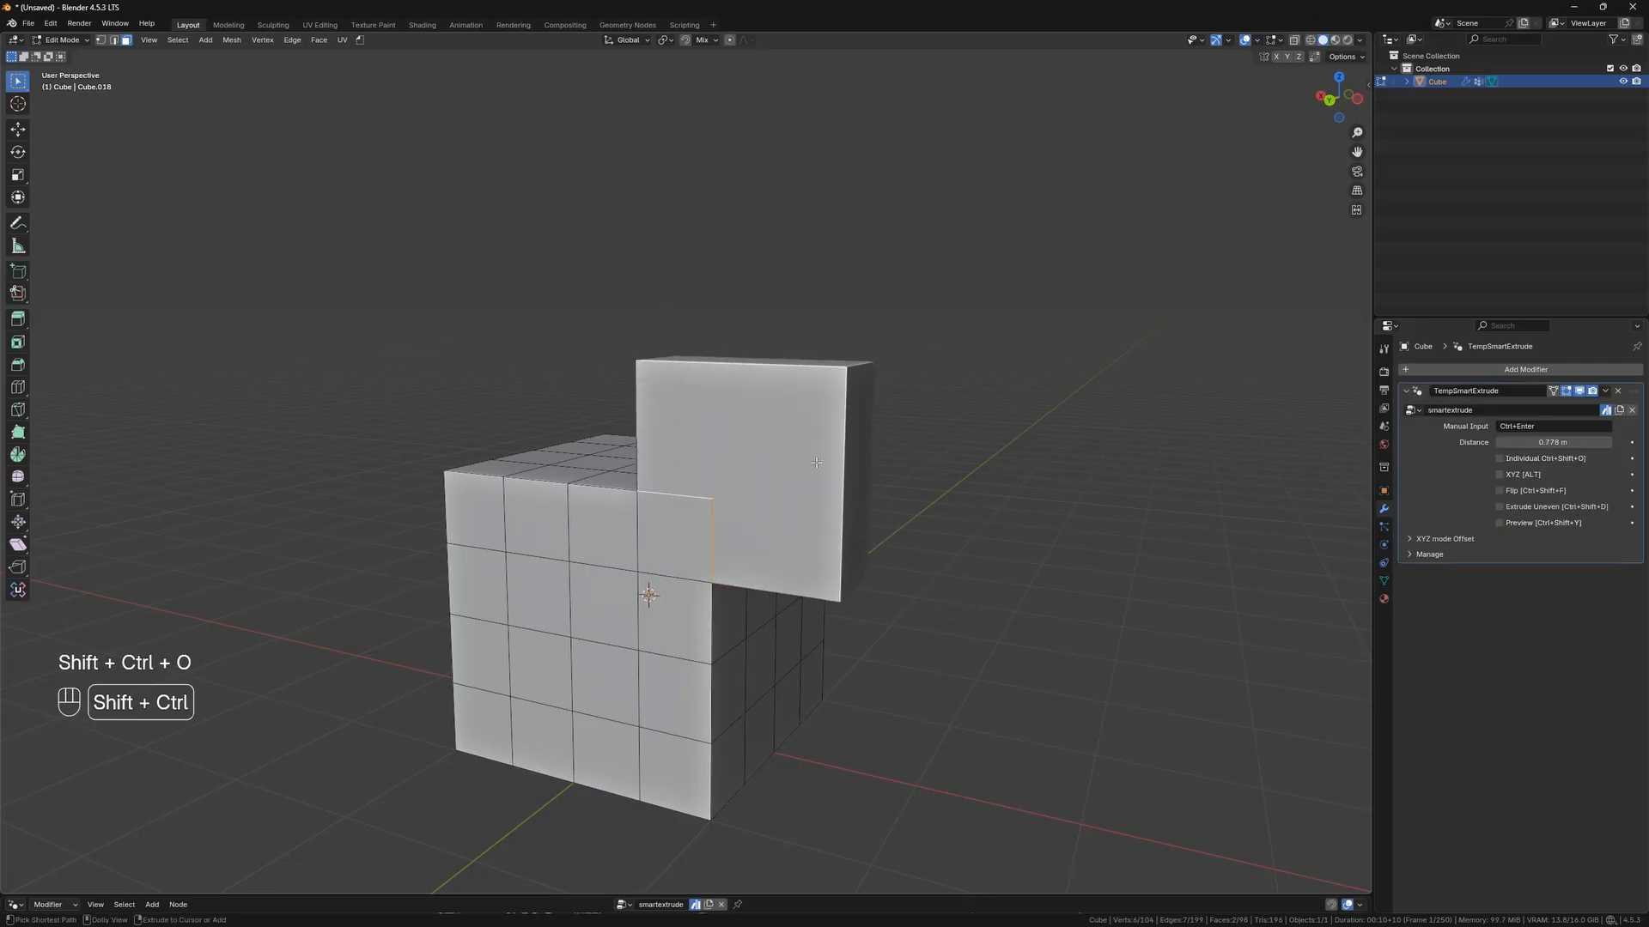
left_click(1499, 506)
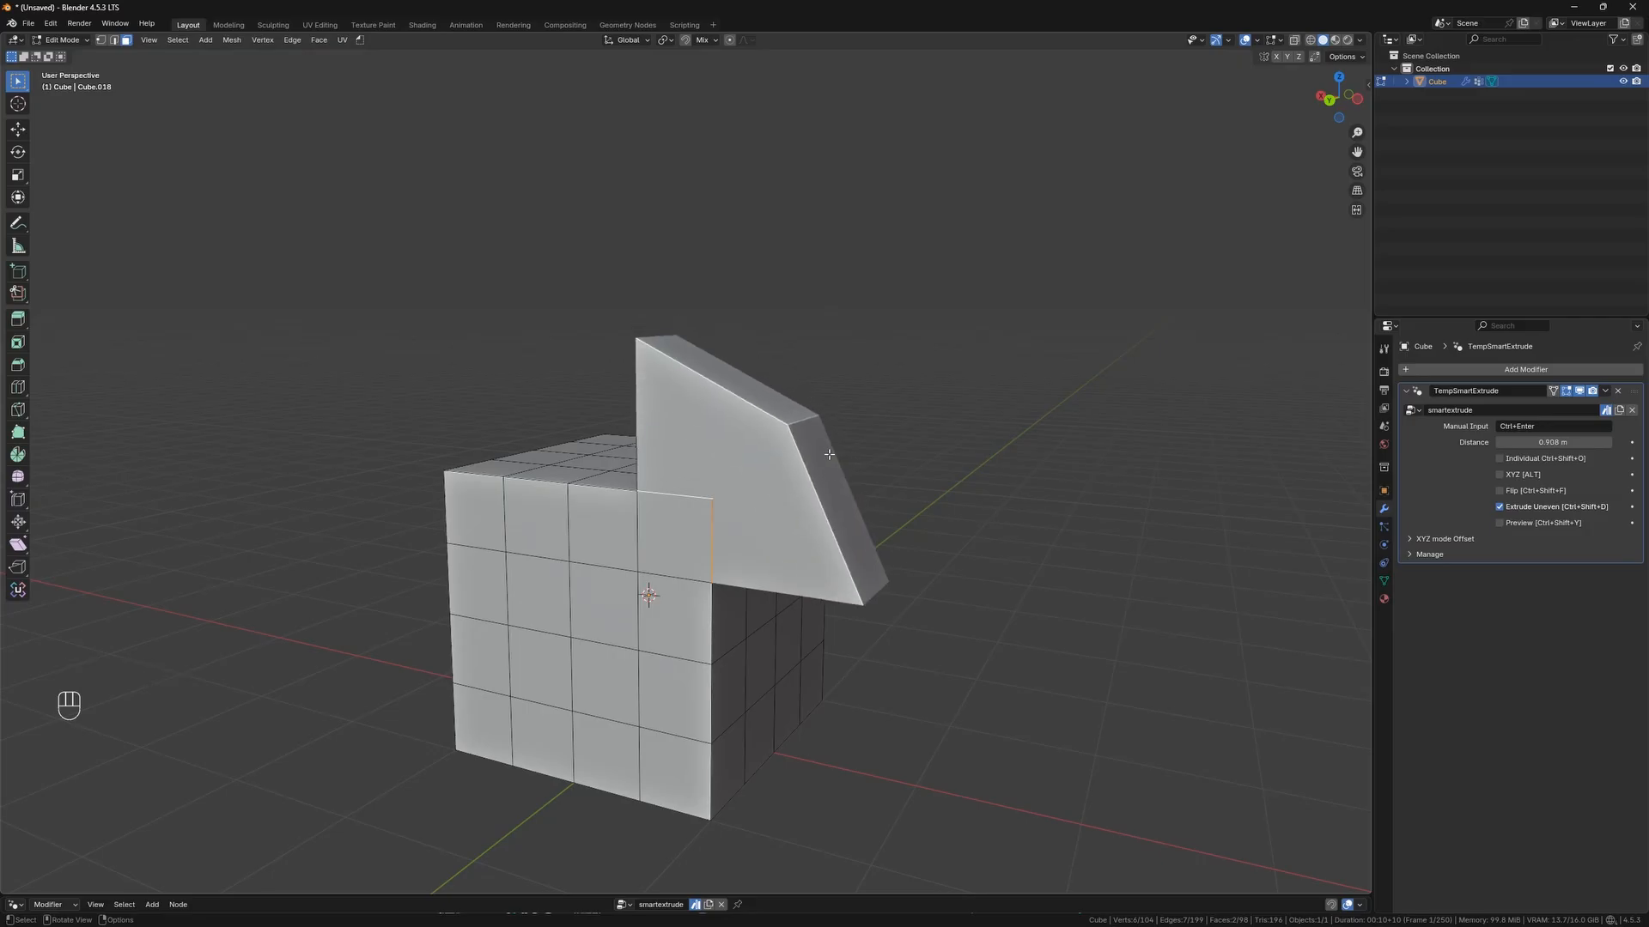
key("shift+ctrl+e")
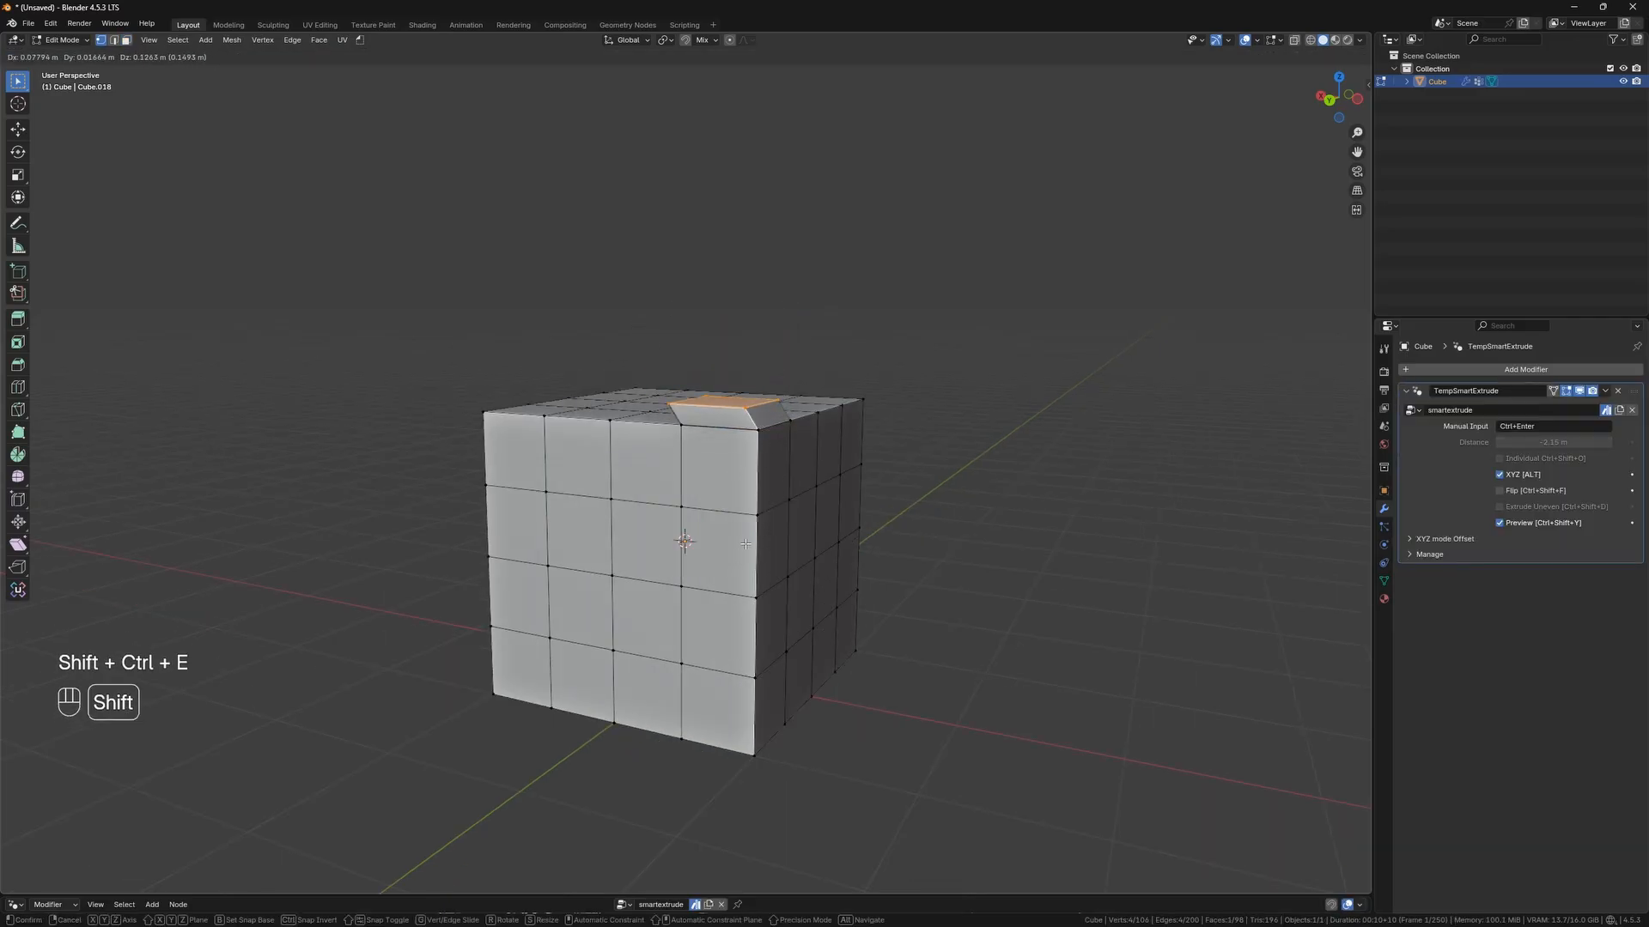
Lock the free top-face extrusion to one axis, cutting a slanted channel below the cube.
key("shift+y")
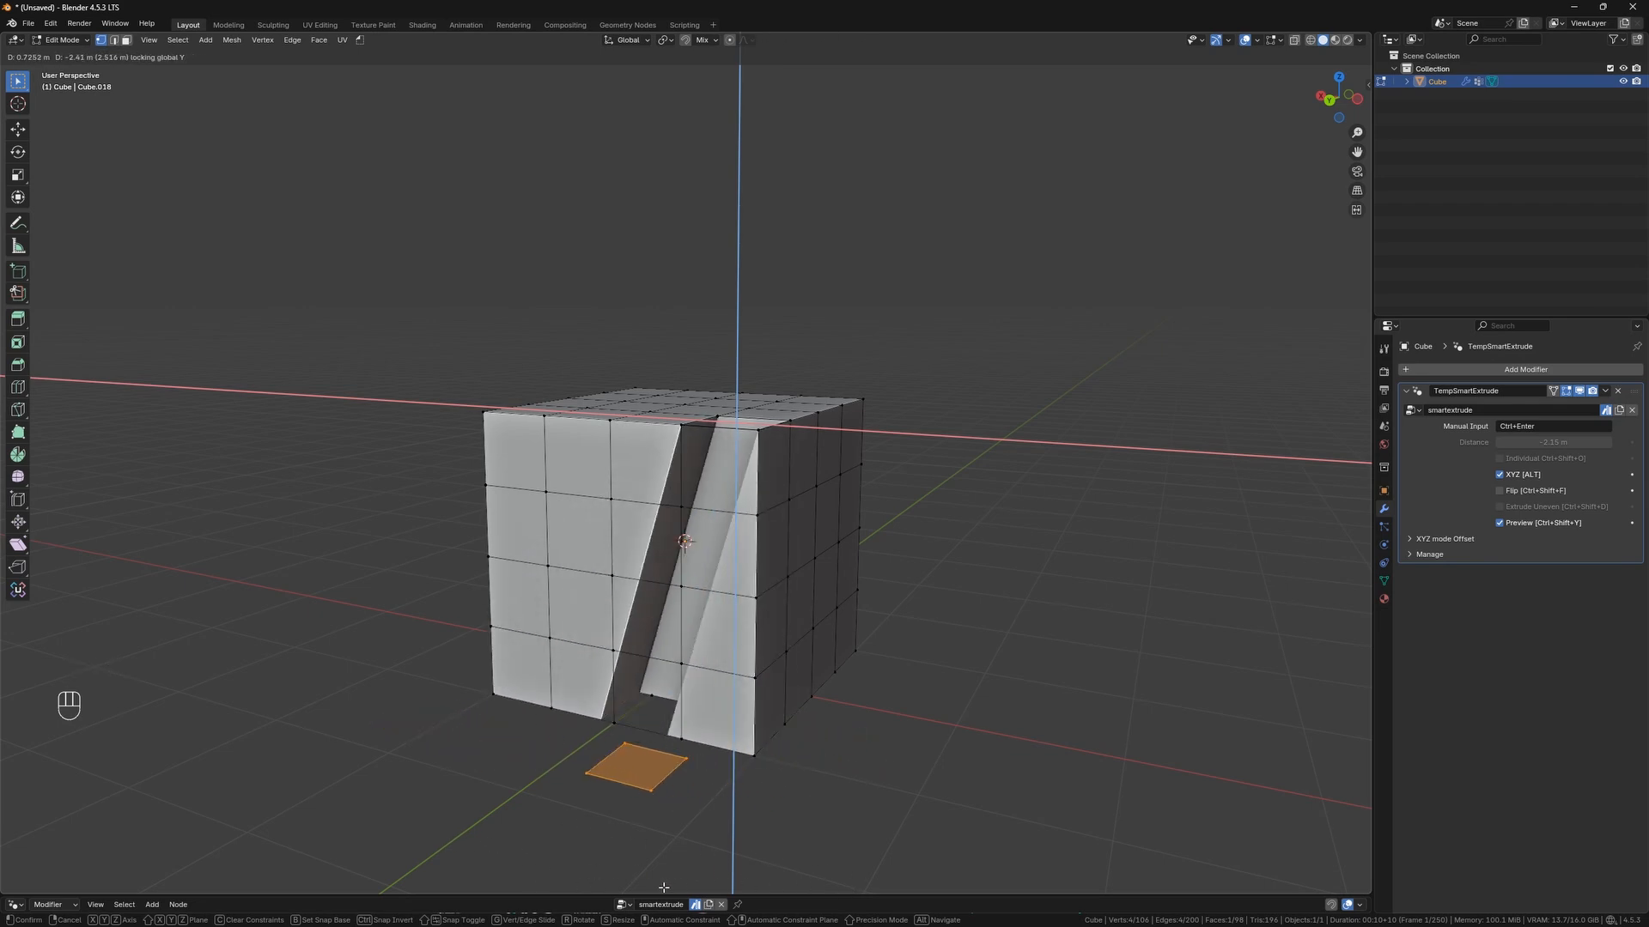
mouse_move(746, 801)
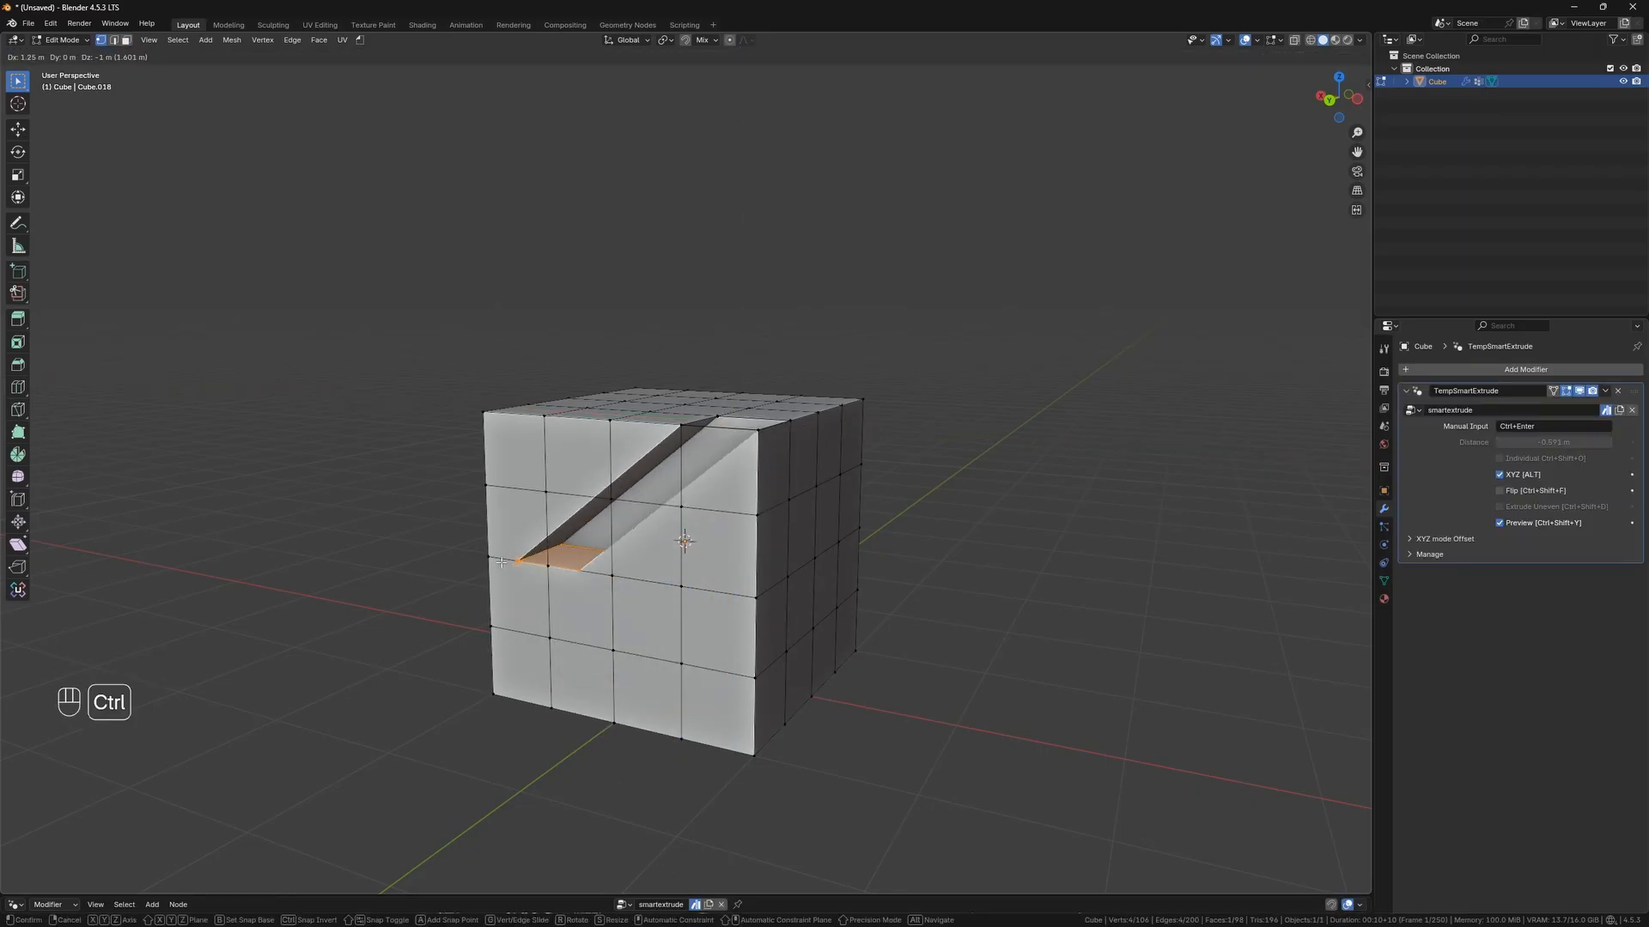
mouse_move(495, 694)
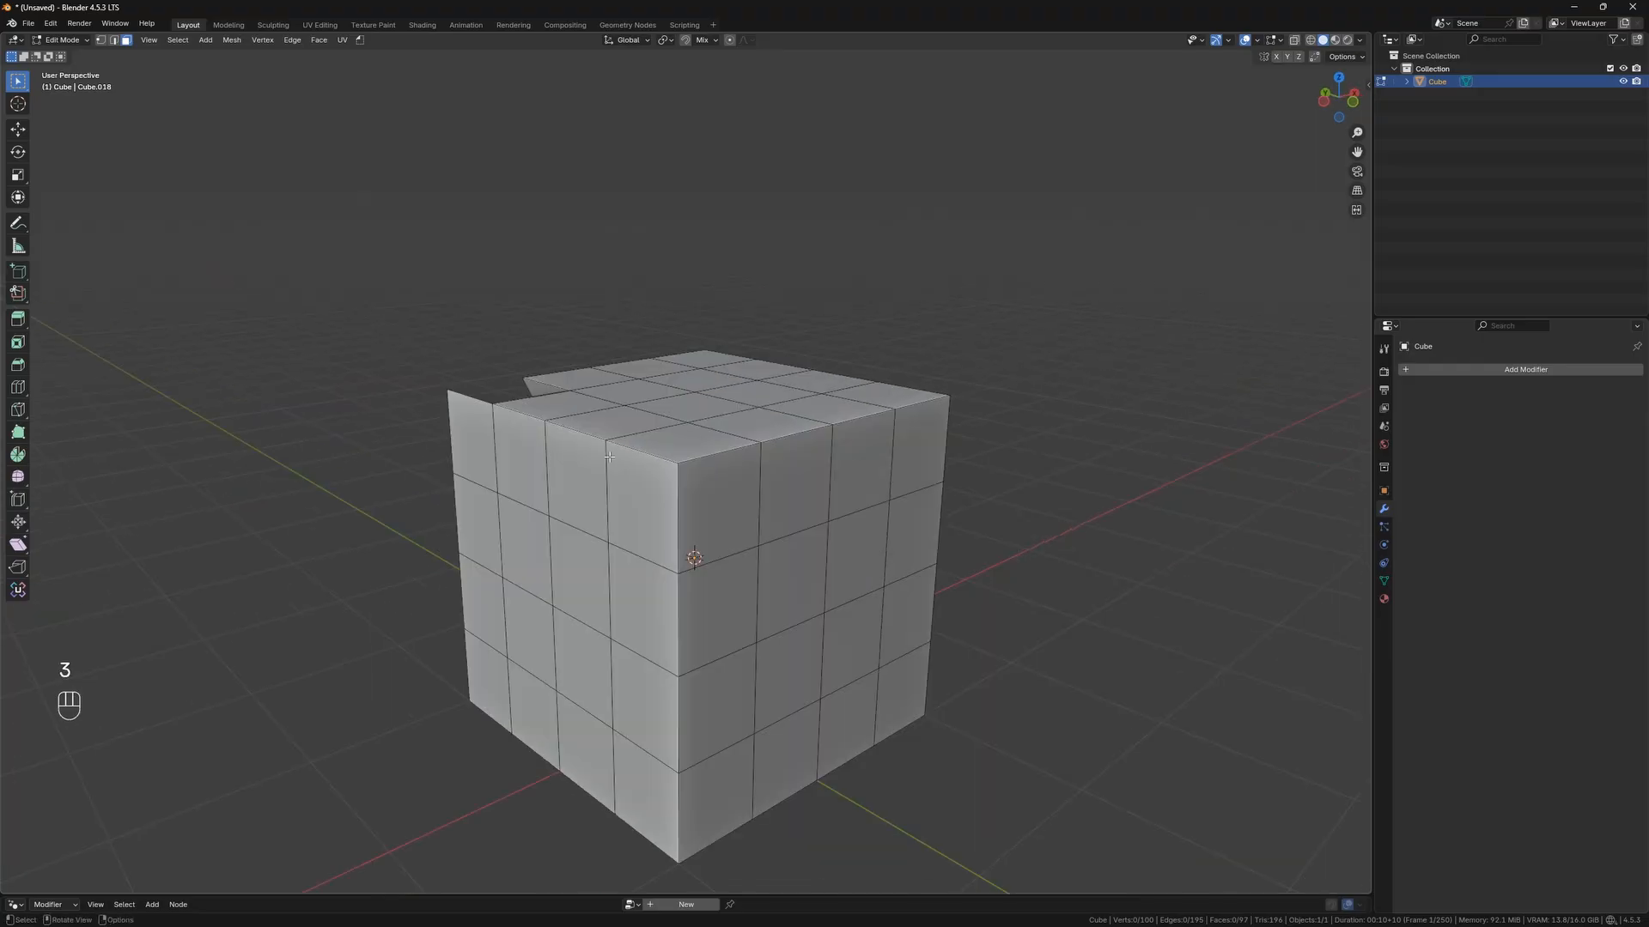
Inset a face on the cube's underside and Smart Extrude it downward.
key("shift+ctrl+e")
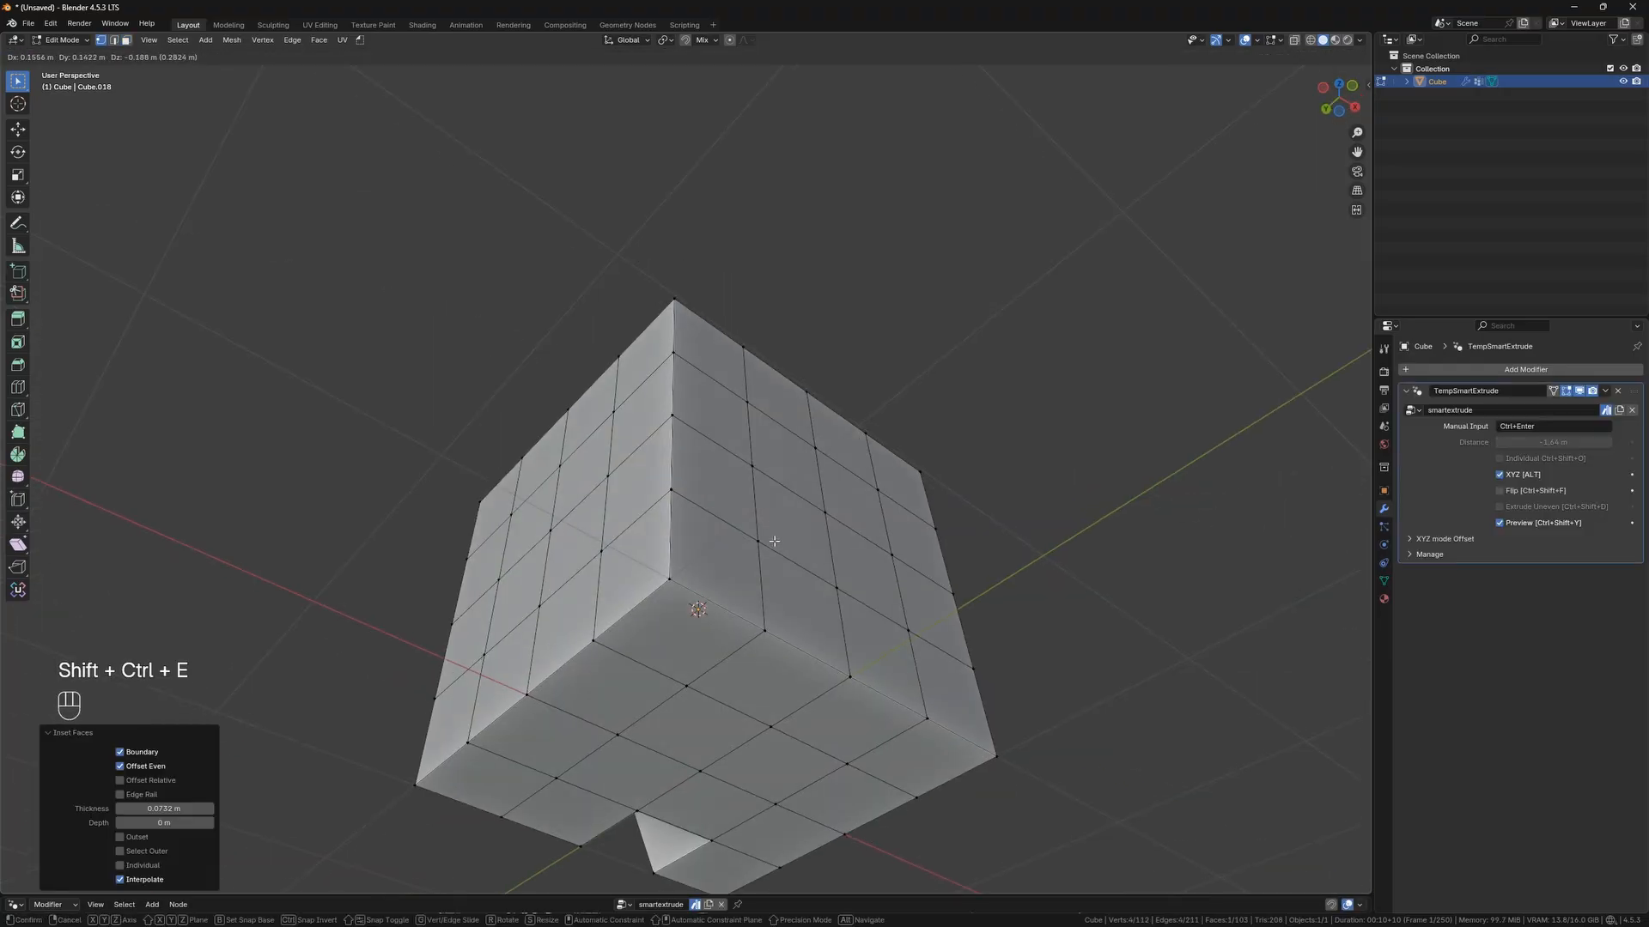
key("z")
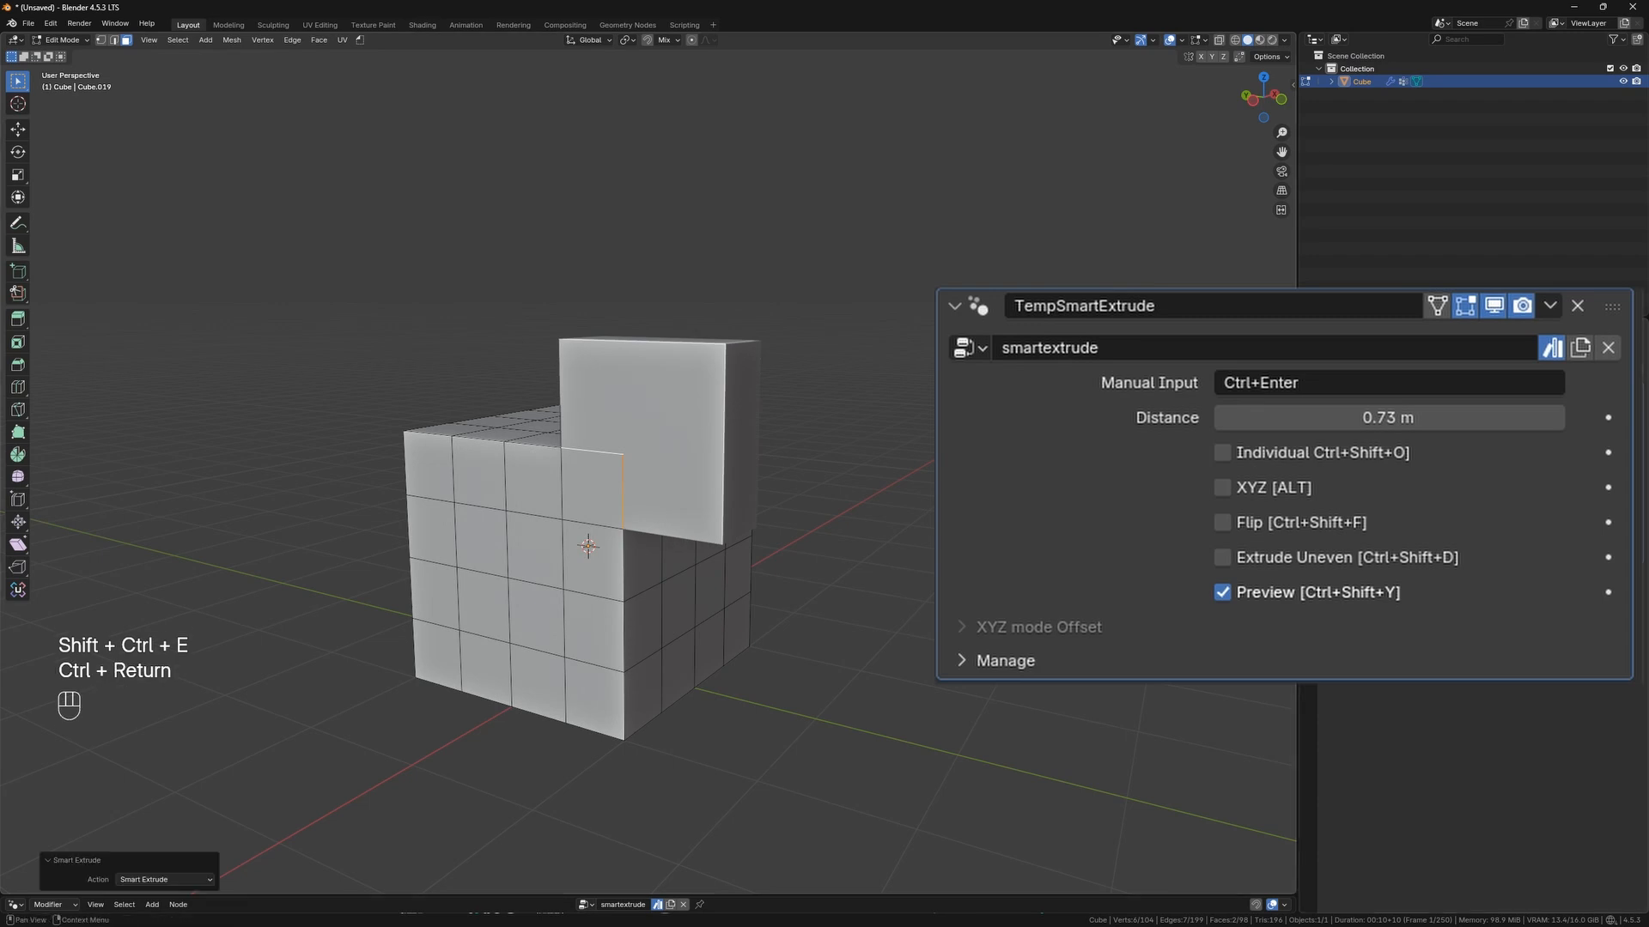
Toggle Individual and Extrude Uneven in the TempSmartExtrude panel, then exit Edit Mode.
left_click(1221, 453)
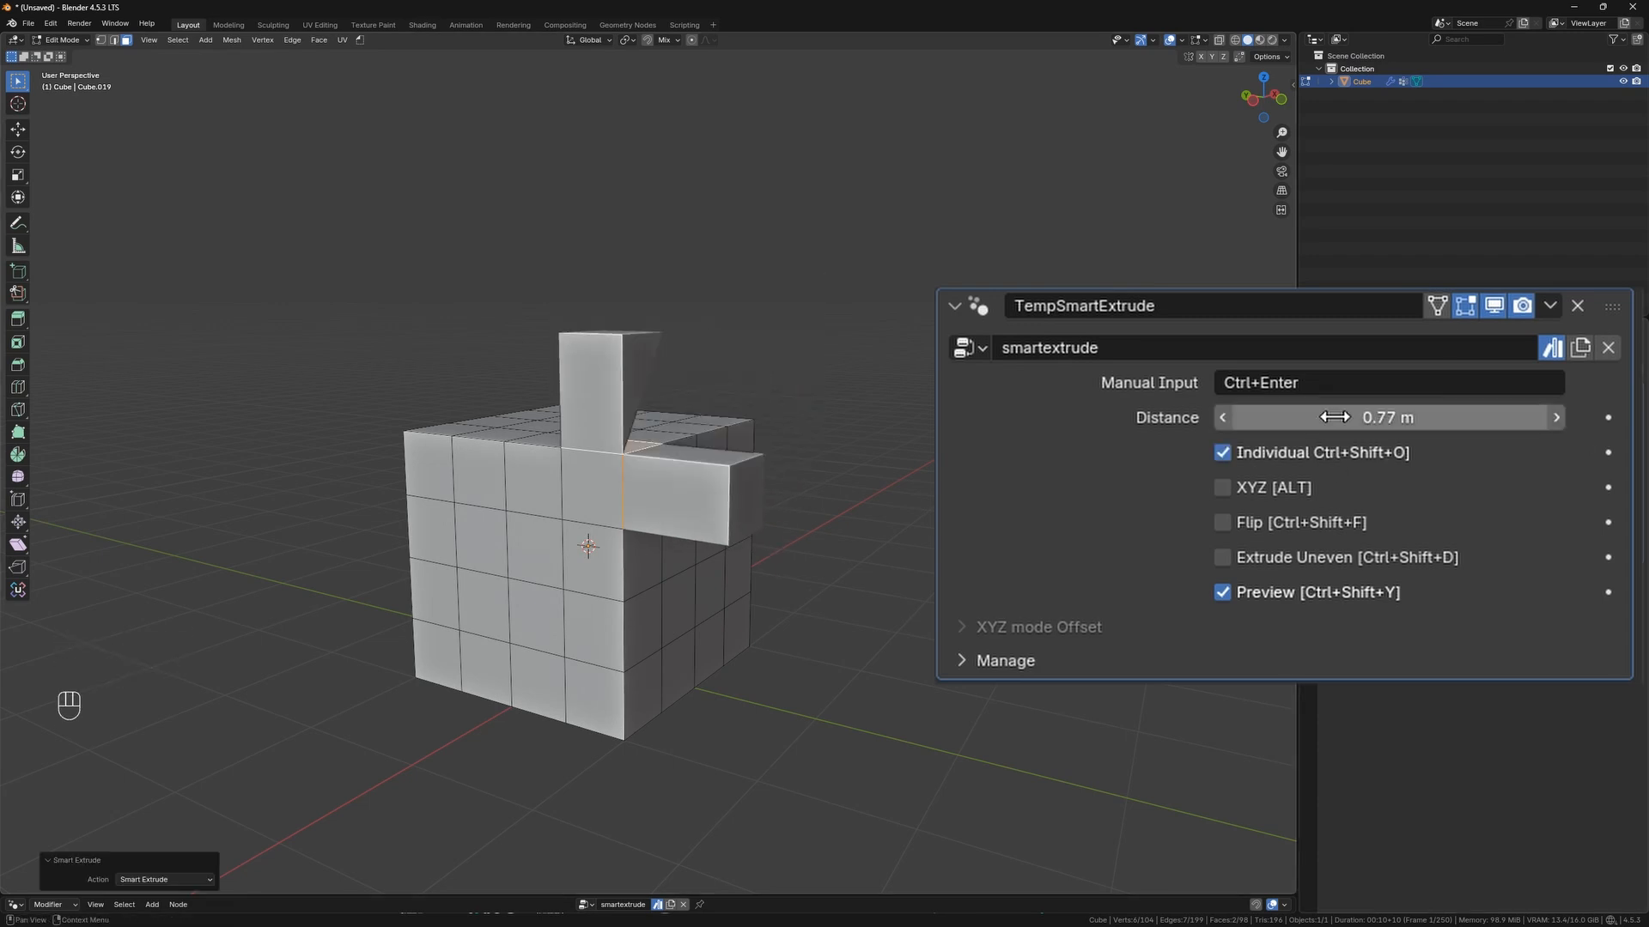
left_click(1221, 558)
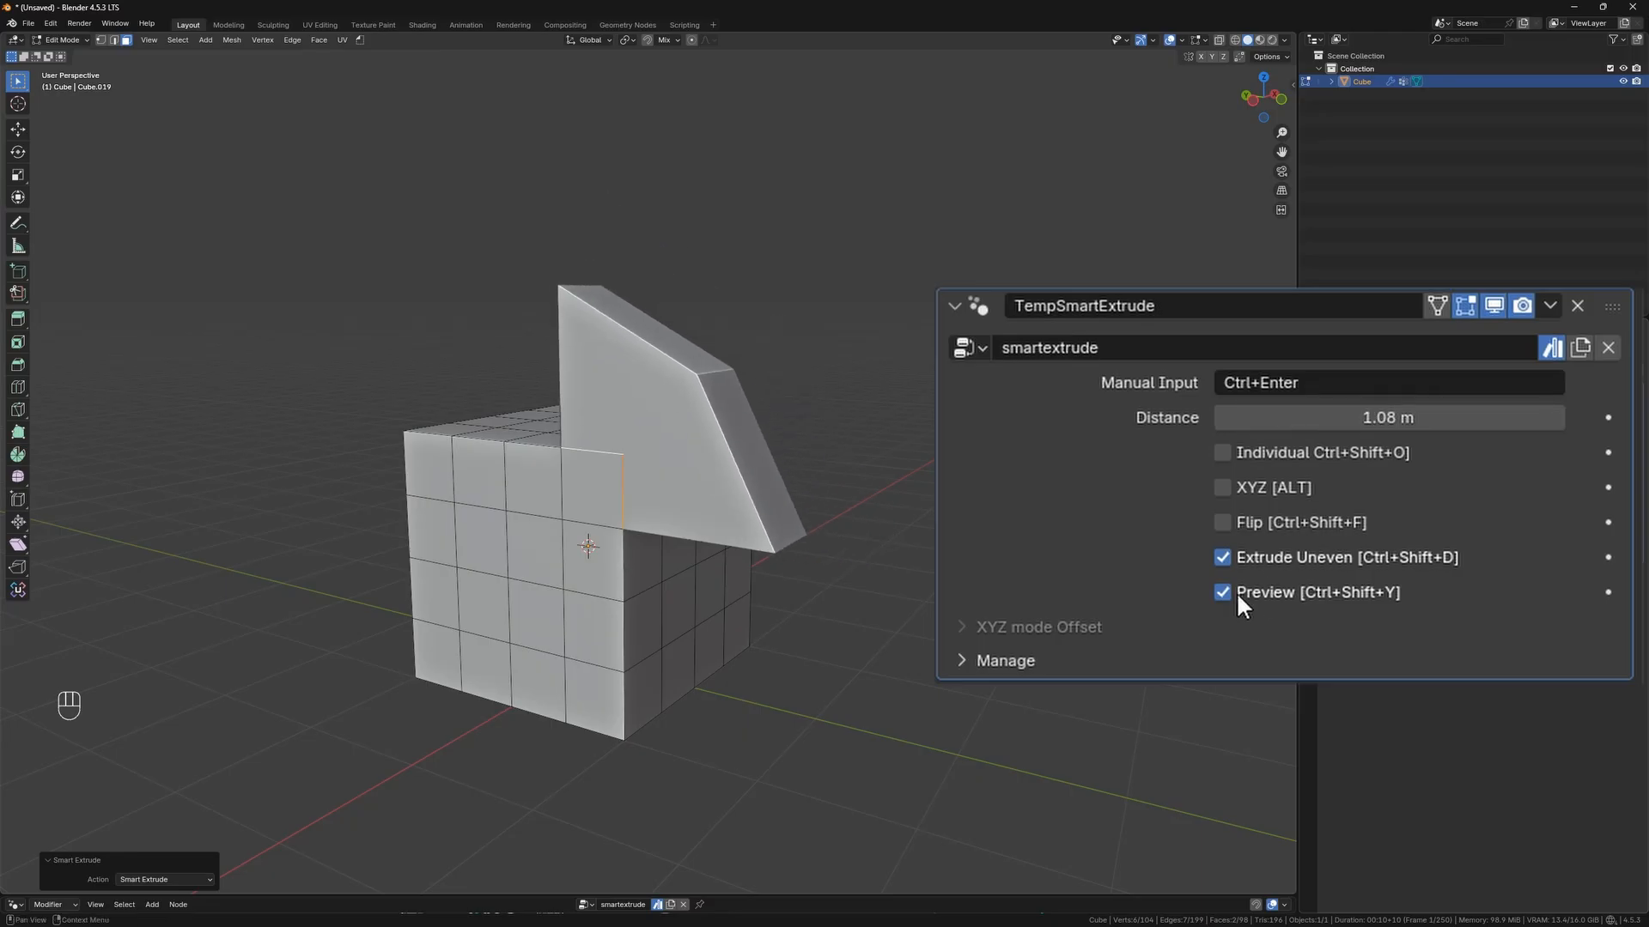
left_click(1221, 557)
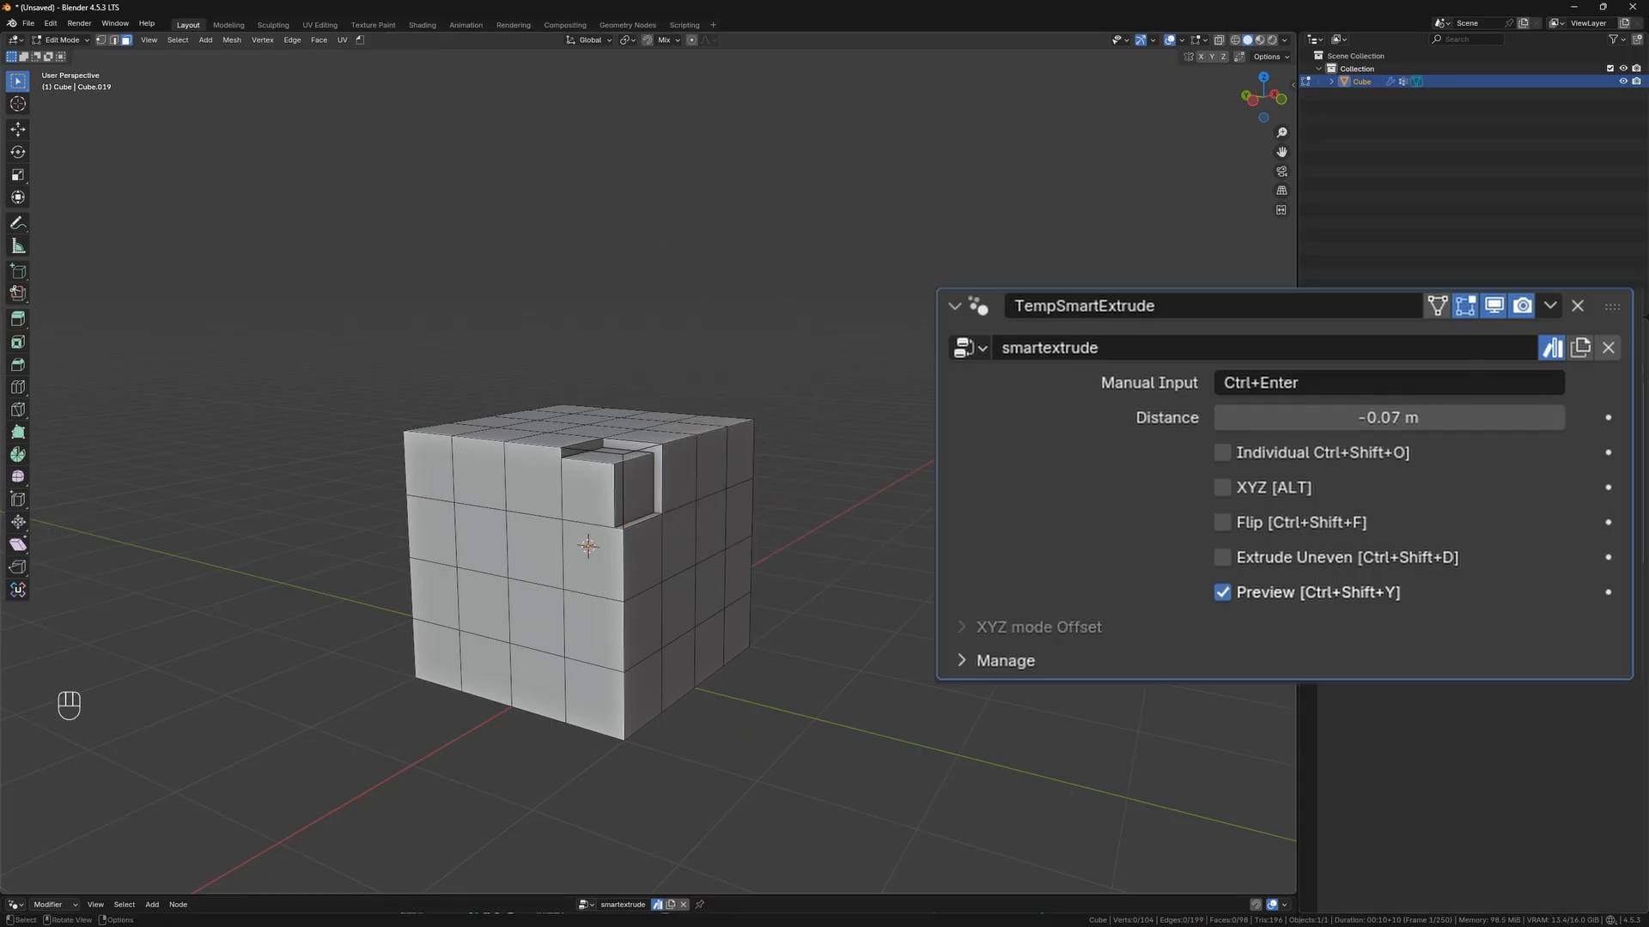
key("Tab")
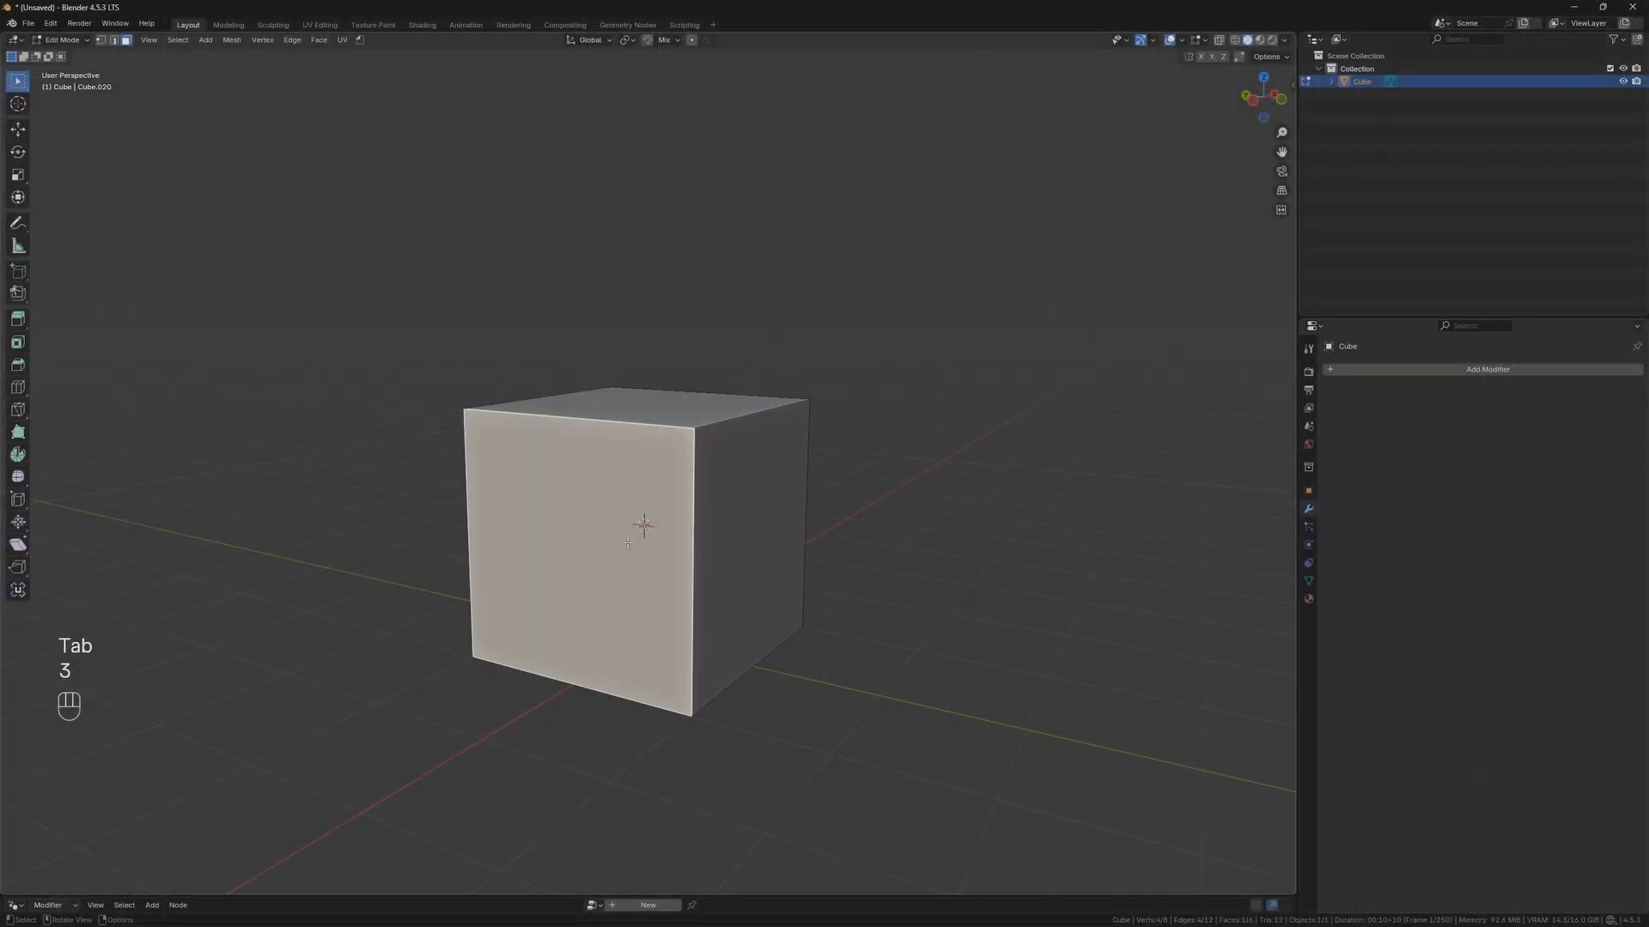
Smart-extrude the cube's front face twice, leaving TempSelect and AlignPoint vertex groups.
key("x")
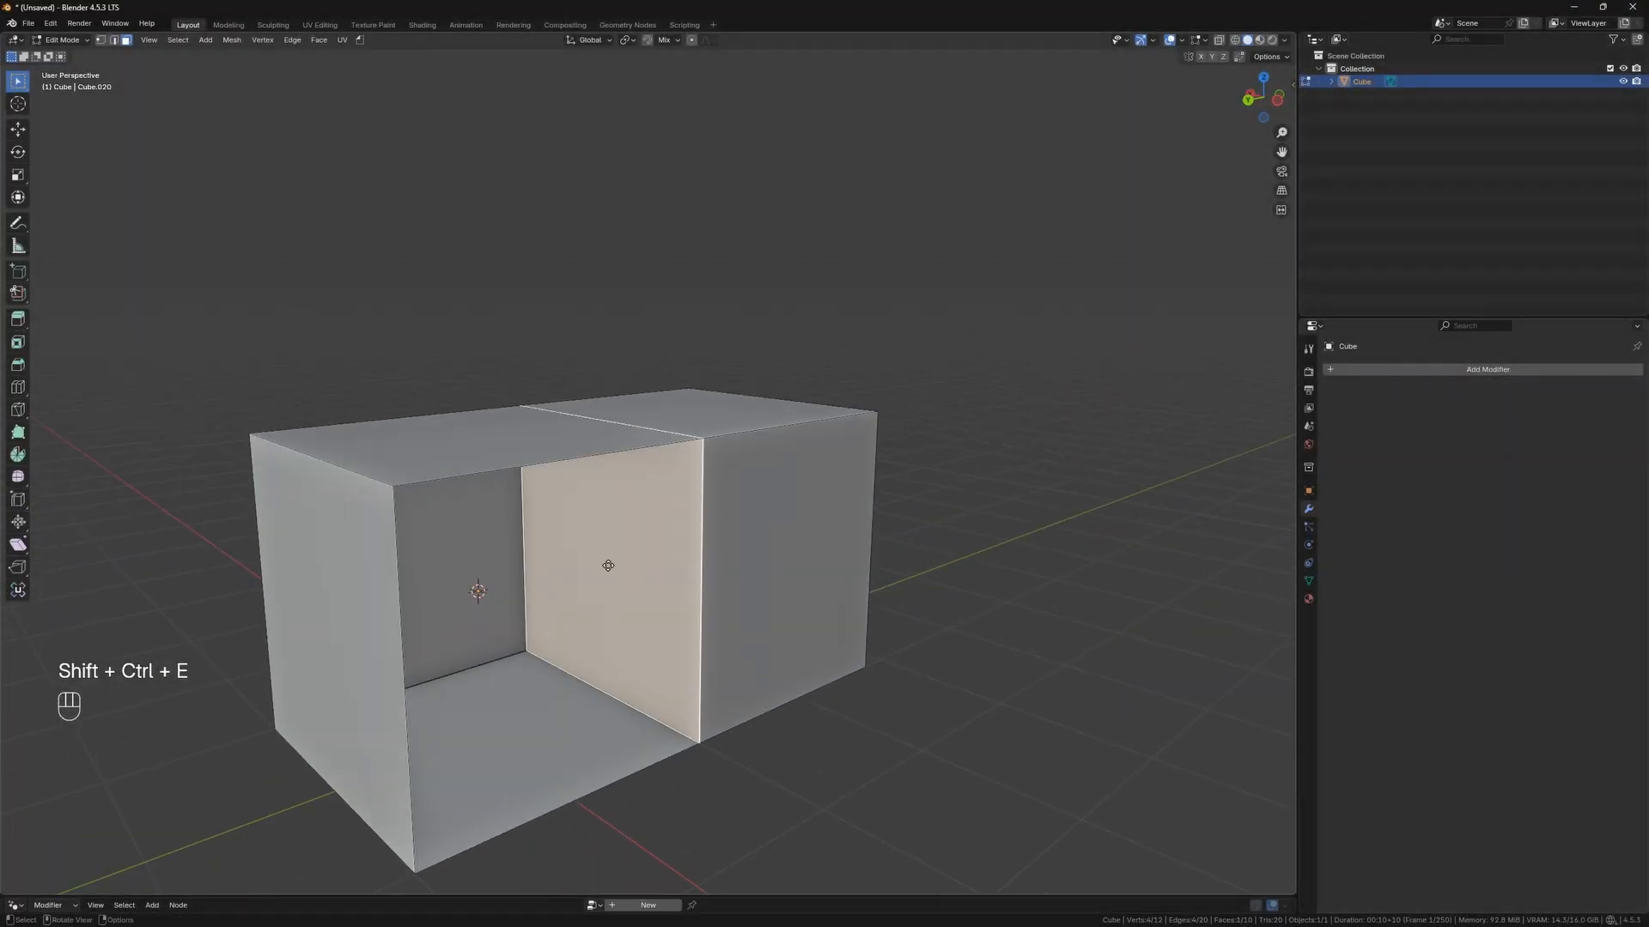
key("g")
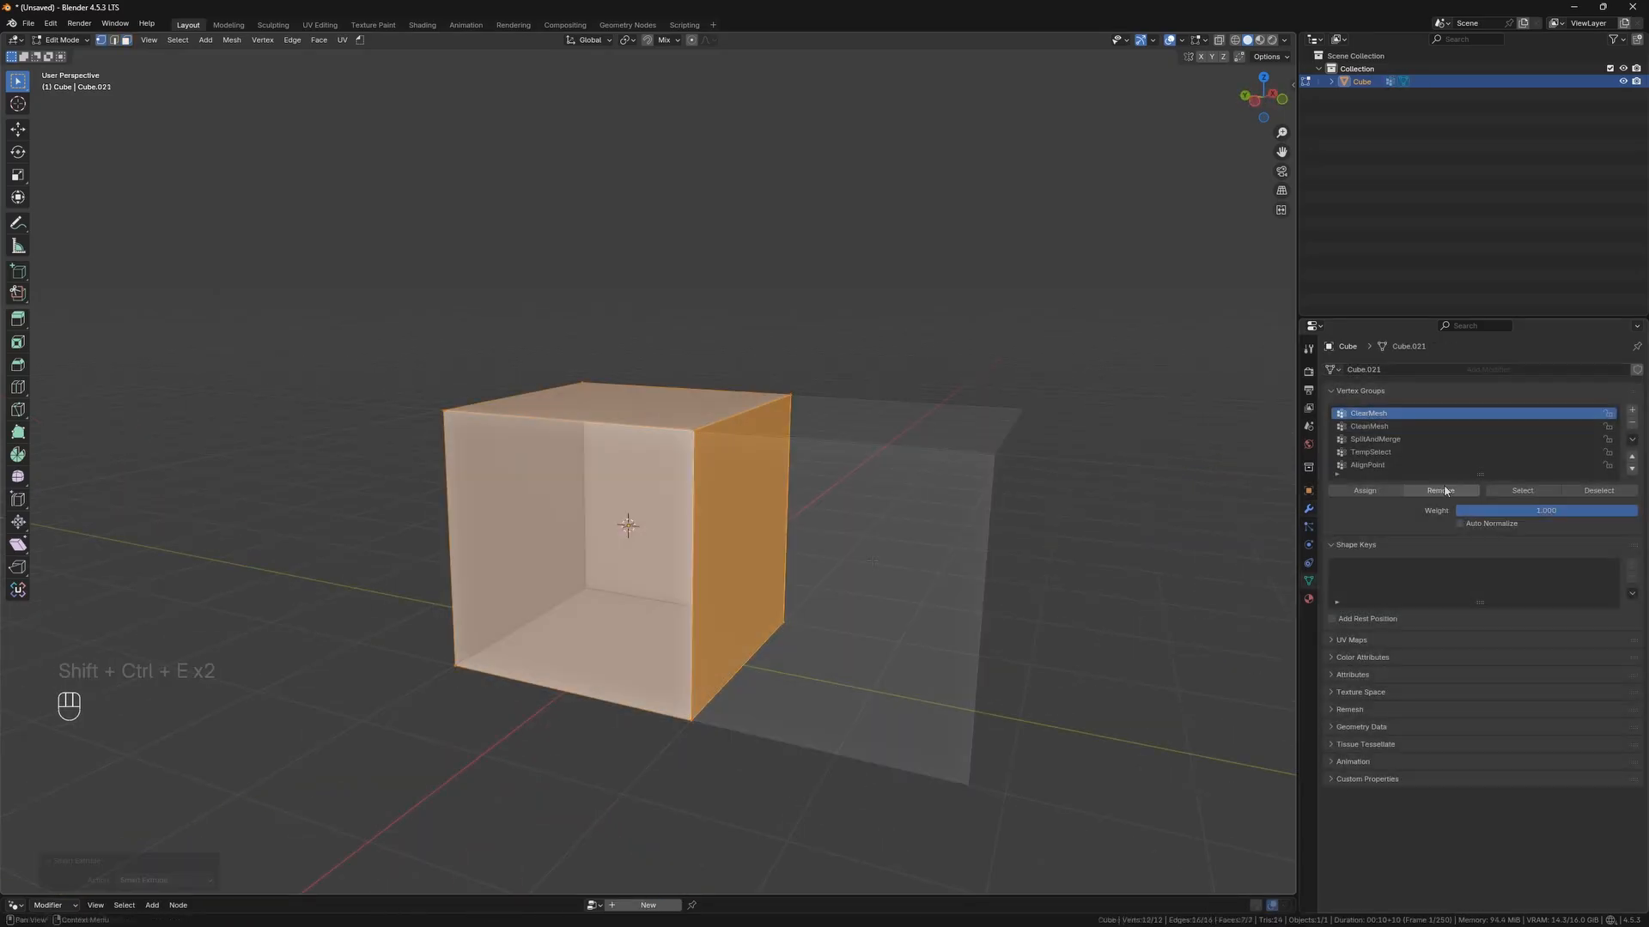
key("Tab")
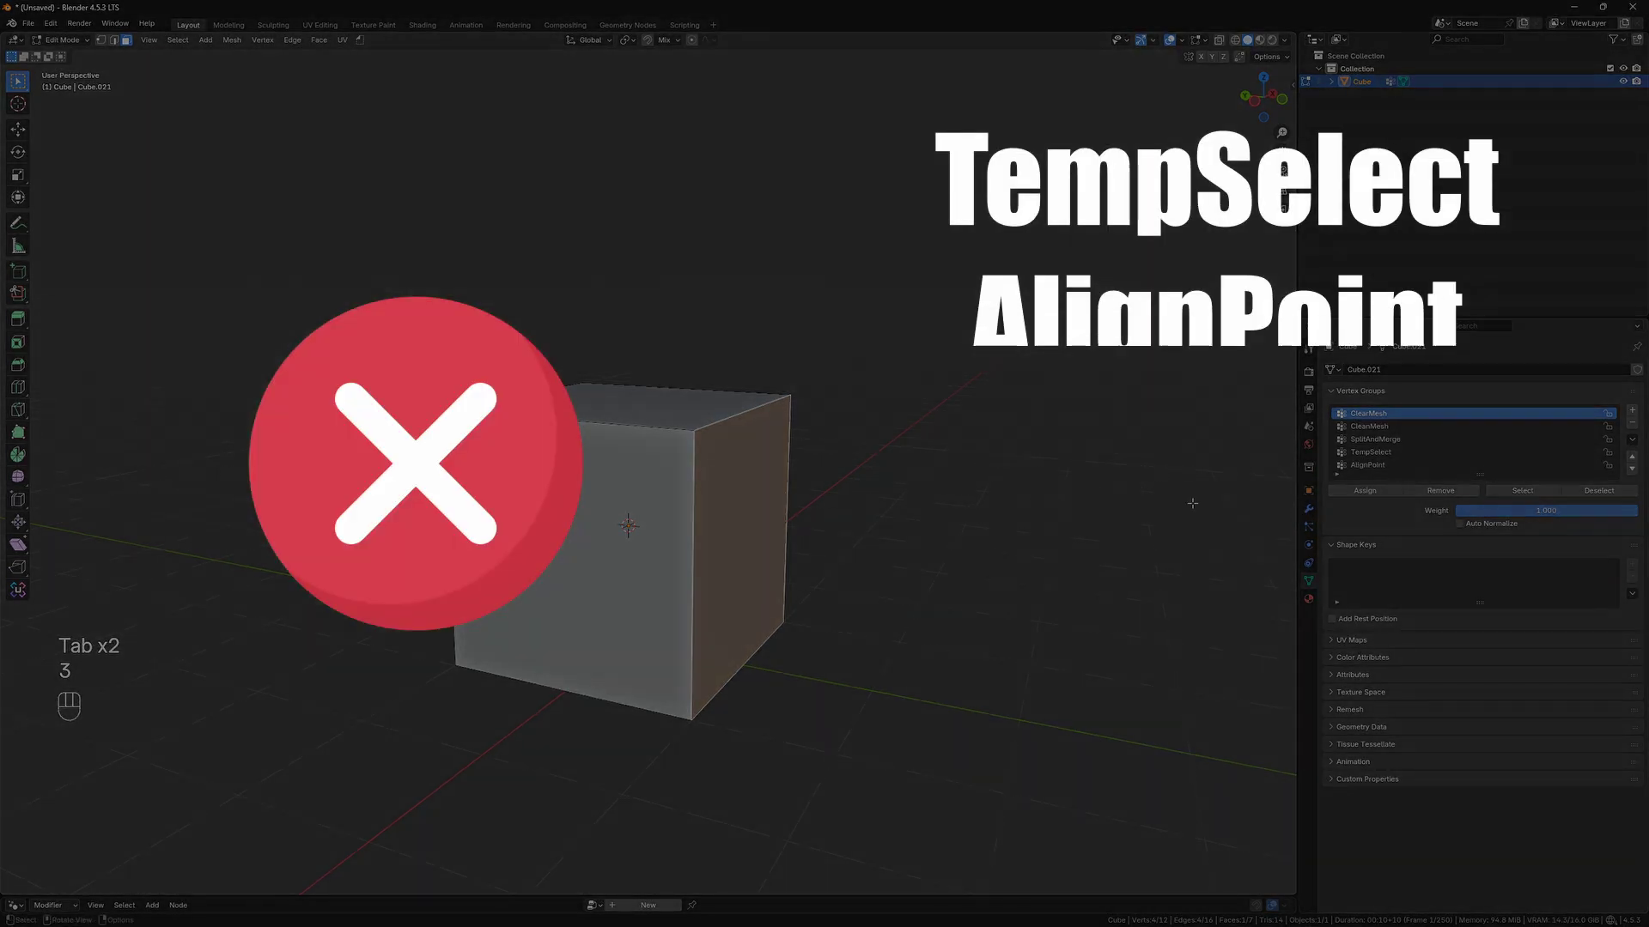
Undo the repeated extrusions to clear the vertex groups, then select the whole mesh.
key("shift+ctrl+e")
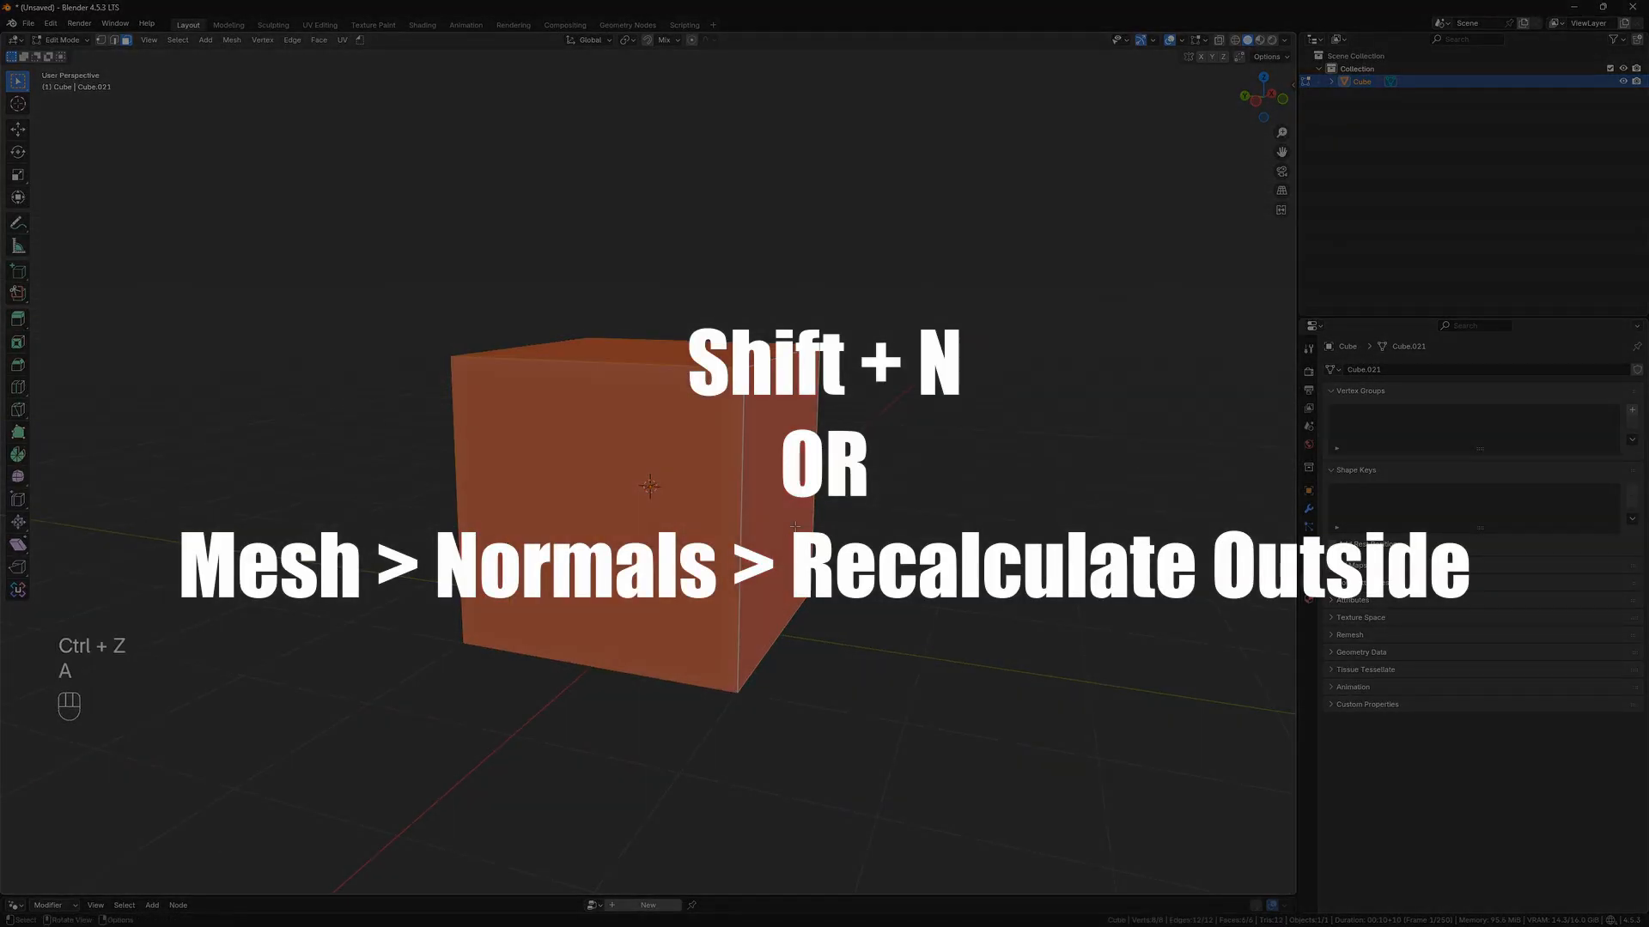
key("shift+n")
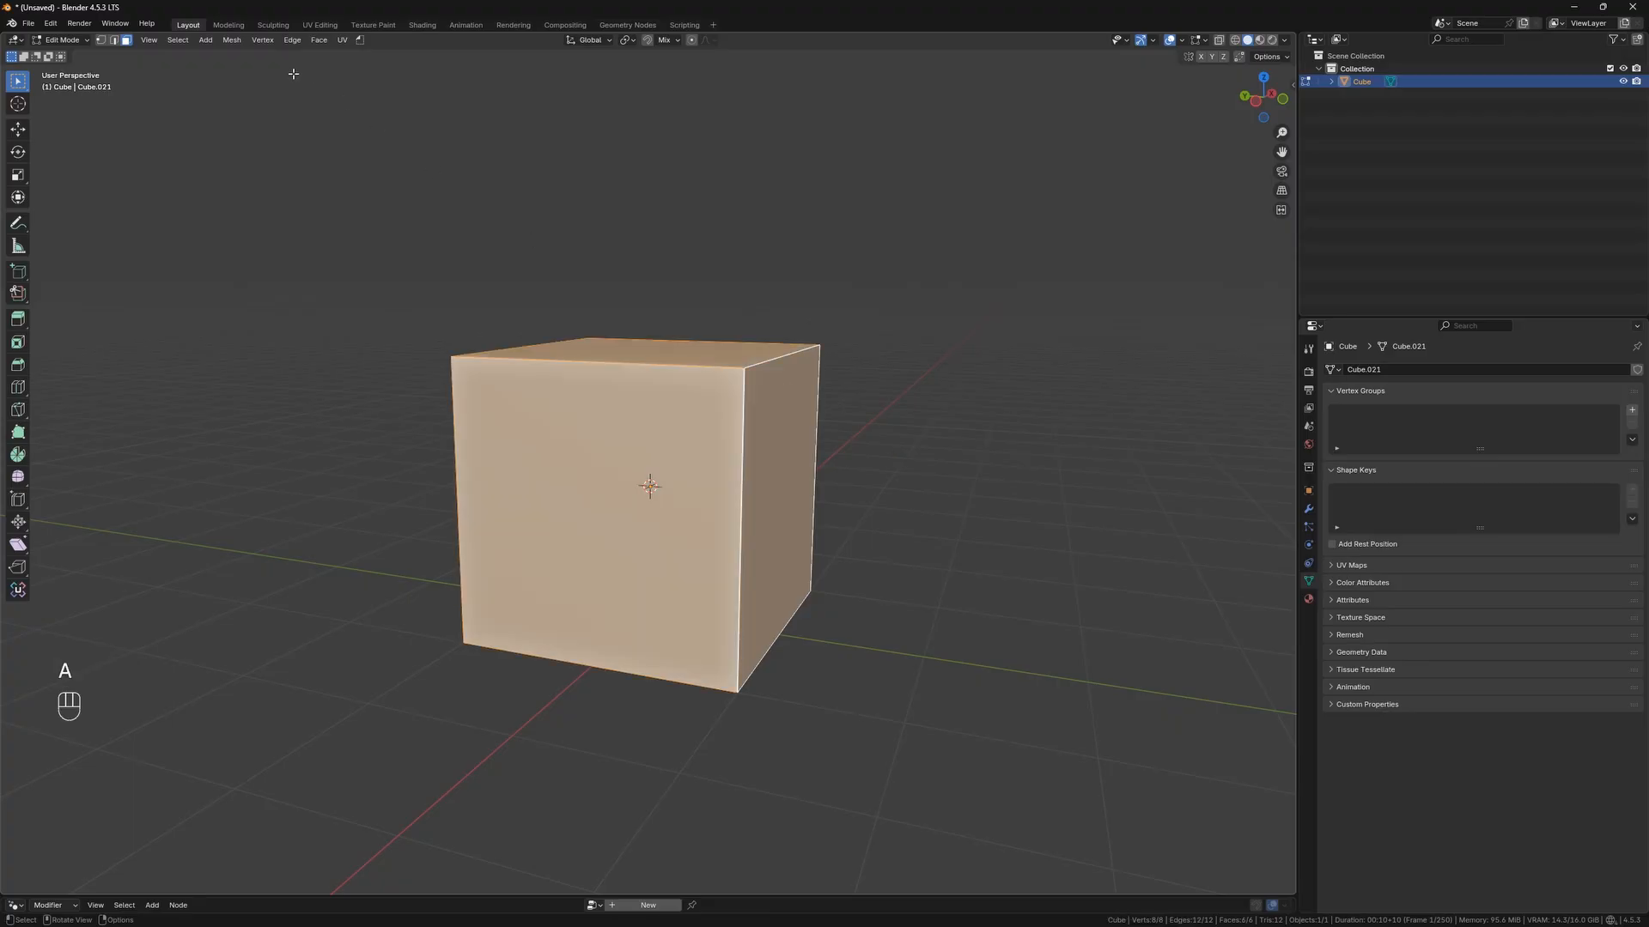
Smart-extrude a side face into a shorter block and orbit to inspect the step.
left_click(230, 40)
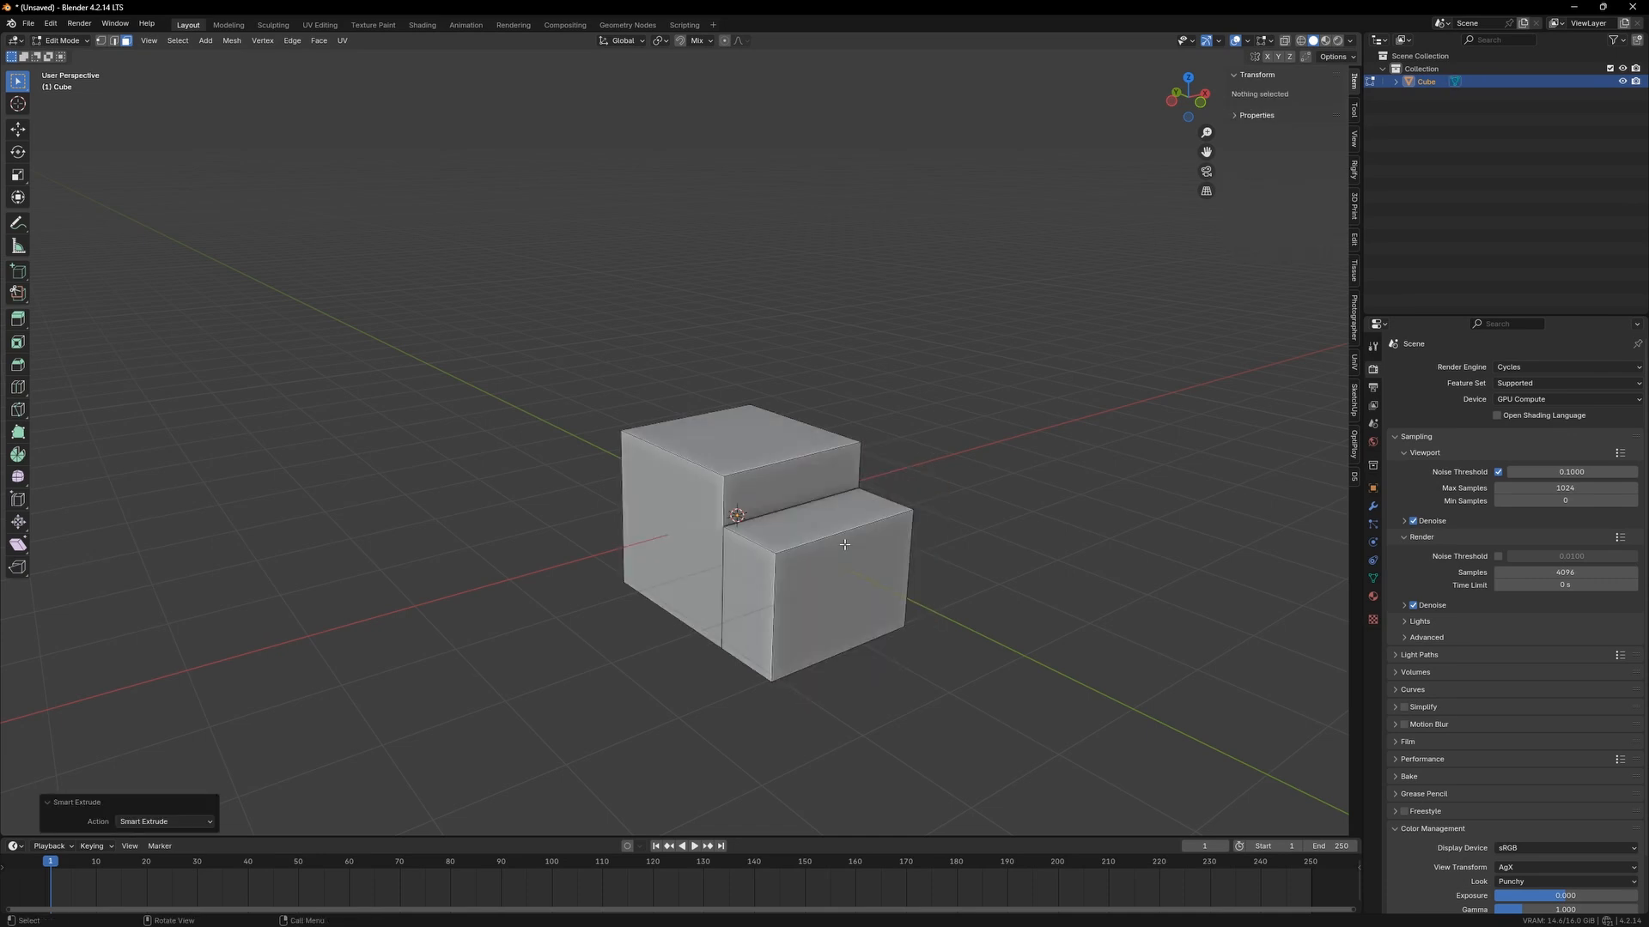
left_click_drag(736, 525, 673, 536)
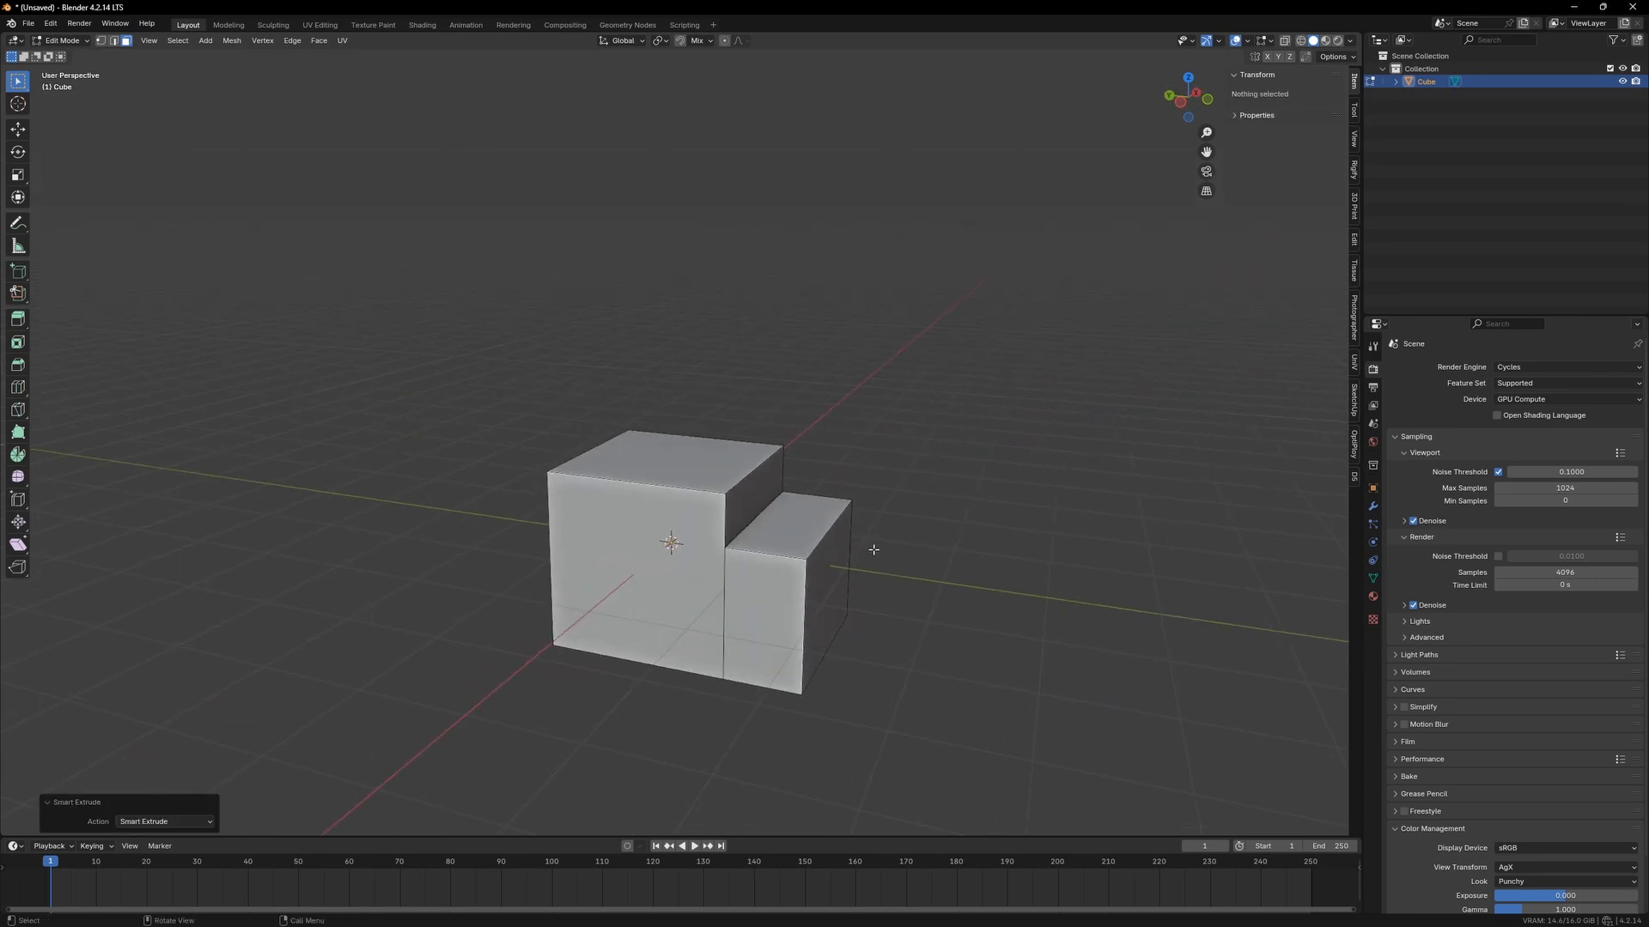